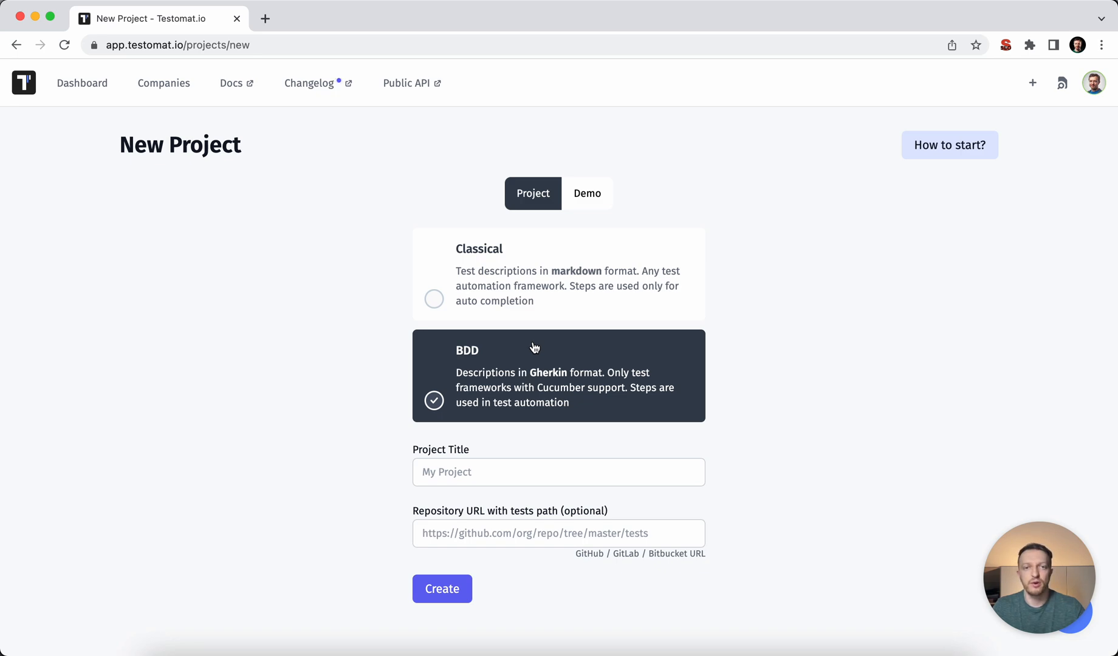
# Enter the project title, pick the 'cucumber project' suggestion and create the BDD project.
pyautogui.click(558, 471)
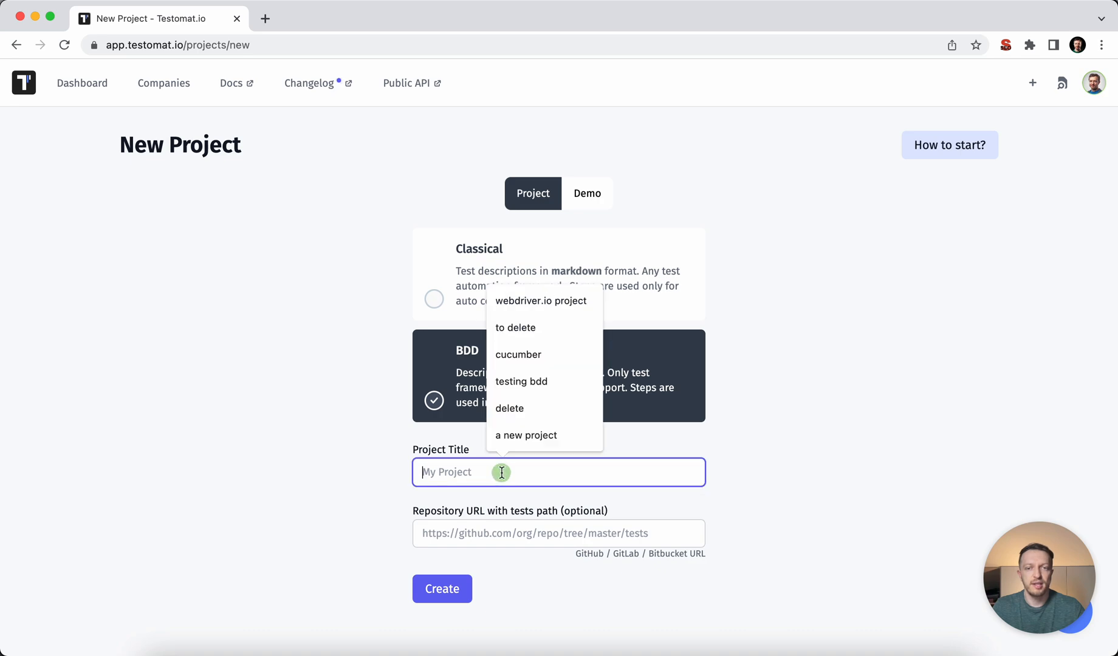
pyautogui.write('codeceptjs tests')
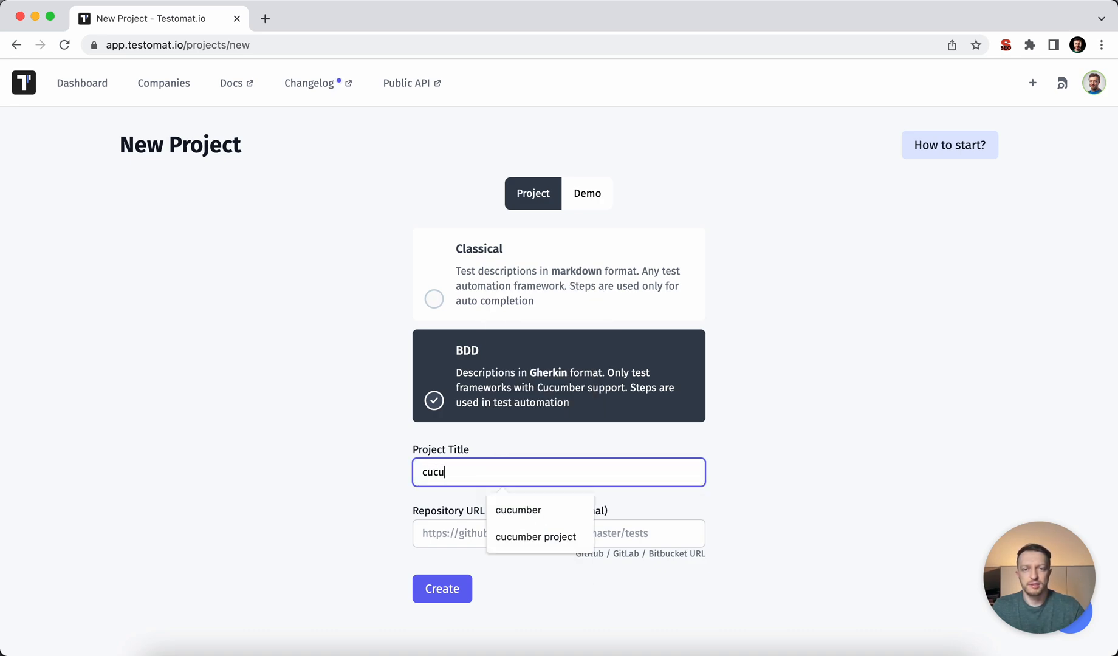
pyautogui.click(534, 536)
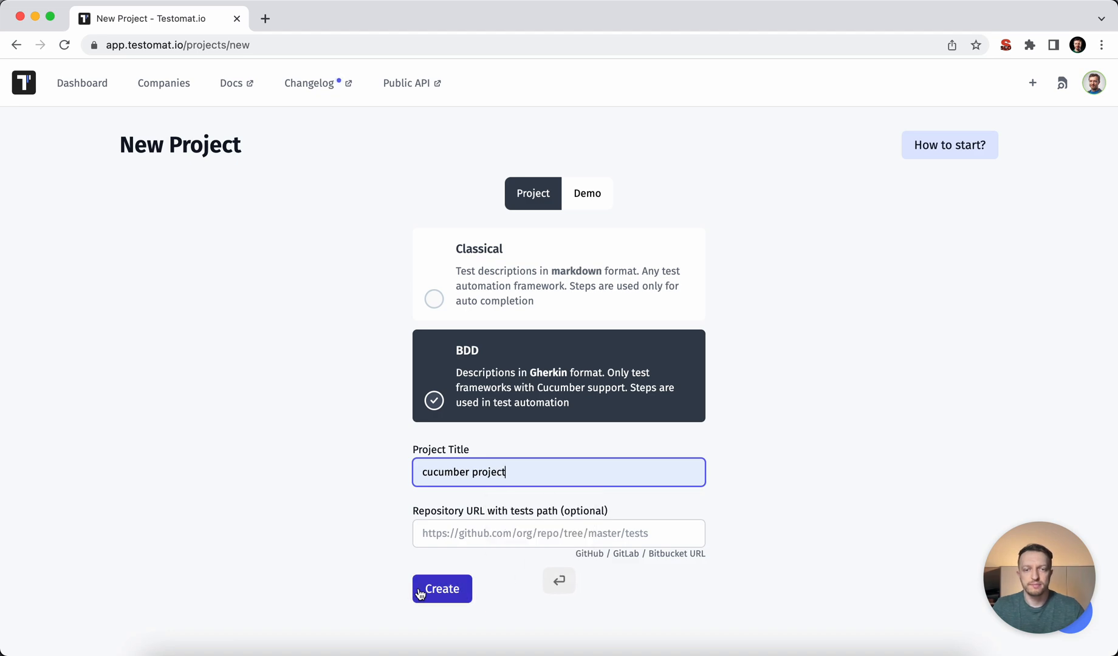
pyautogui.click(441, 588)
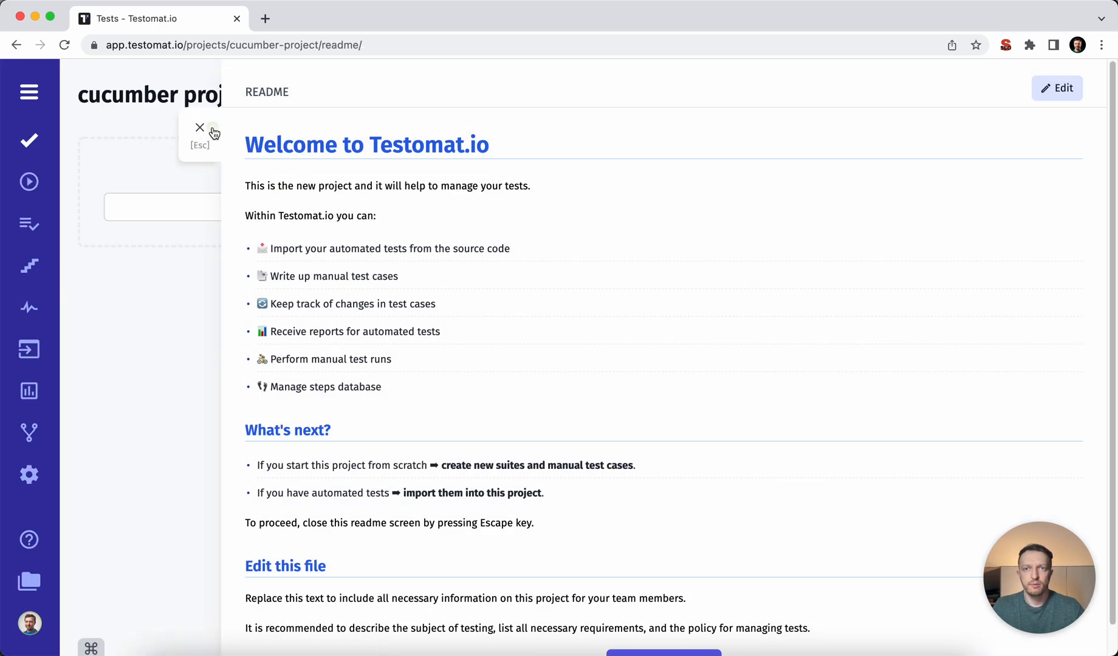
# Dismiss the readme, then check the codeceptjs-cucumber project folder in the terminal.
pyautogui.click(201, 128)
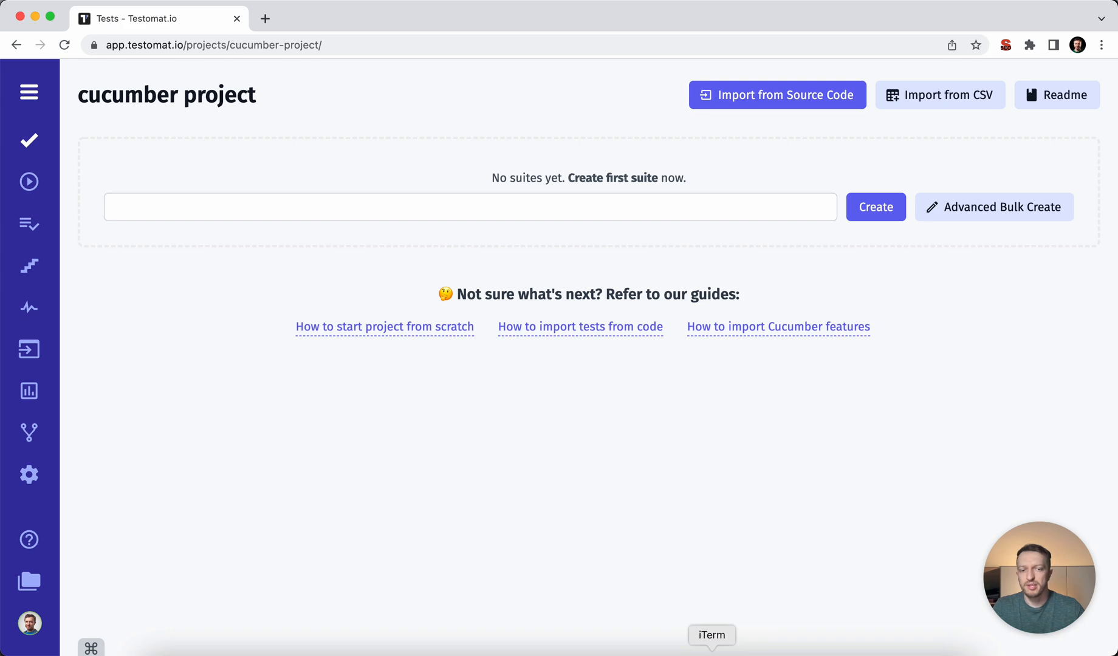
pyautogui.click(711, 636)
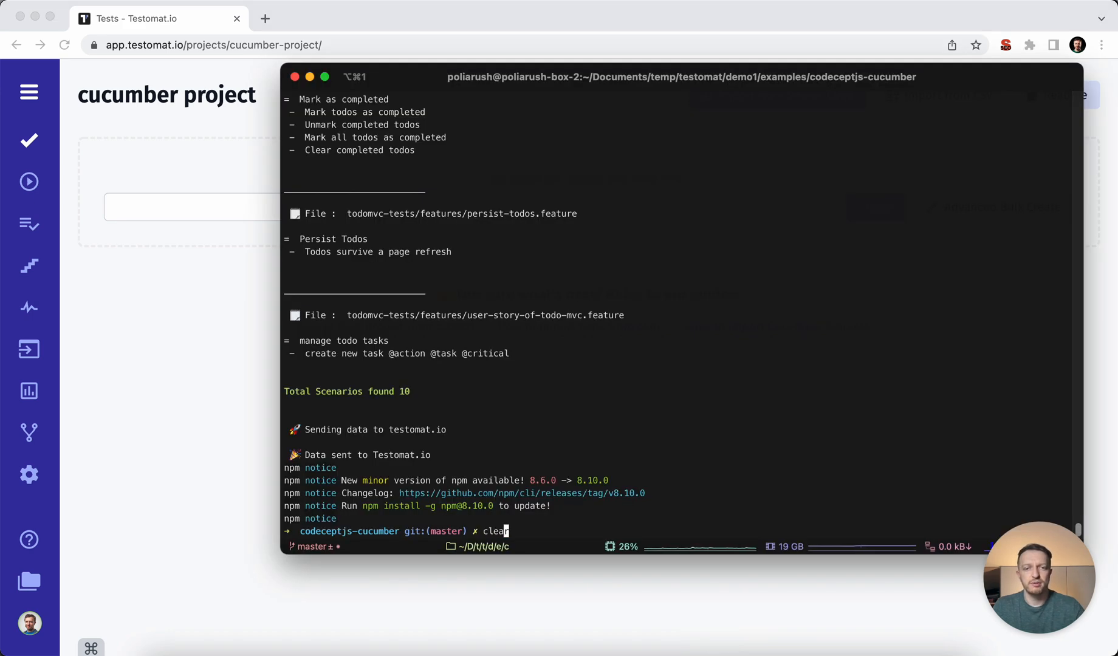
pyautogui.write('ll')
pyautogui.press('Return')
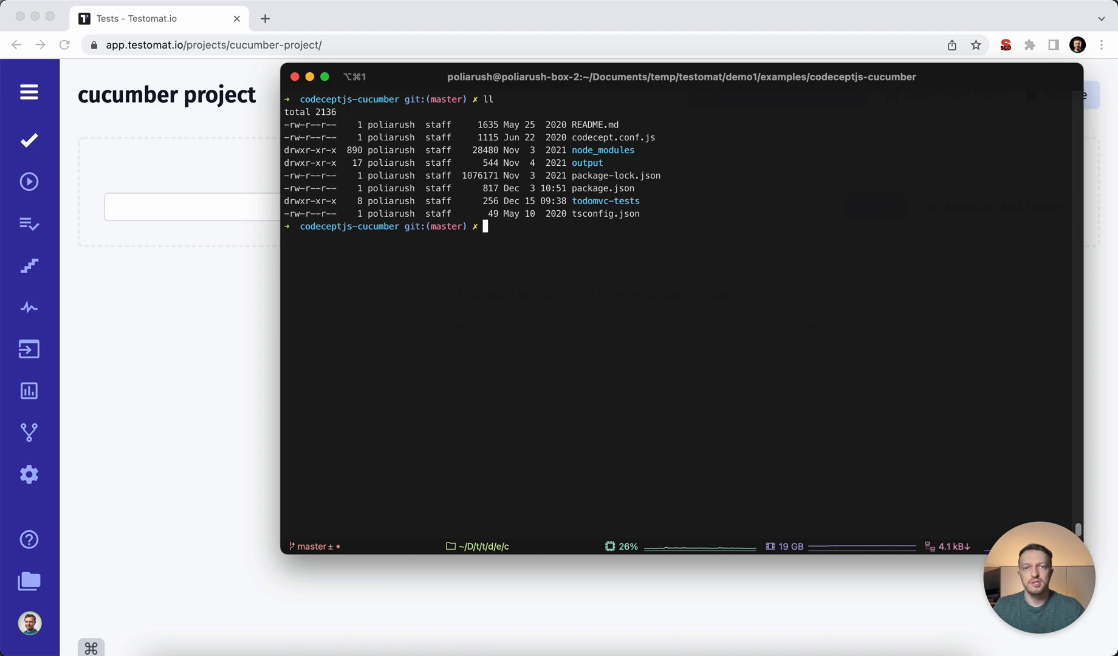
pyautogui.moveTo(434, 477)
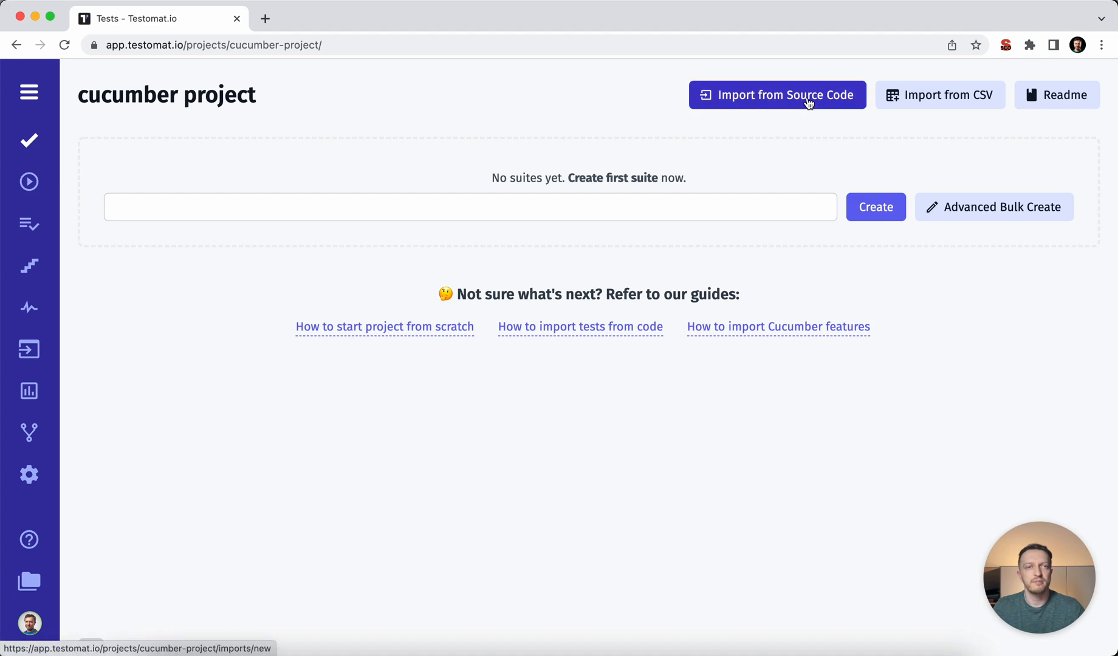
# Start Import from Source Code with CodeceptJS and copy the import command.
pyautogui.click(778, 95)
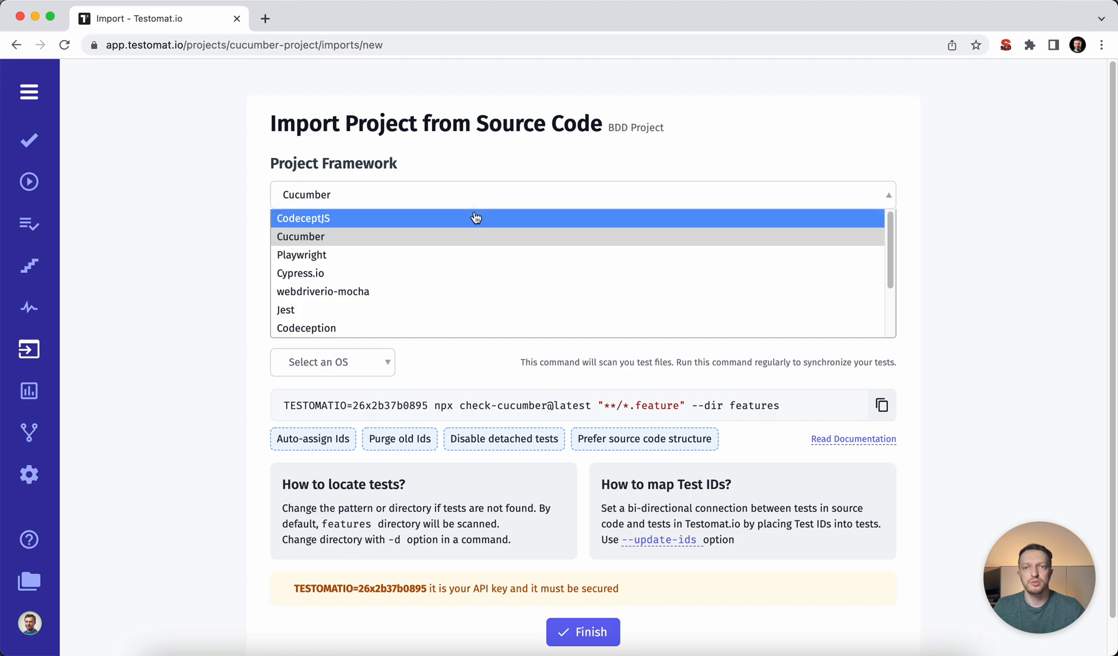
pyautogui.click(302, 219)
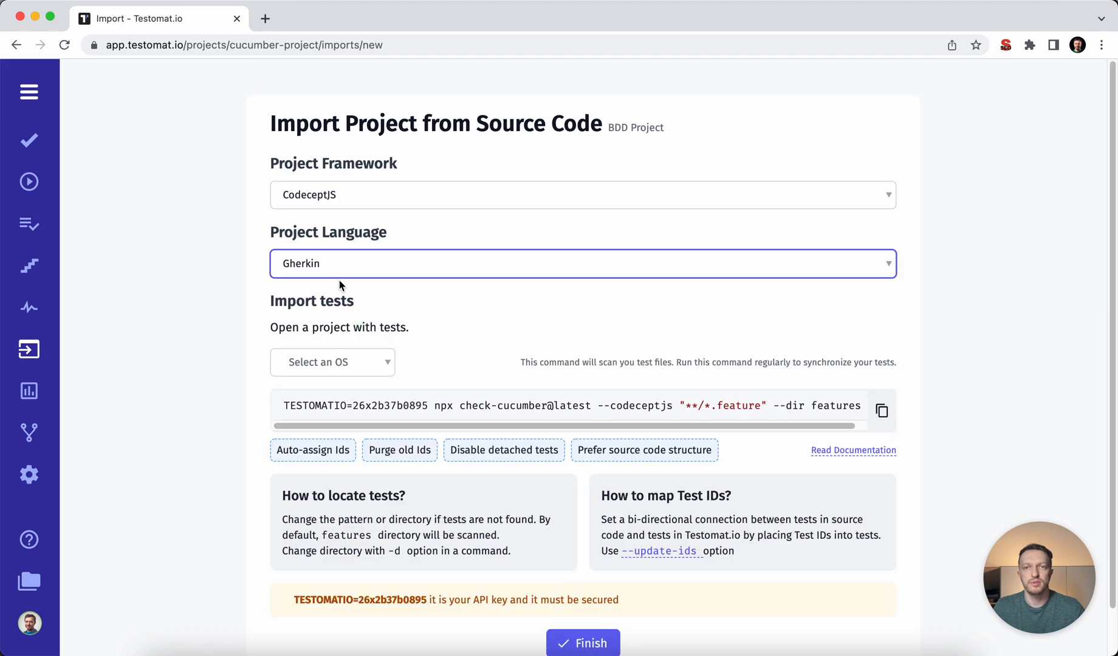
pyautogui.click(883, 411)
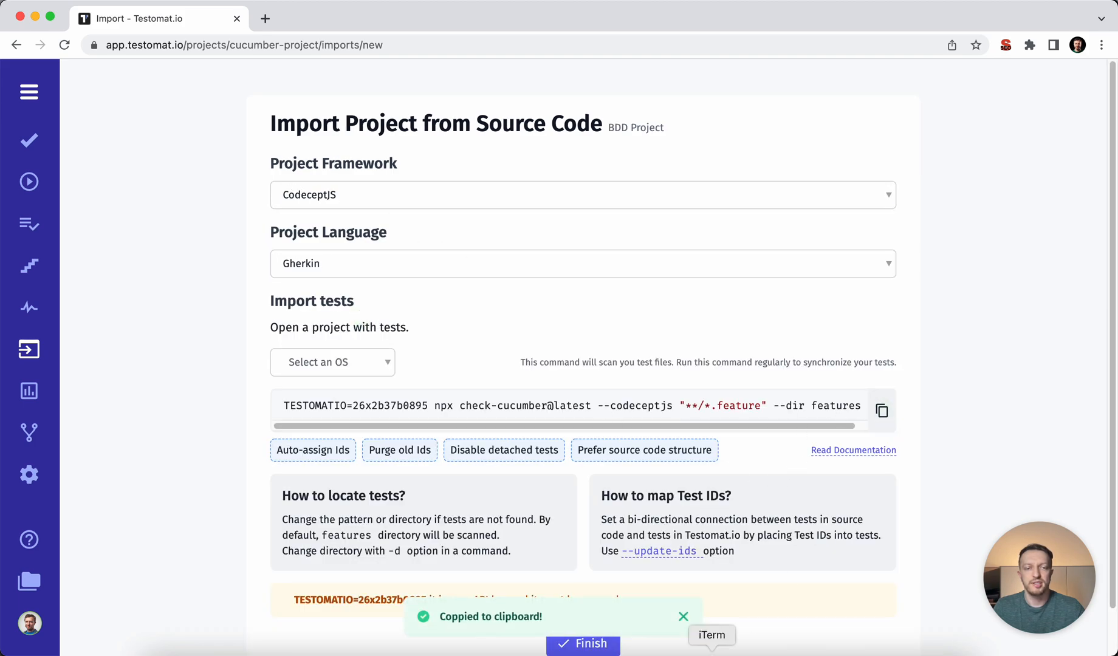
# Run the import command in the terminal and dismiss the rescanned steps notification.
pyautogui.click(711, 634)
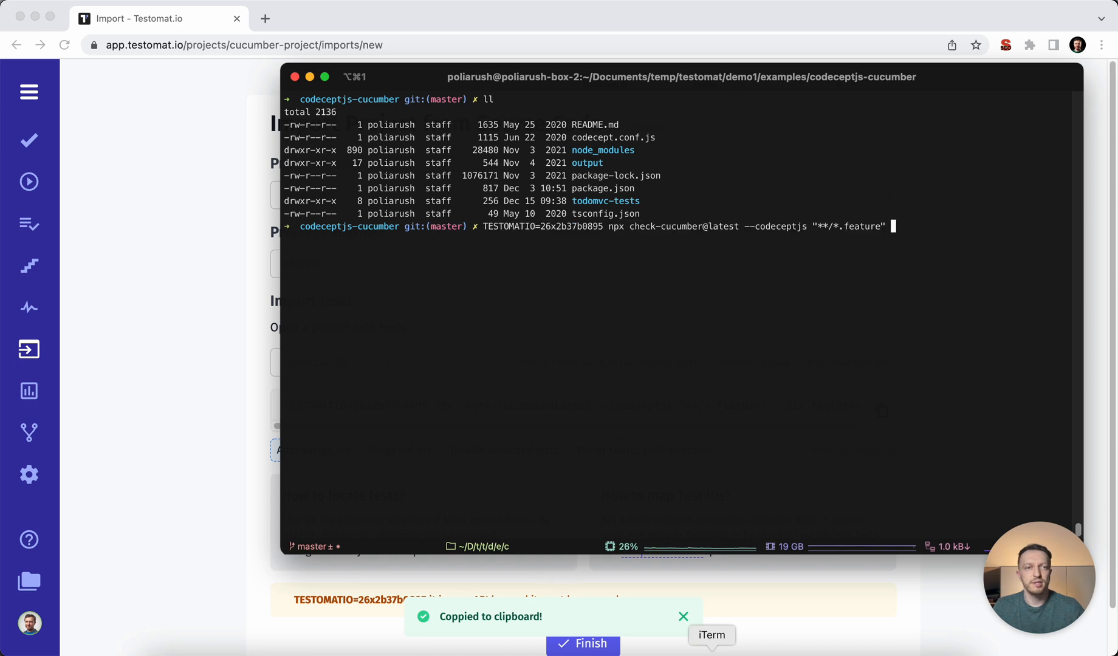
pyautogui.press('Return')
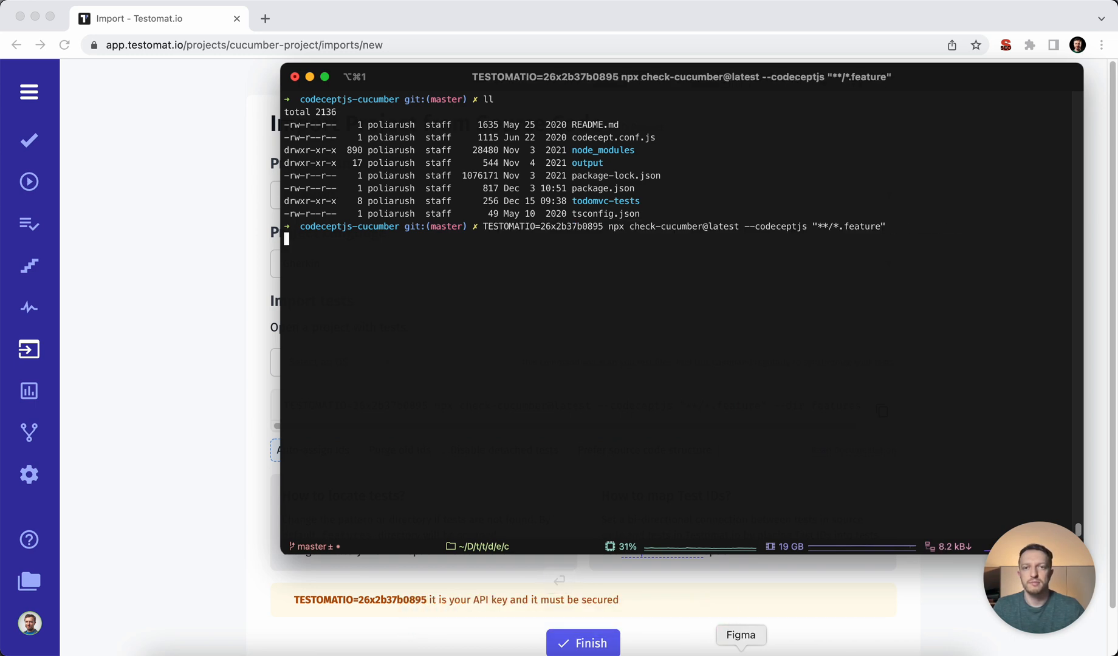
pyautogui.press('Return')
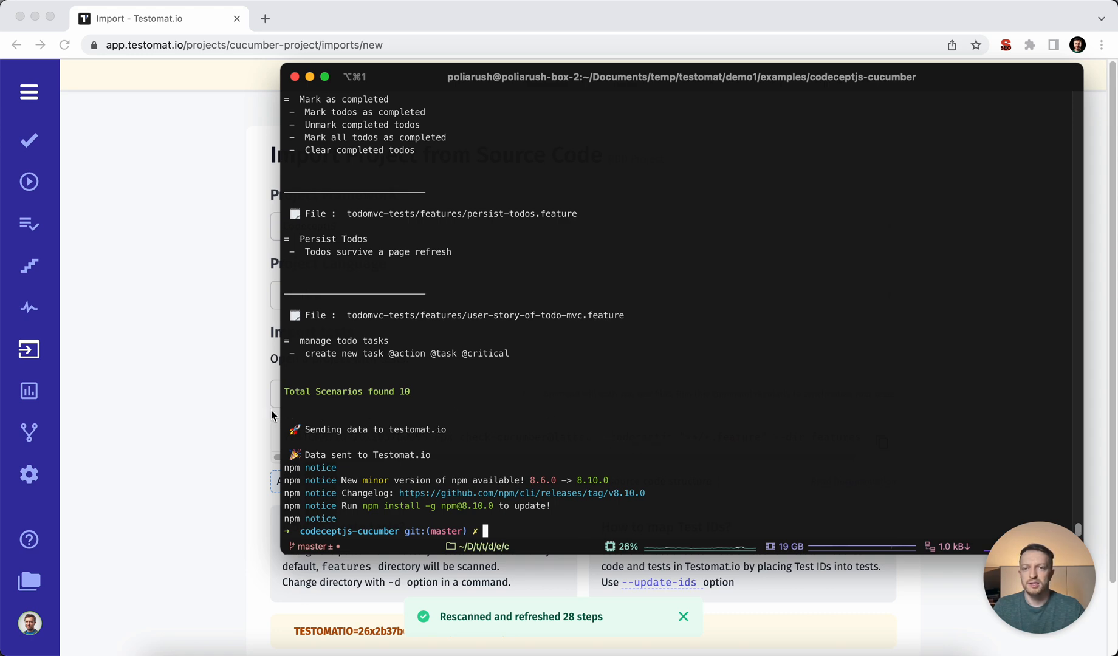
pyautogui.moveTo(250, 416)
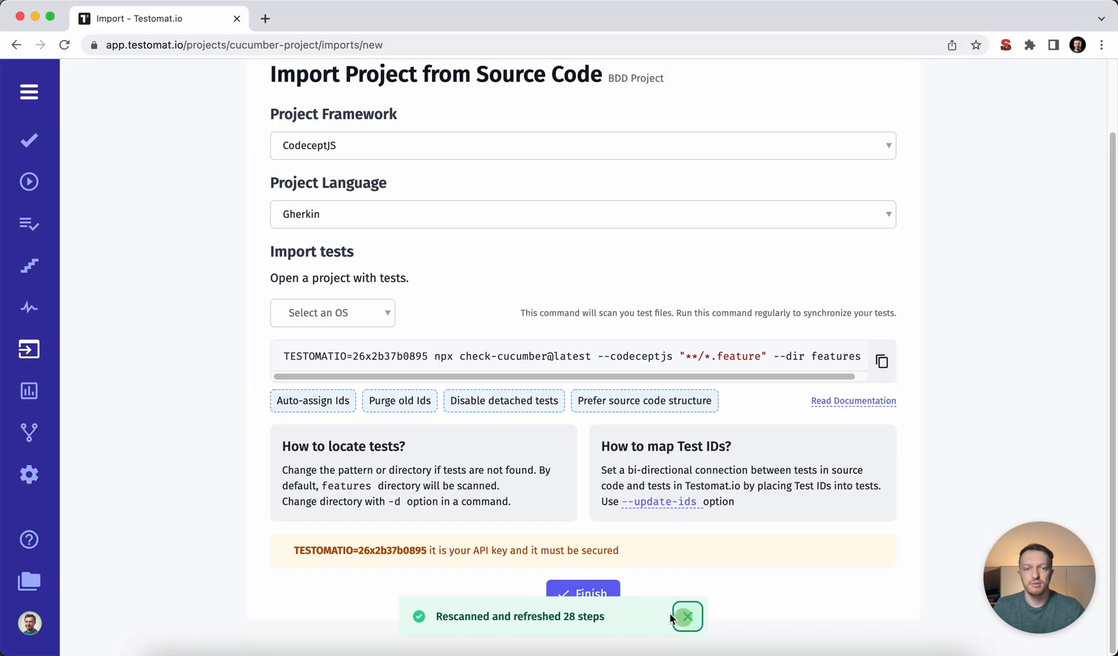
pyautogui.click(583, 593)
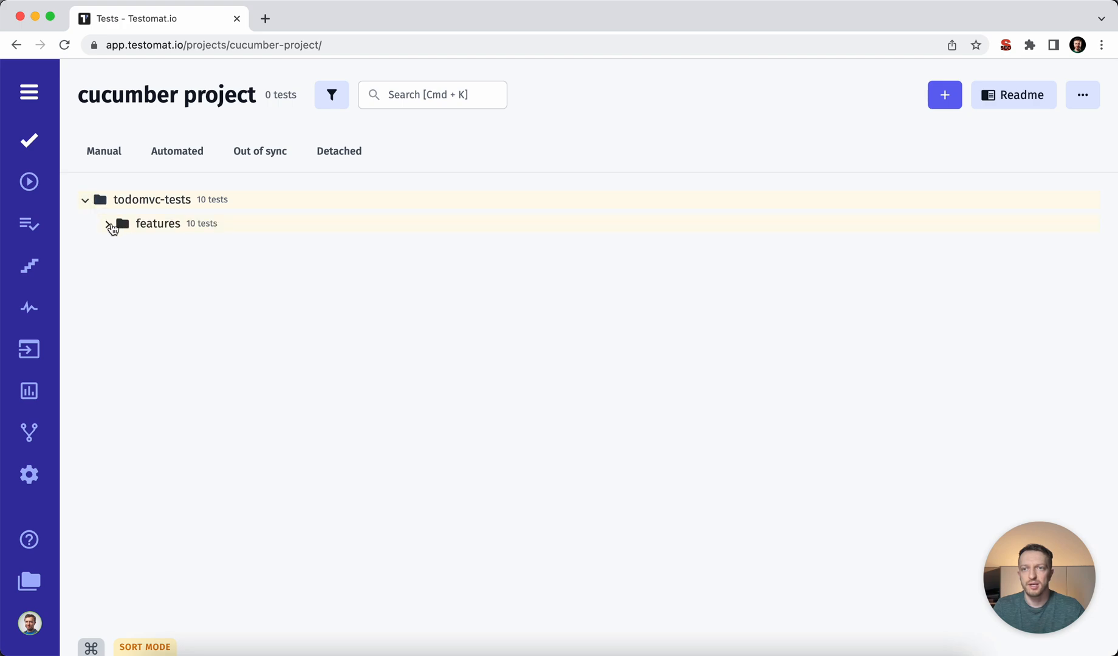
# Expand the features folder, view the create new task test, then go to the Steps page.
pyautogui.click(117, 224)
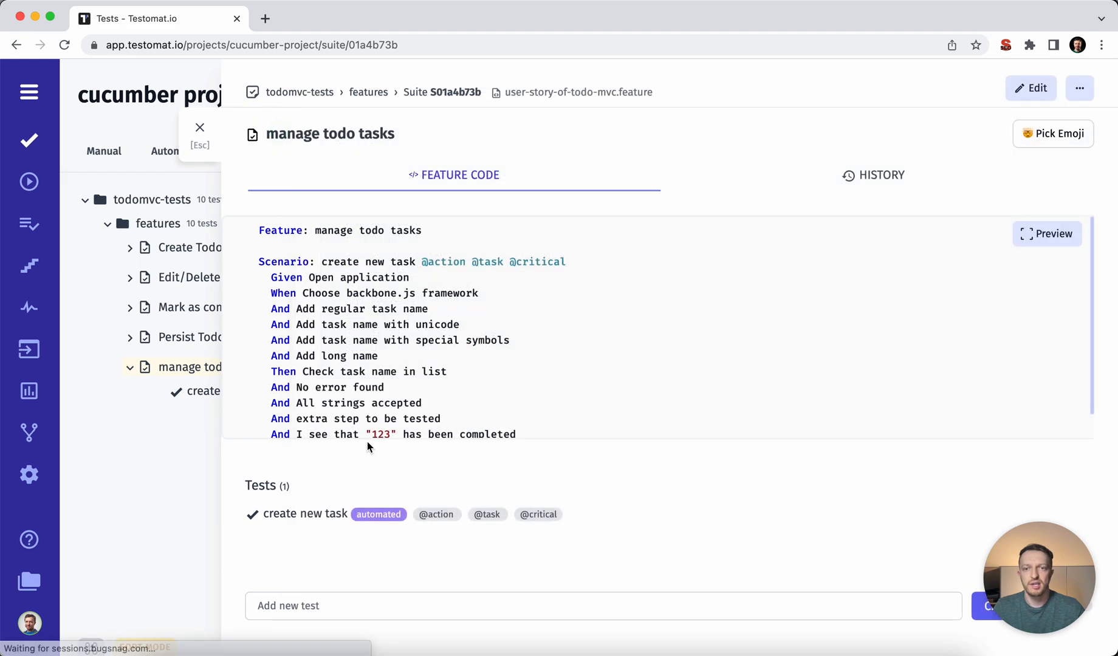
pyautogui.click(305, 514)
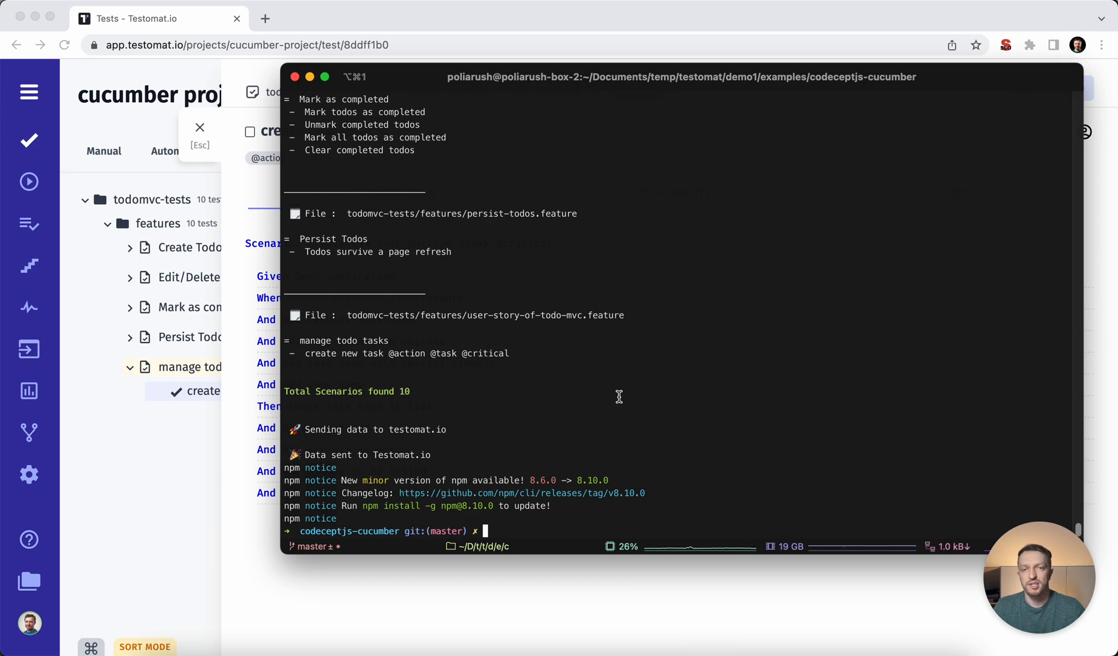
pyautogui.moveTo(442, 506)
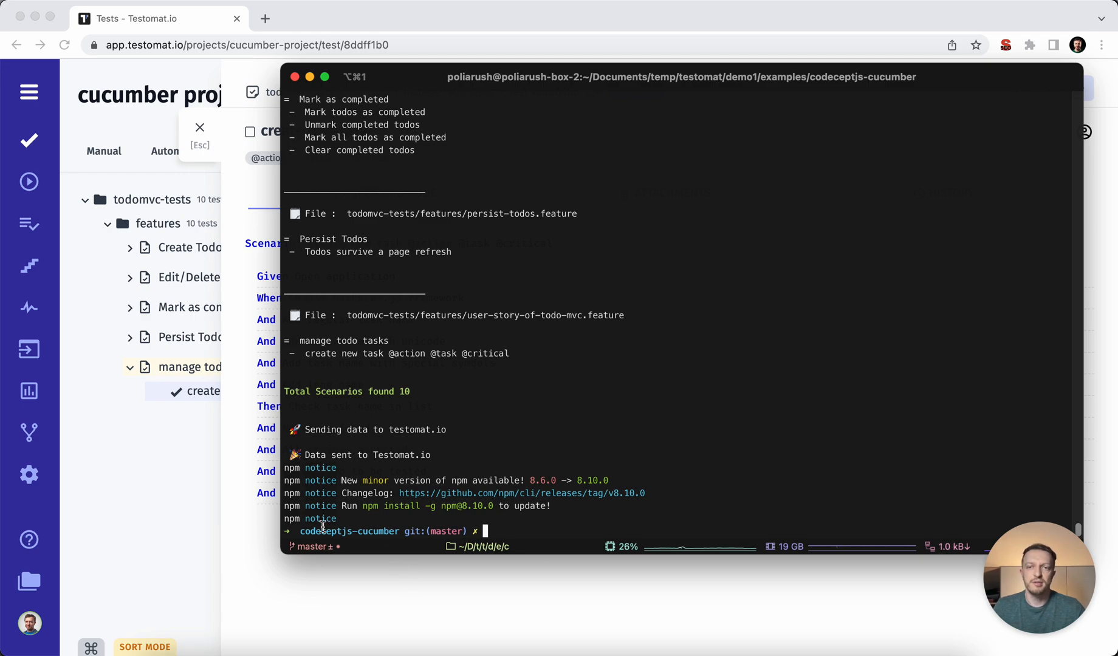
pyautogui.click(28, 265)
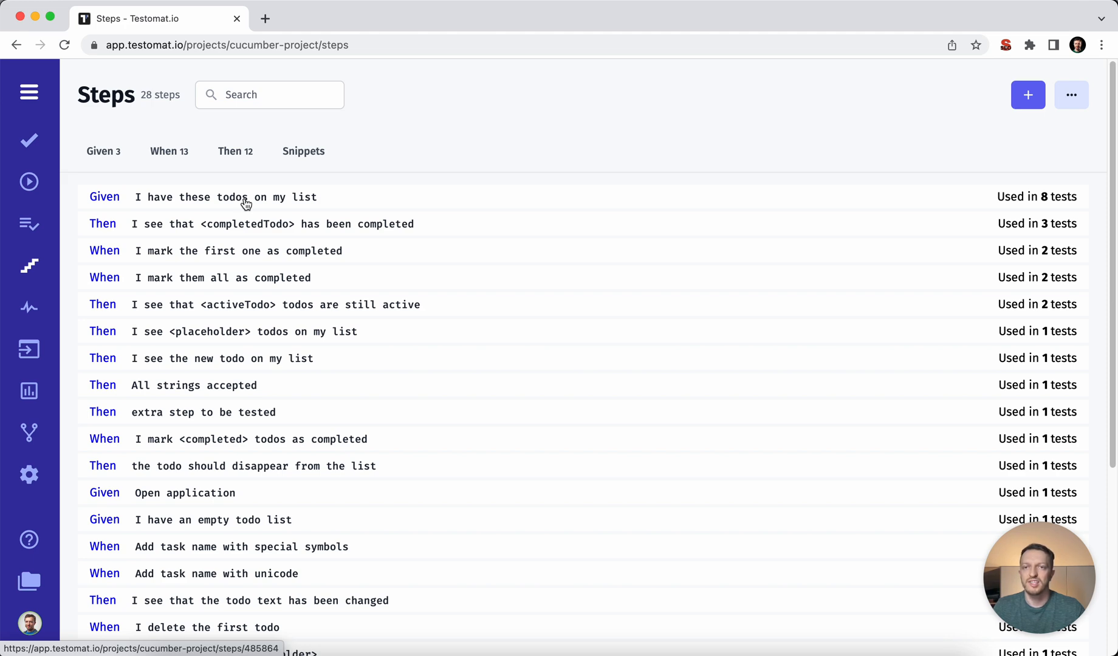
pyautogui.moveTo(1054, 204)
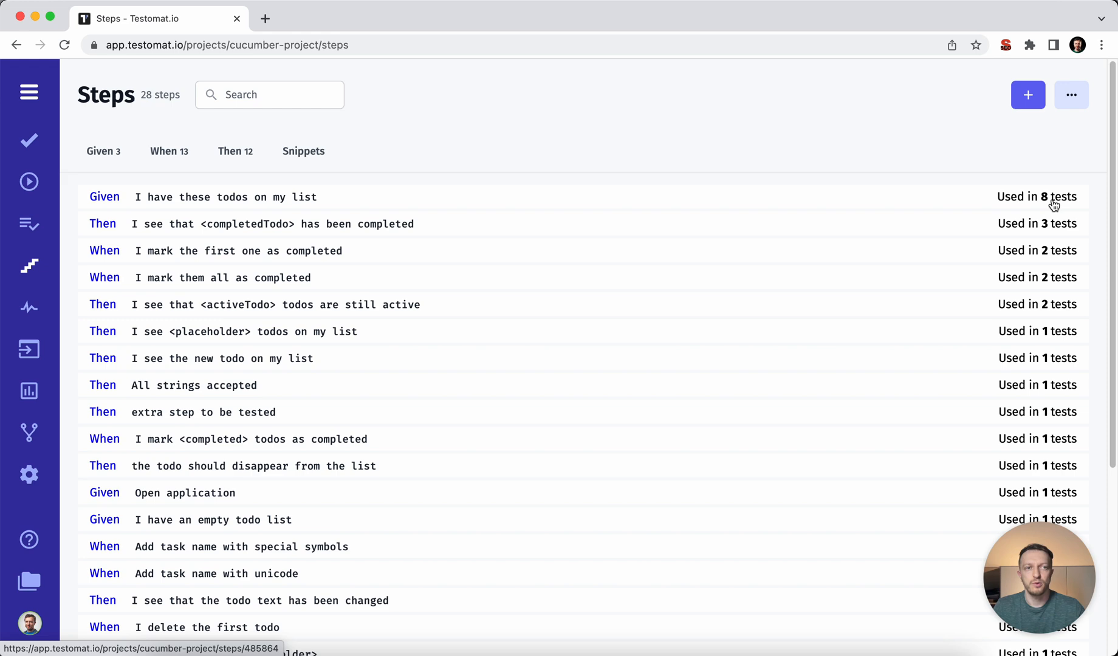
# Check the completedTodo step's usage, then filter the test list to Automated and start a new suite.
pyautogui.click(257, 224)
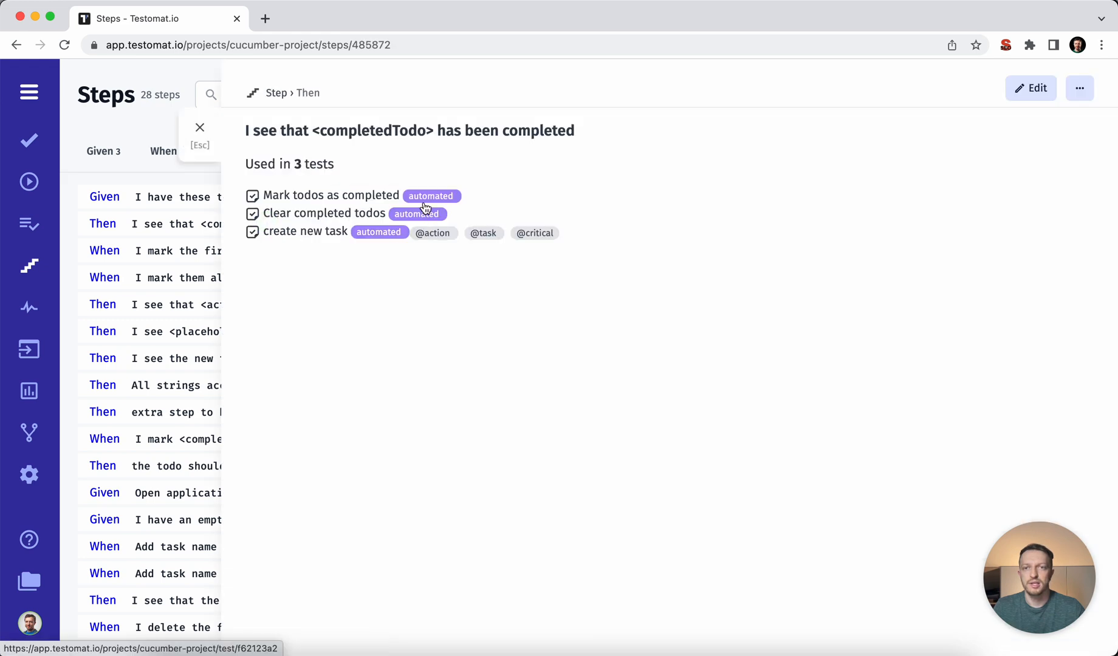
pyautogui.moveTo(29, 141)
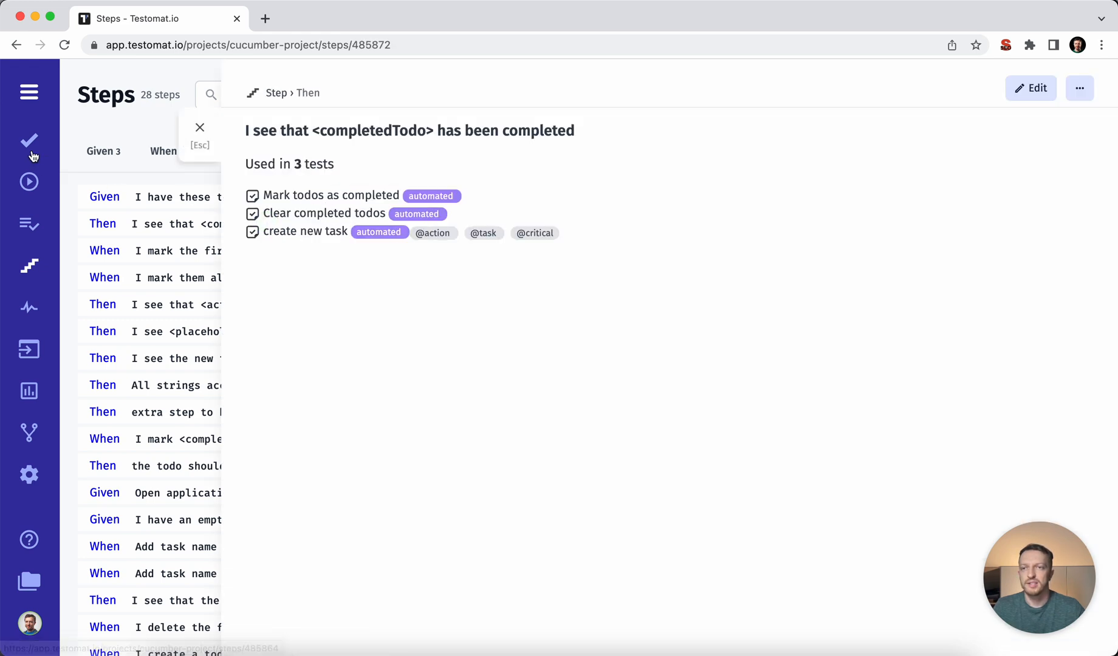
pyautogui.moveTo(29, 141)
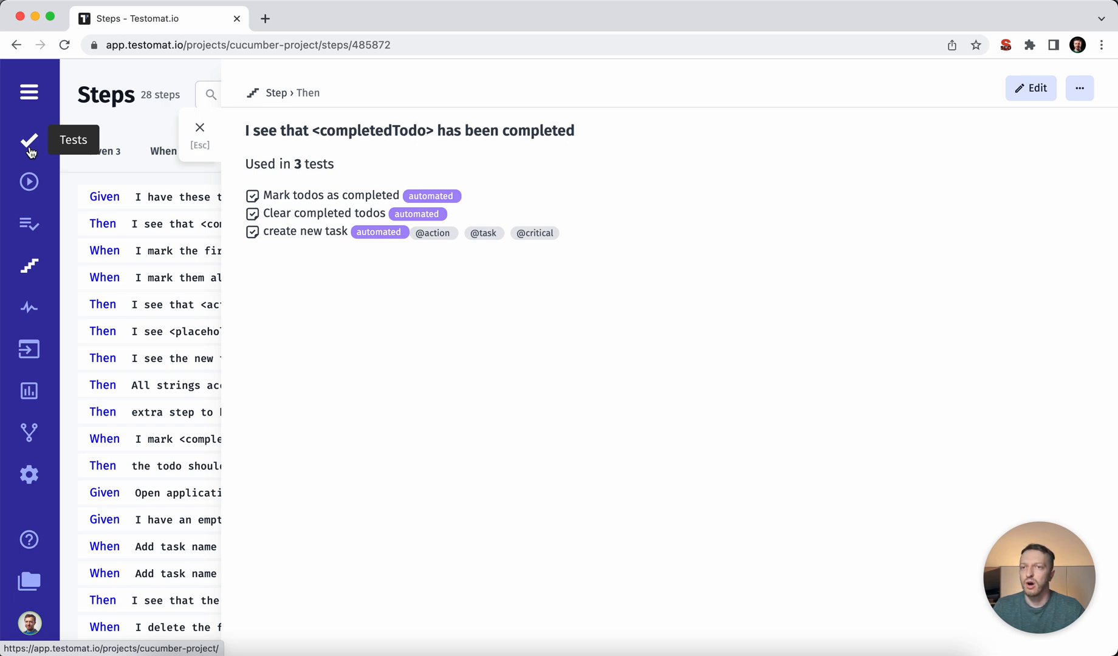
pyautogui.click(28, 142)
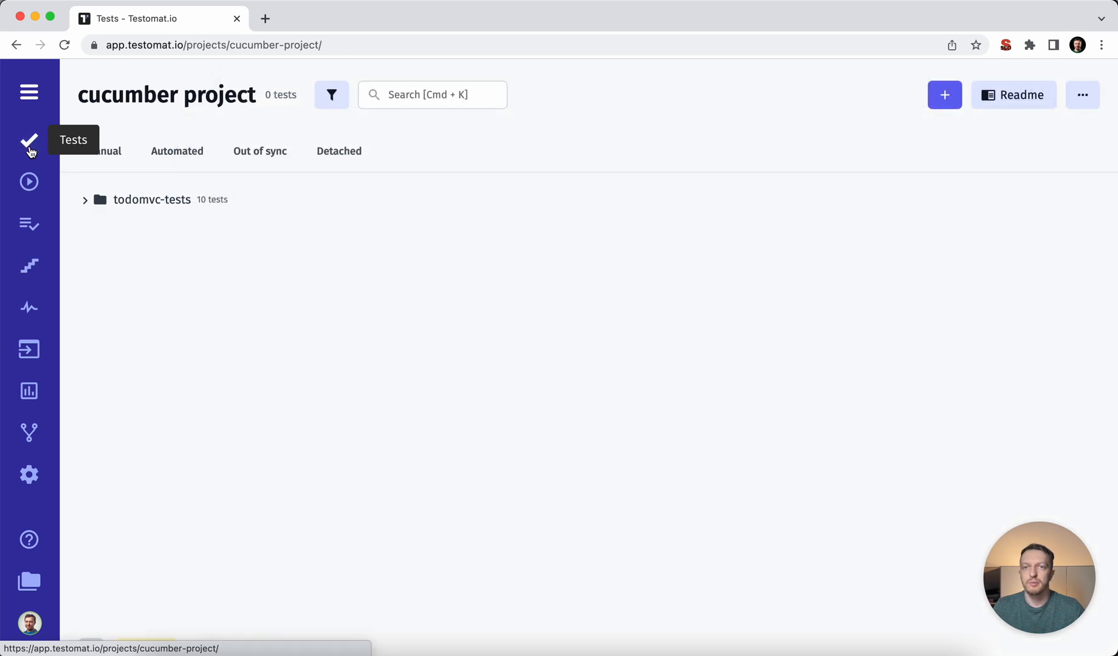
pyautogui.click(176, 151)
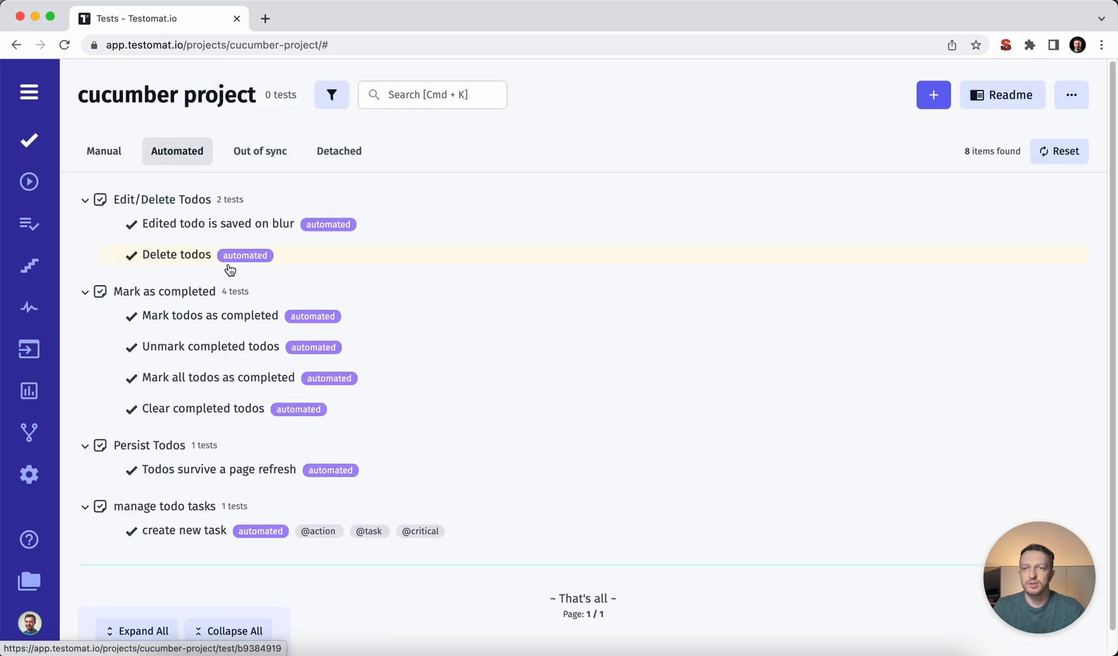
pyautogui.moveTo(520, 440)
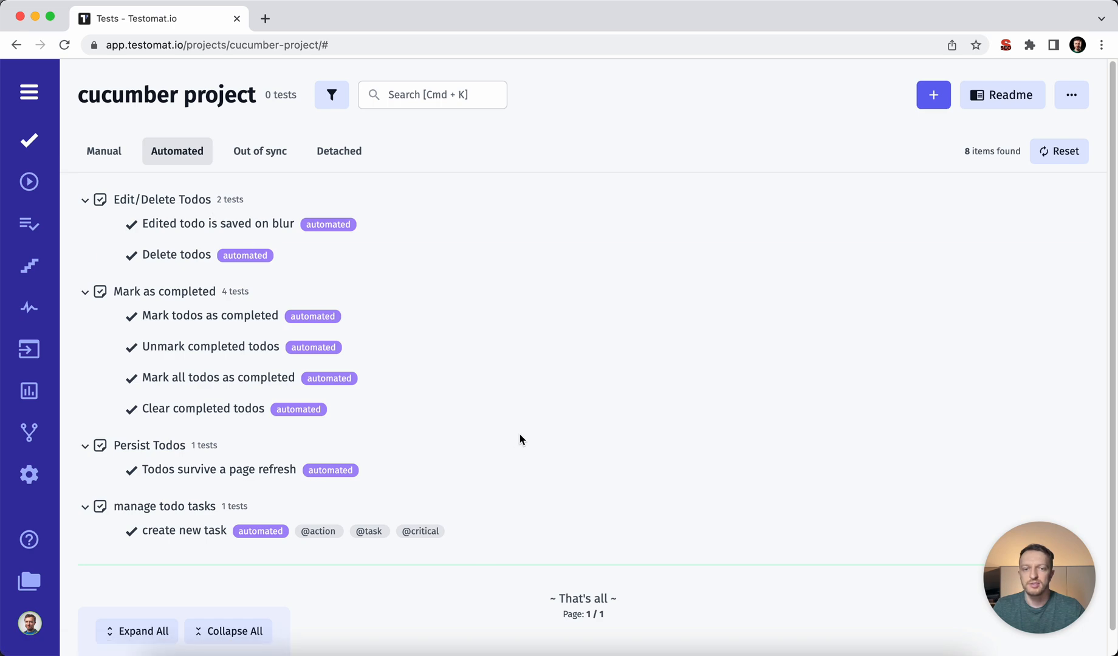
pyautogui.click(932, 94)
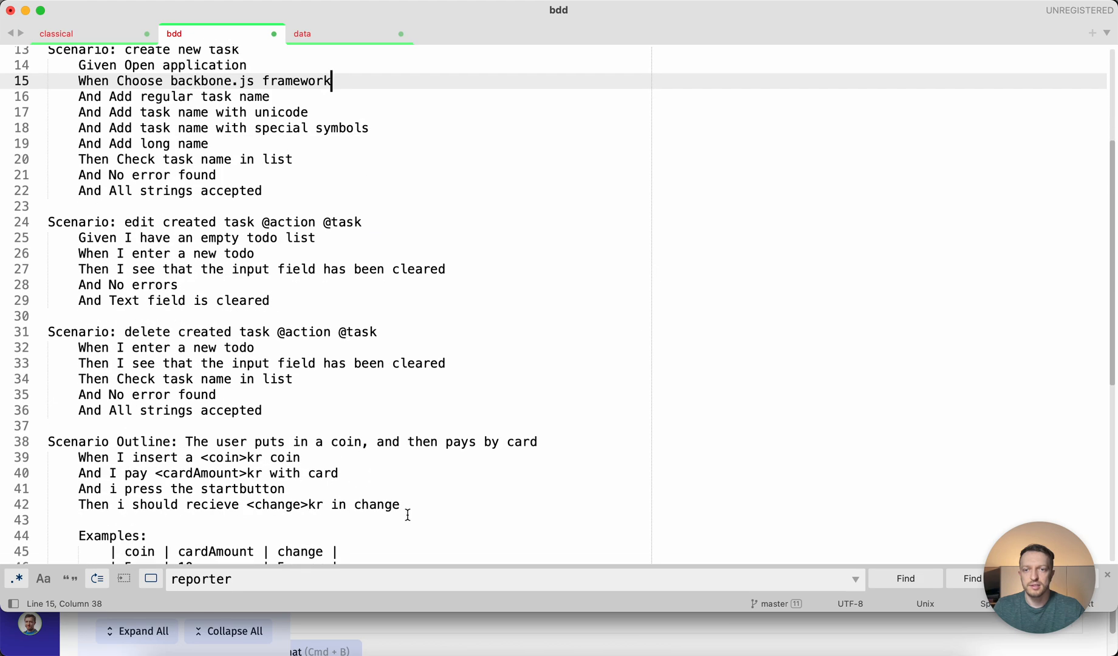
# Paste the manage todo tasks feature text into the new suite and delete the extra blank lines.
pyautogui.press('cmd+a')
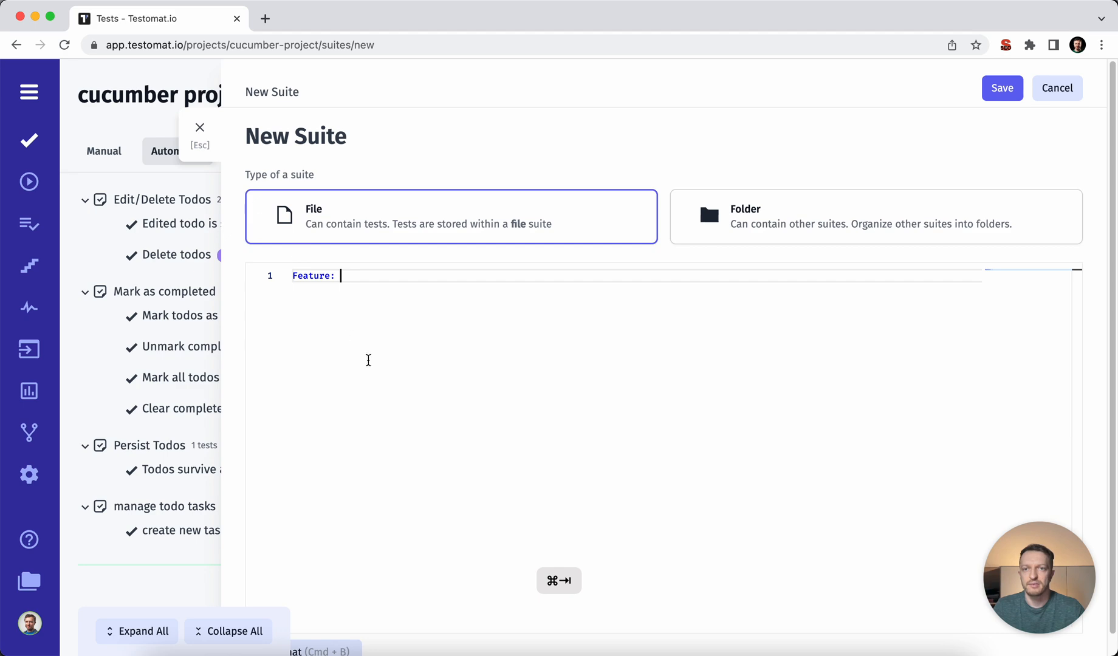
pyautogui.press('cmd+v')
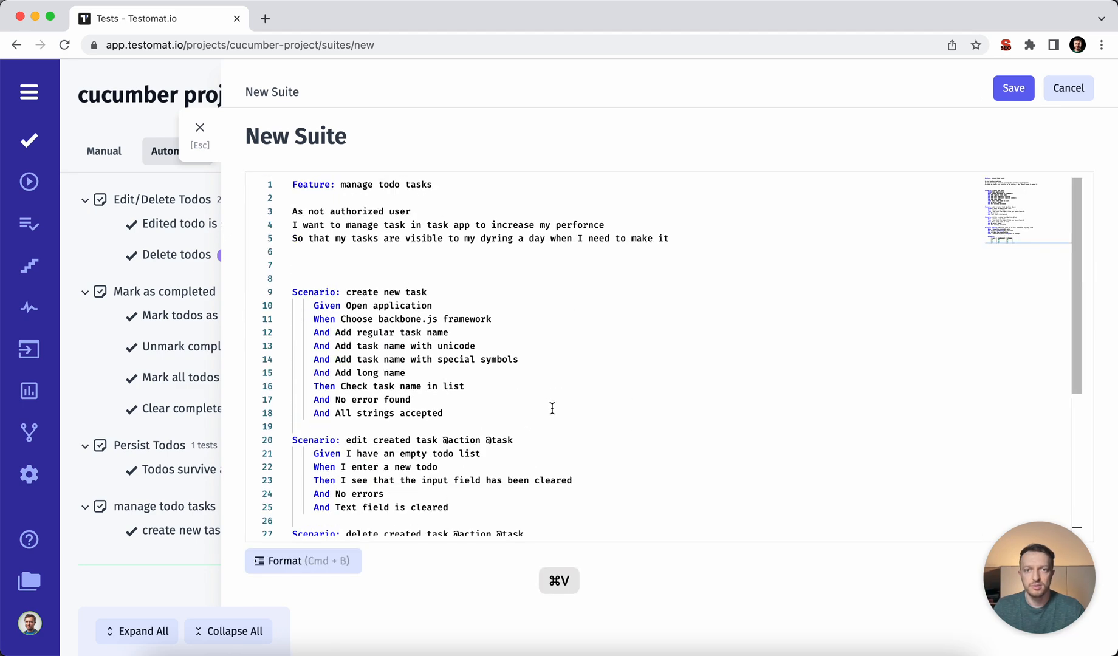
pyautogui.click(433, 265)
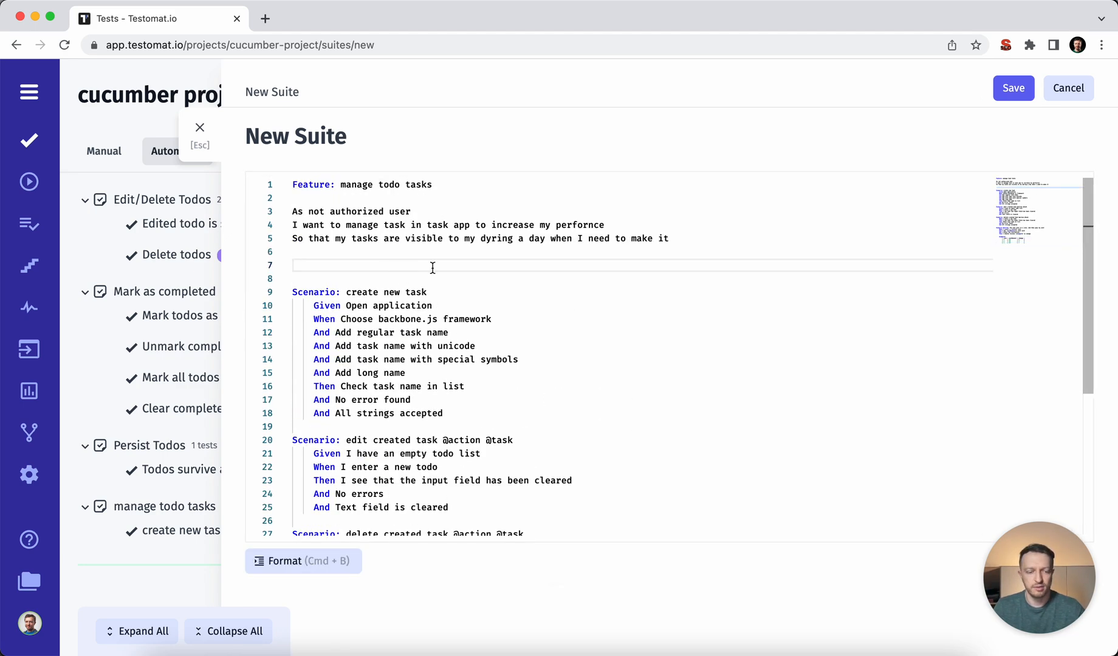
pyautogui.press('Backspace')
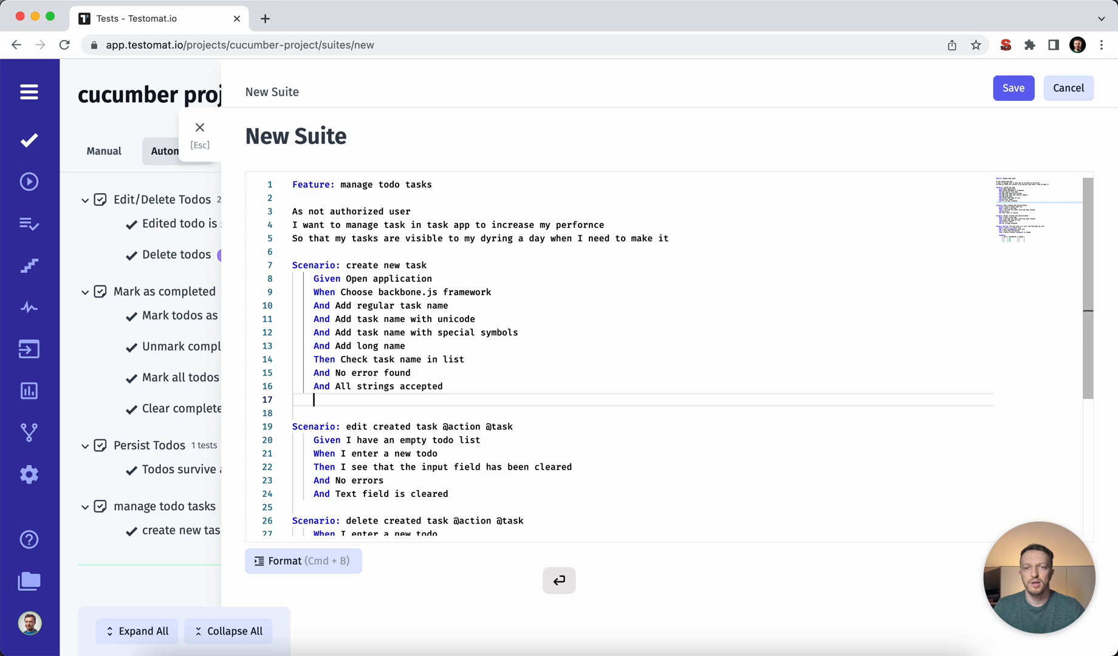
# Add autocompleted steps to the create new task scenario, starting with I see that all "123" are completed.
pyautogui.write('An')
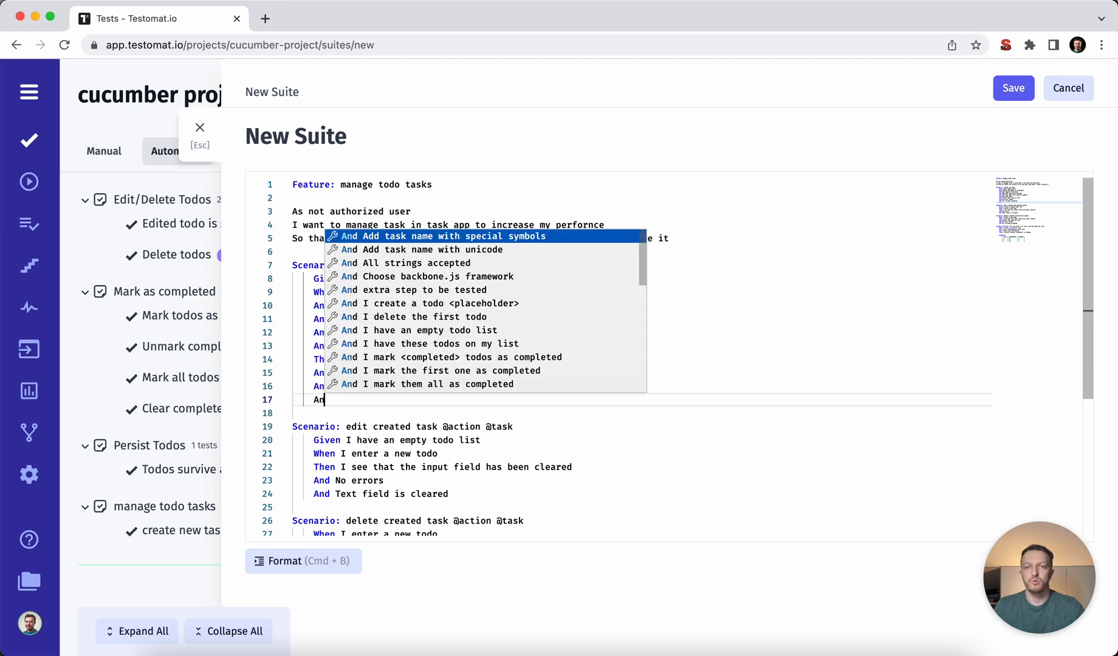
pyautogui.write('step')
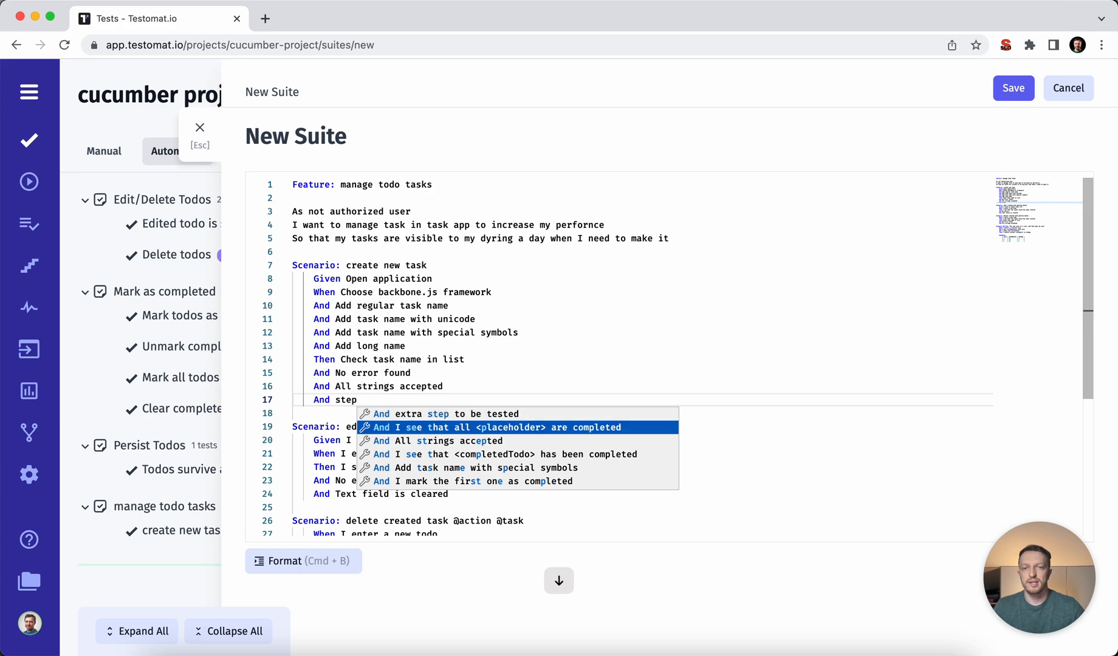
pyautogui.click(508, 427)
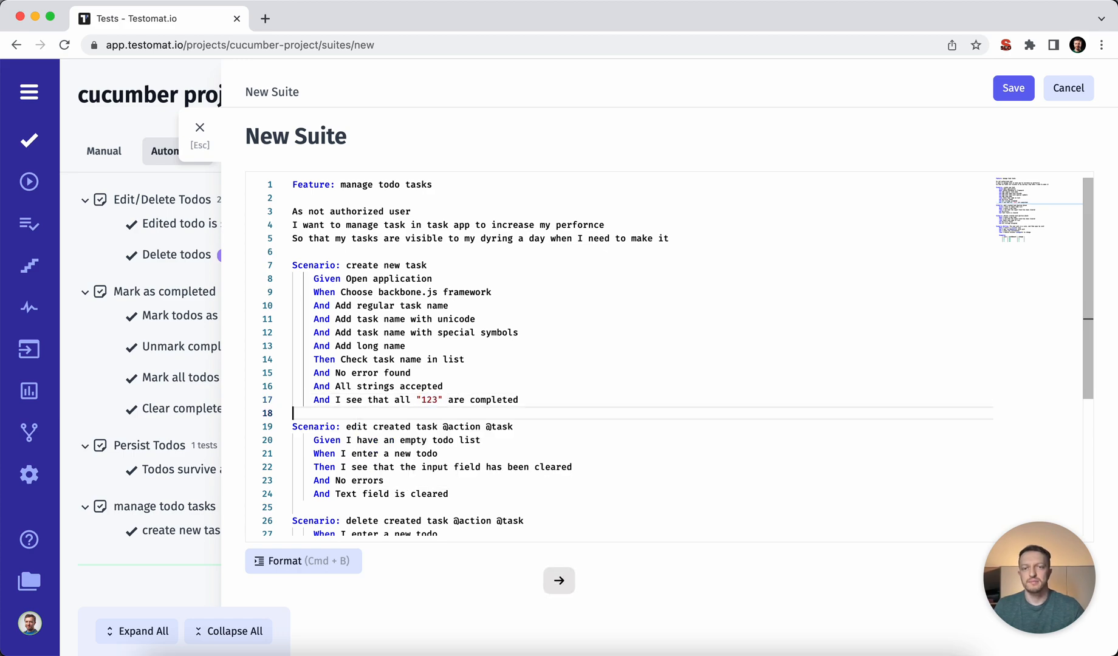
pyautogui.write('GH')
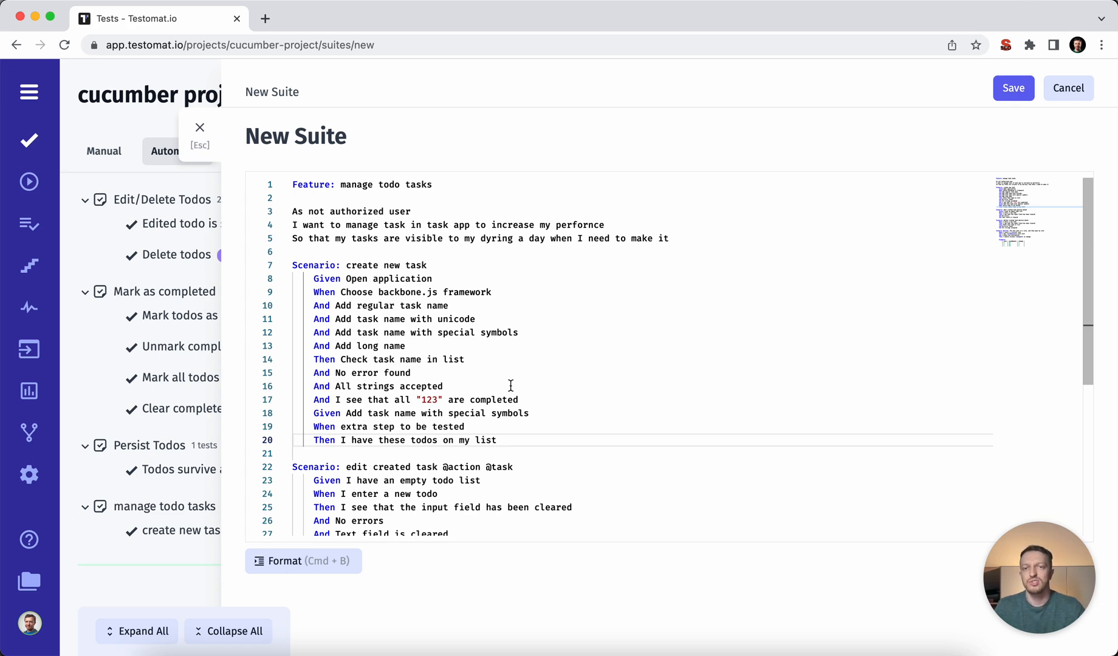
pyautogui.moveTo(482, 349)
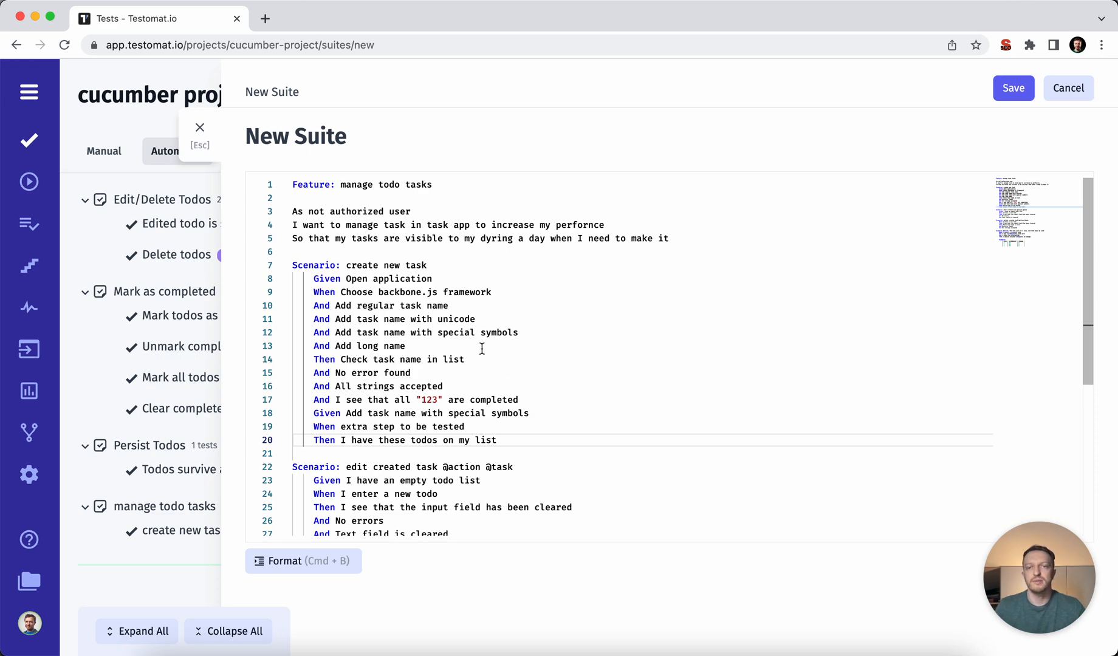
# Save the suite, remove the create new task scenario after the duplicate-step error, and save again.
pyautogui.click(1013, 88)
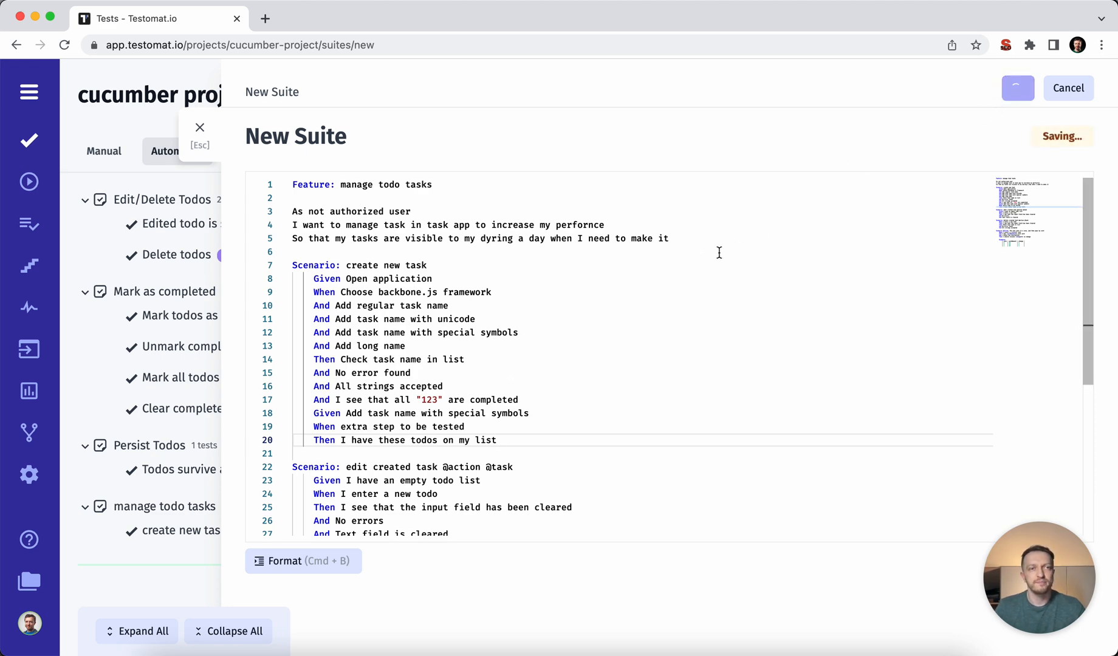
pyautogui.click(1017, 88)
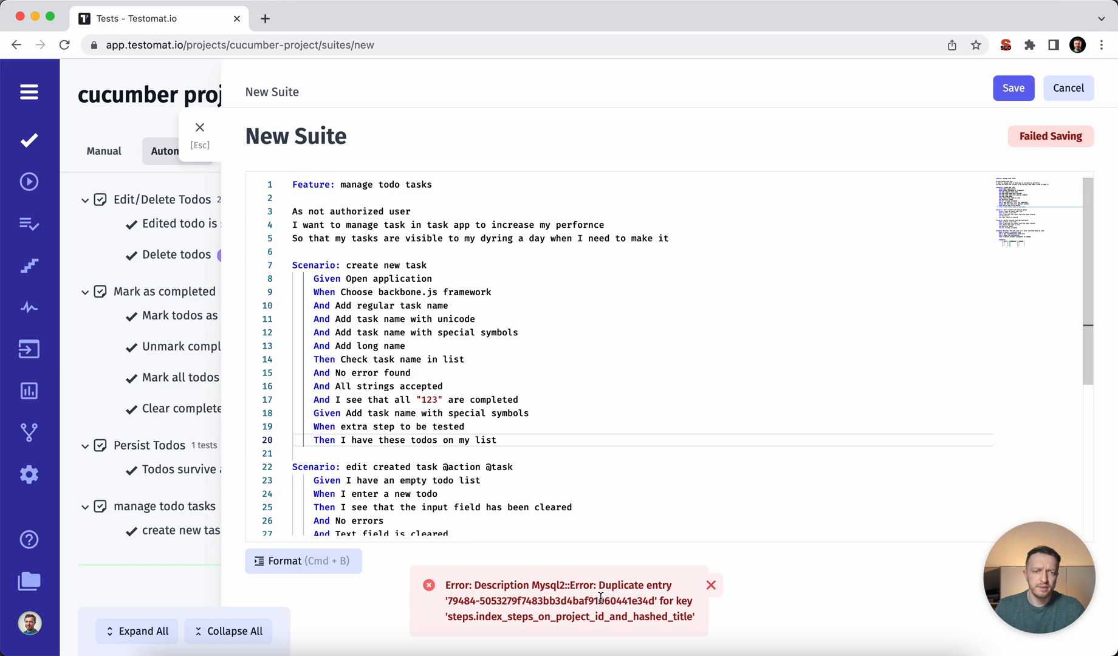
pyautogui.scroll(-3)
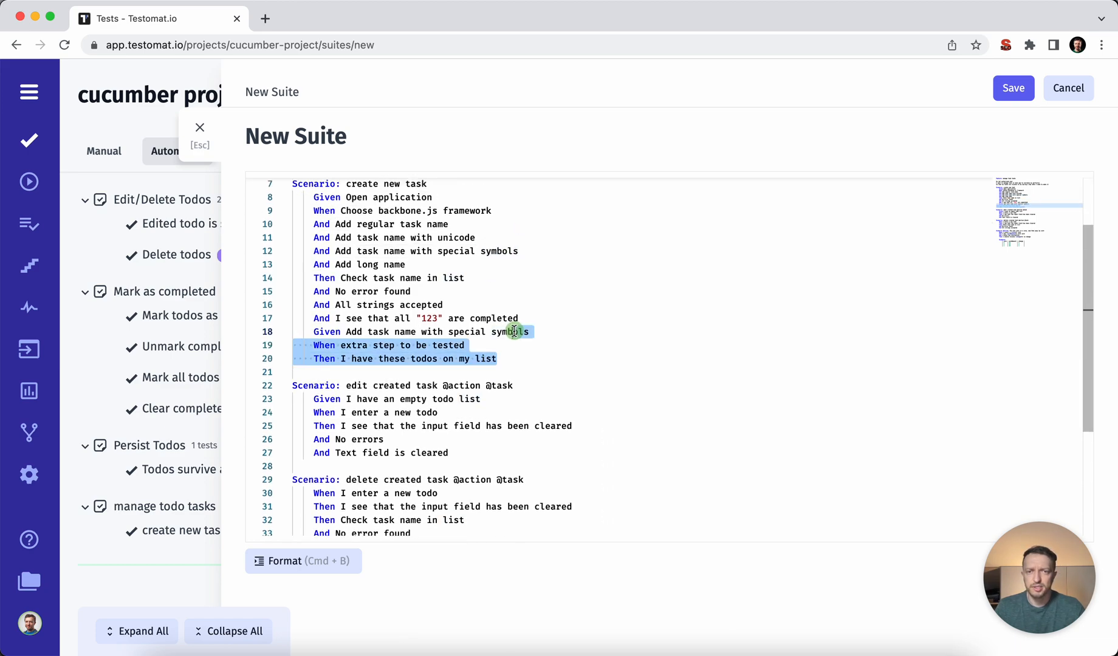
pyautogui.scroll(3)
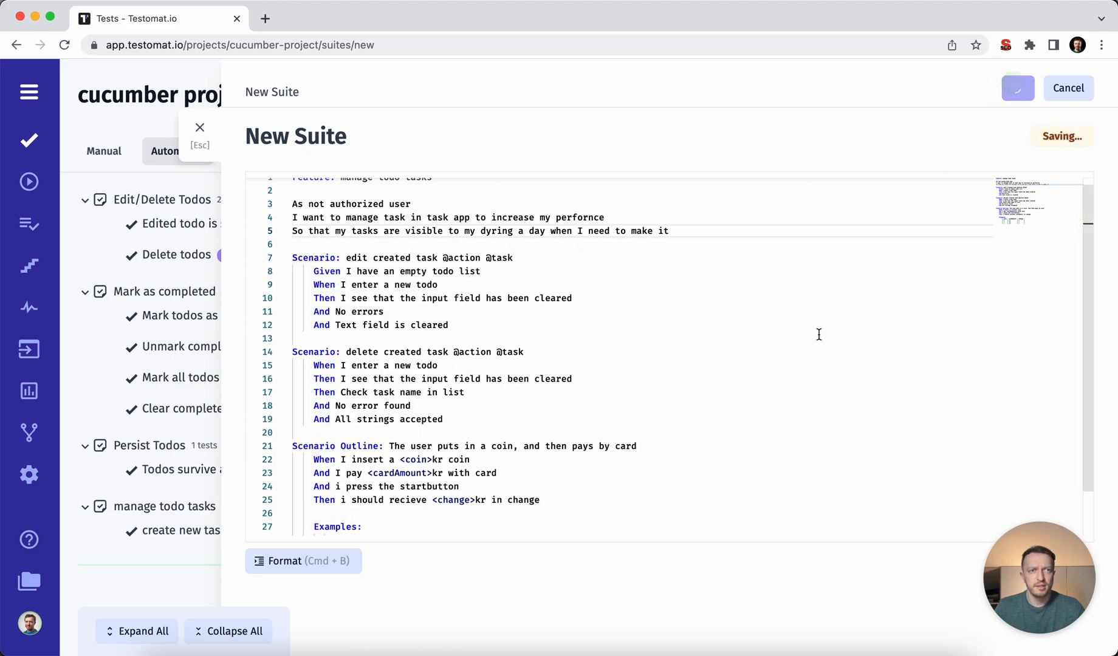
pyautogui.click(1018, 88)
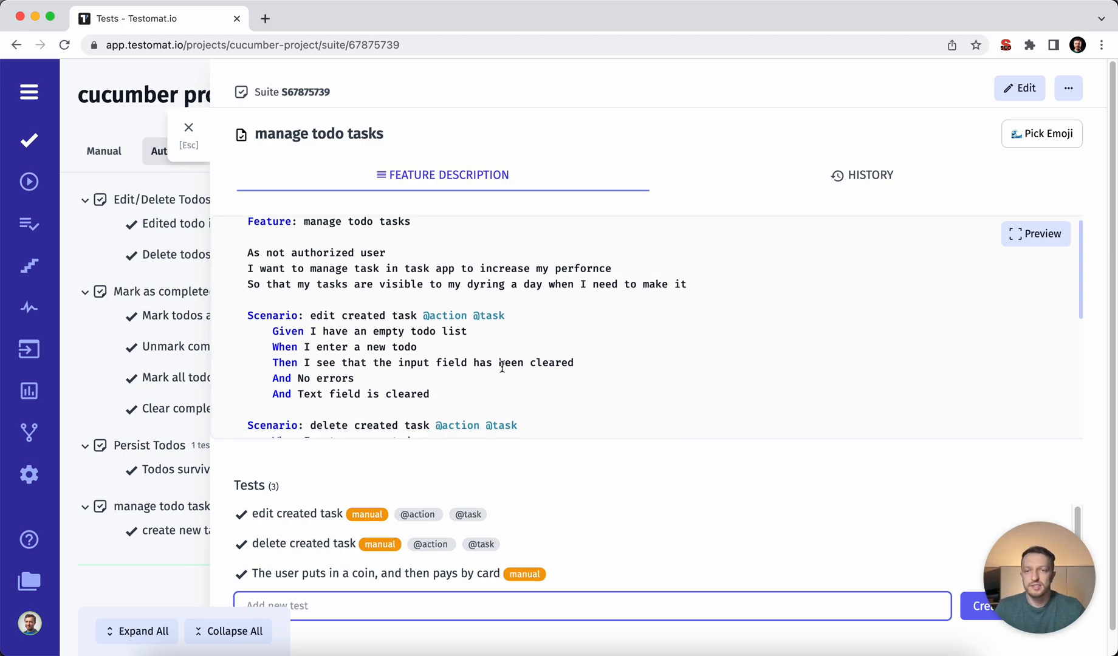
# Preview the manage todo tasks feature full-screen, then close the details and return to the manual list.
pyautogui.scroll(-3)
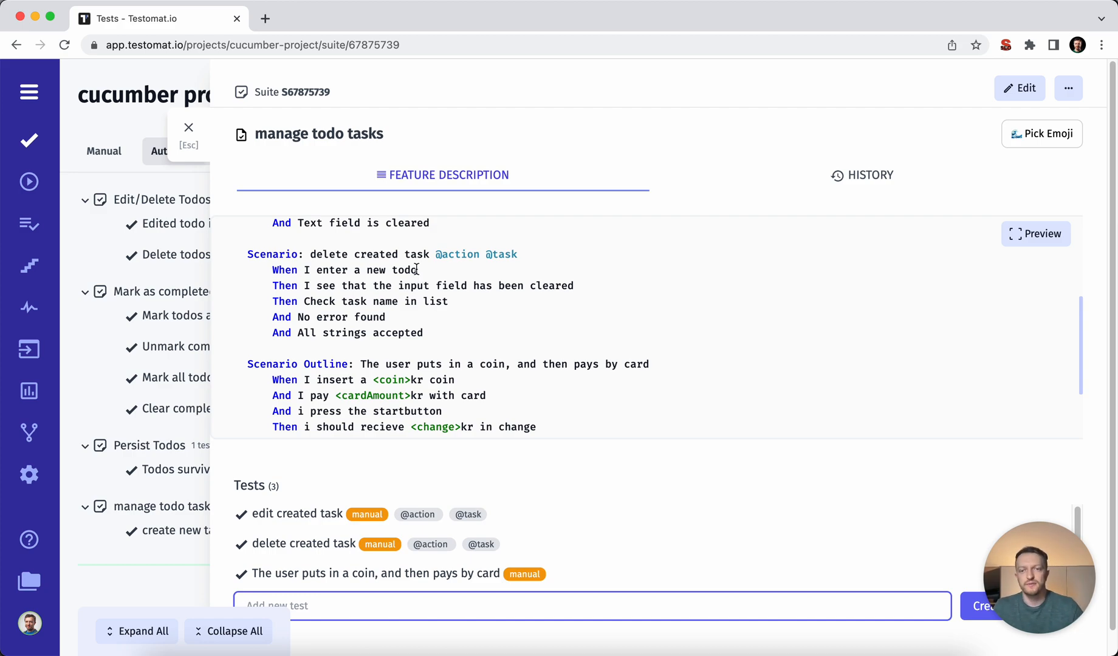
pyautogui.click(1036, 234)
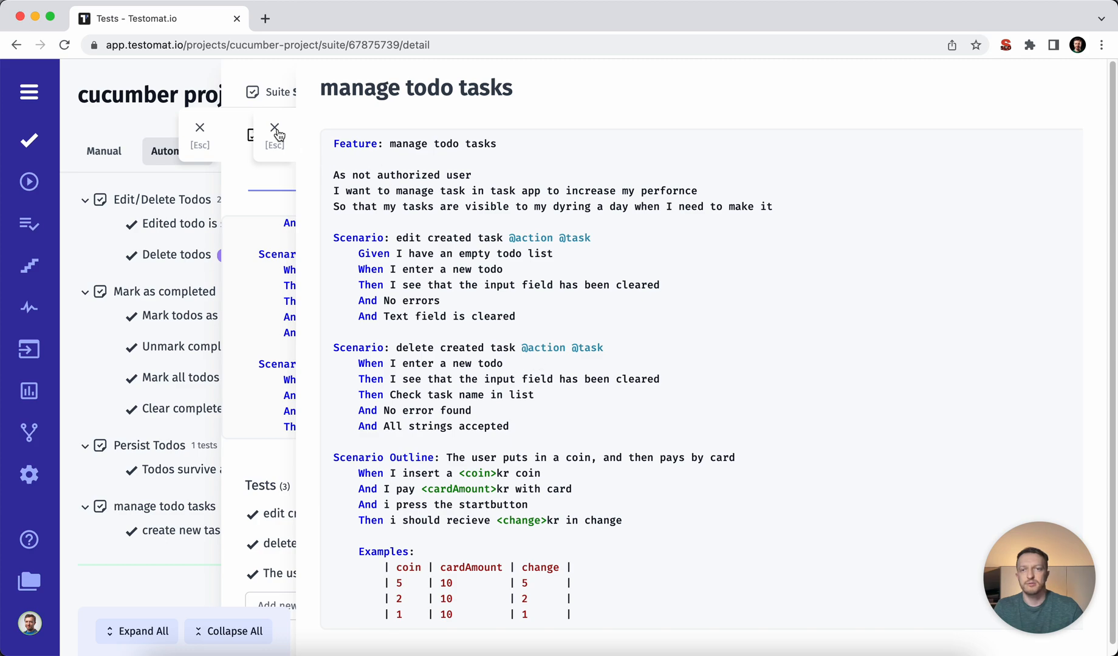
pyautogui.click(284, 514)
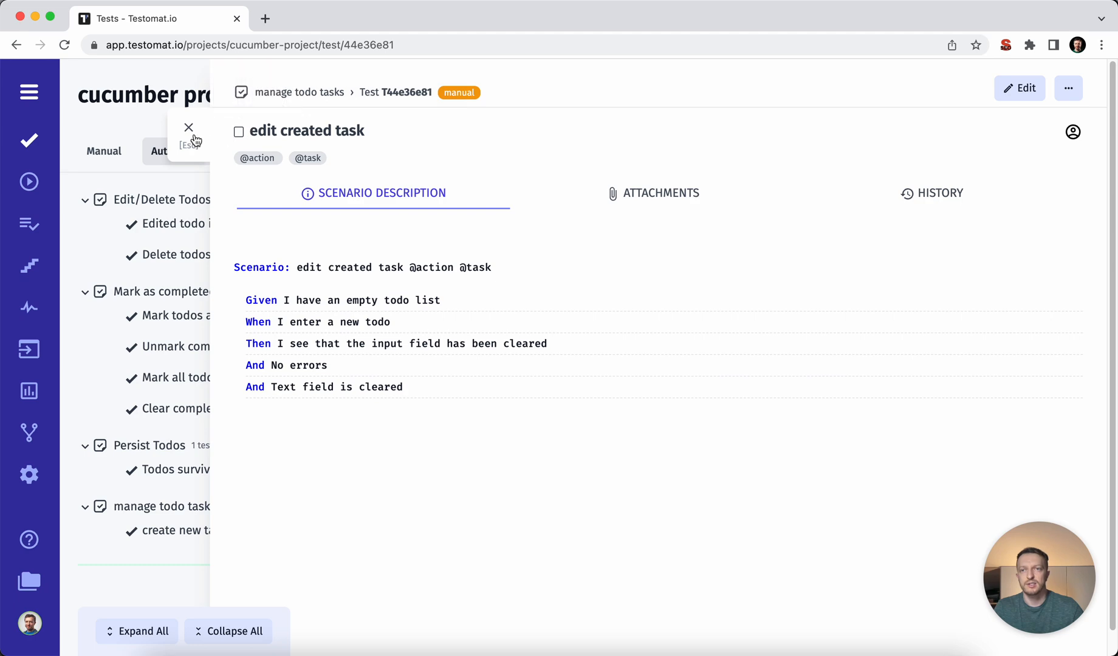
pyautogui.click(188, 128)
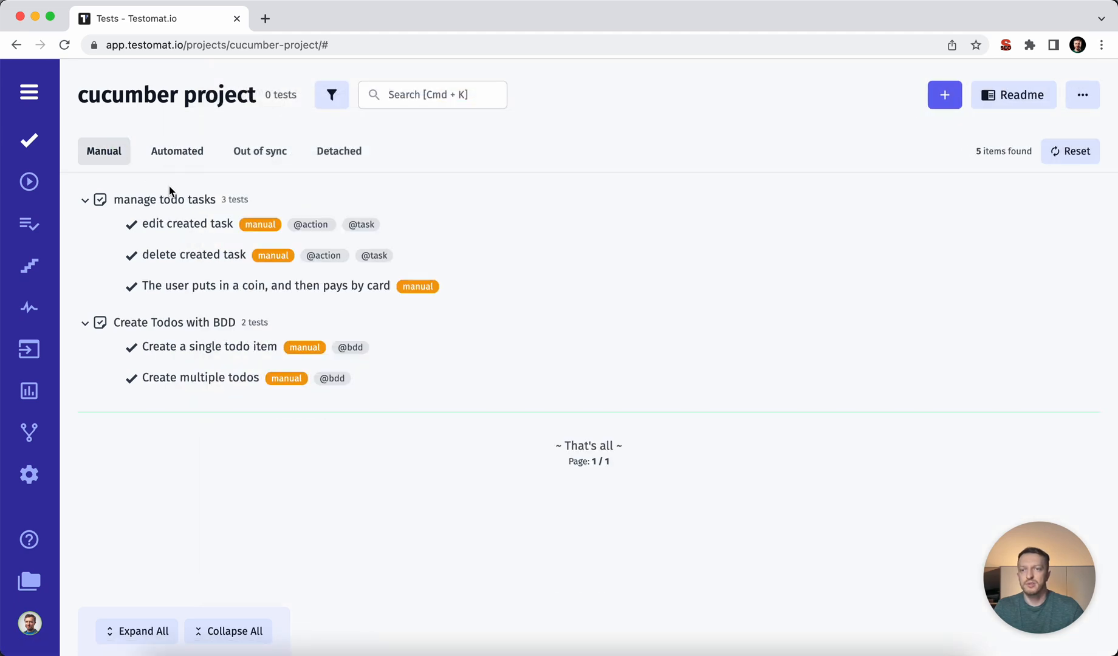
pyautogui.moveTo(171, 189)
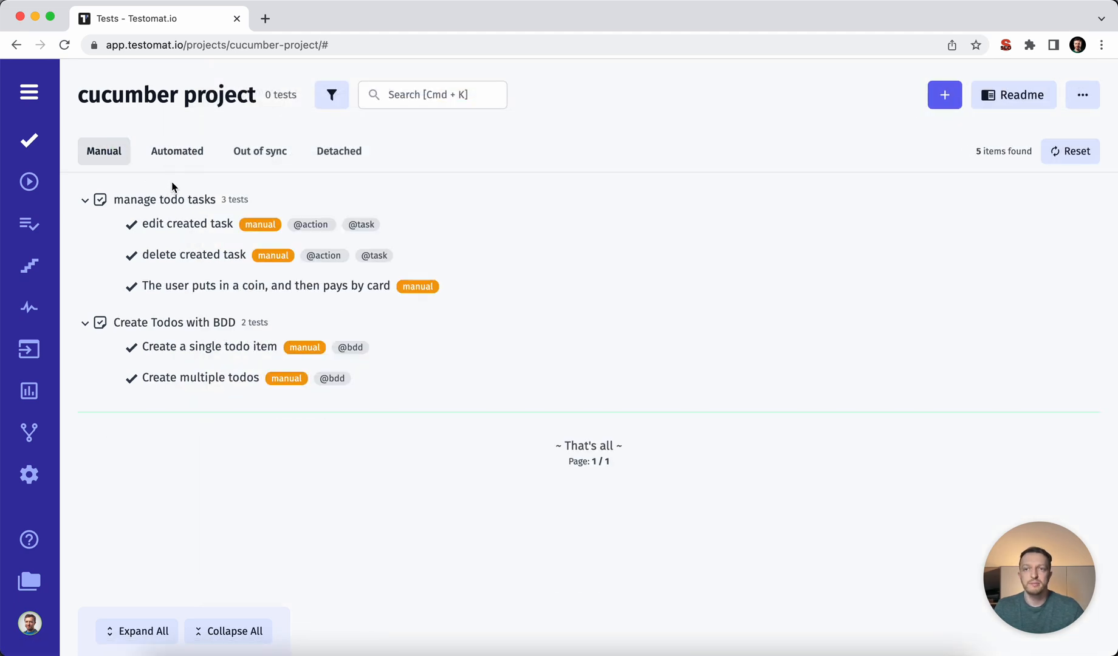
pyautogui.moveTo(177, 151)
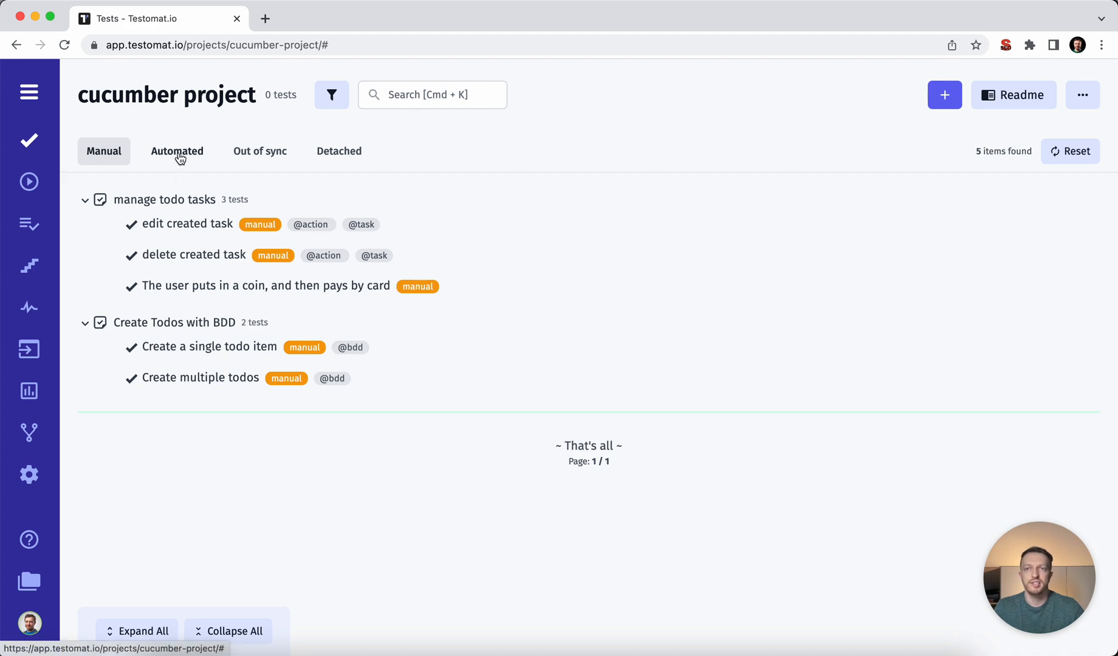
# Switch the test list to the Automated tab showing 8 tests across four features.
pyautogui.click(178, 151)
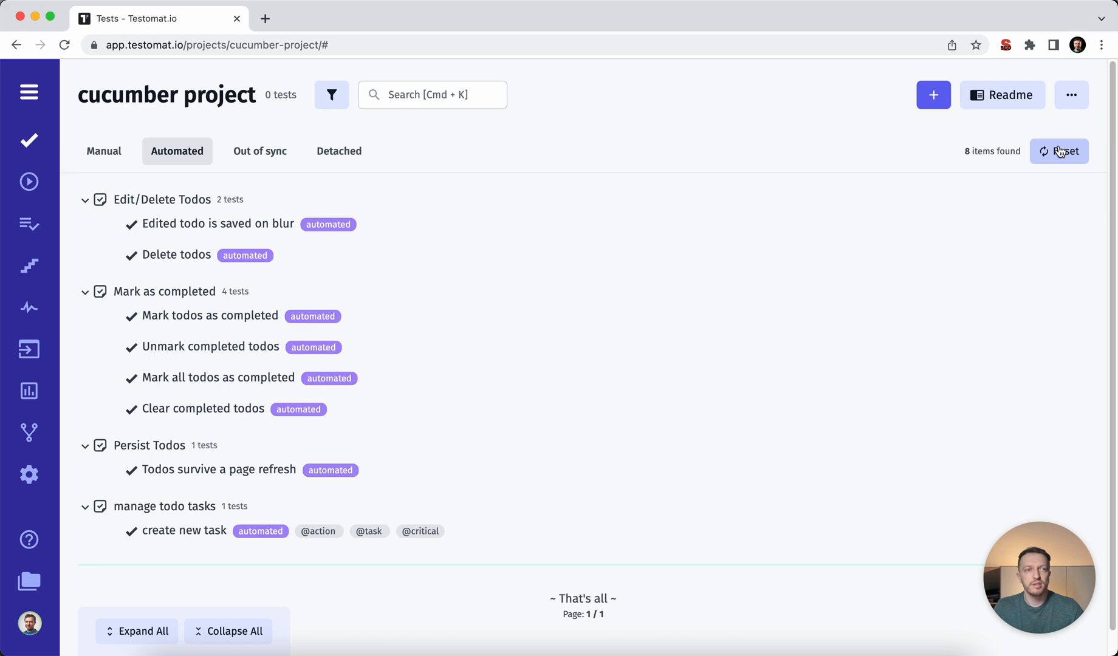
# Reset the test filter, expand the 'manage todo tasks' suite and open its suite page.
pyautogui.click(1059, 151)
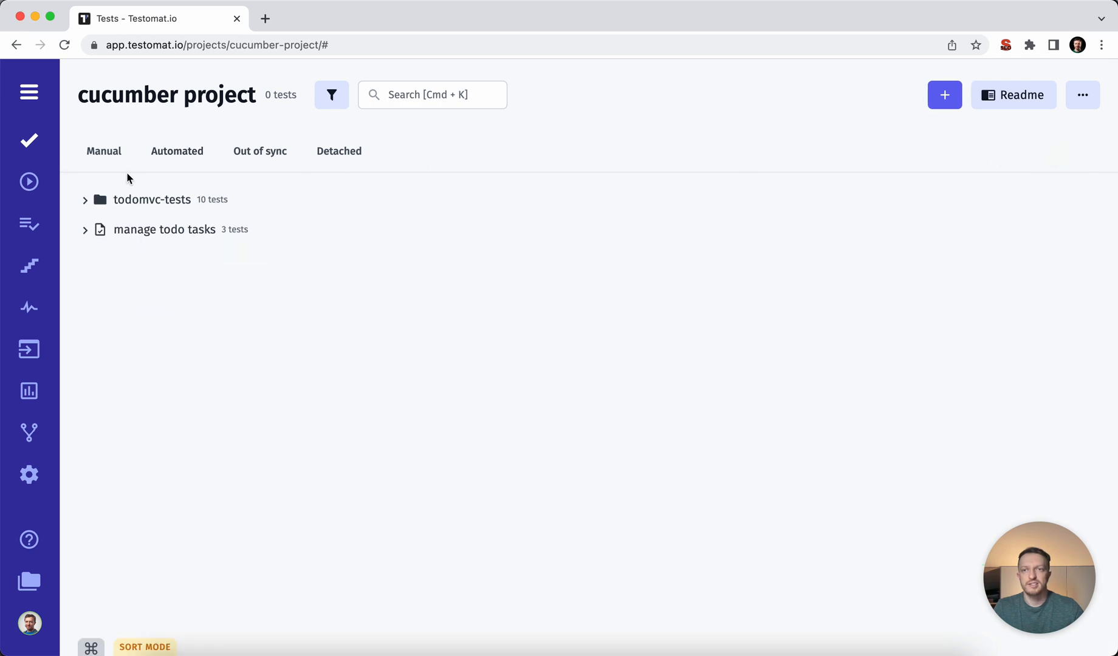
pyautogui.click(85, 228)
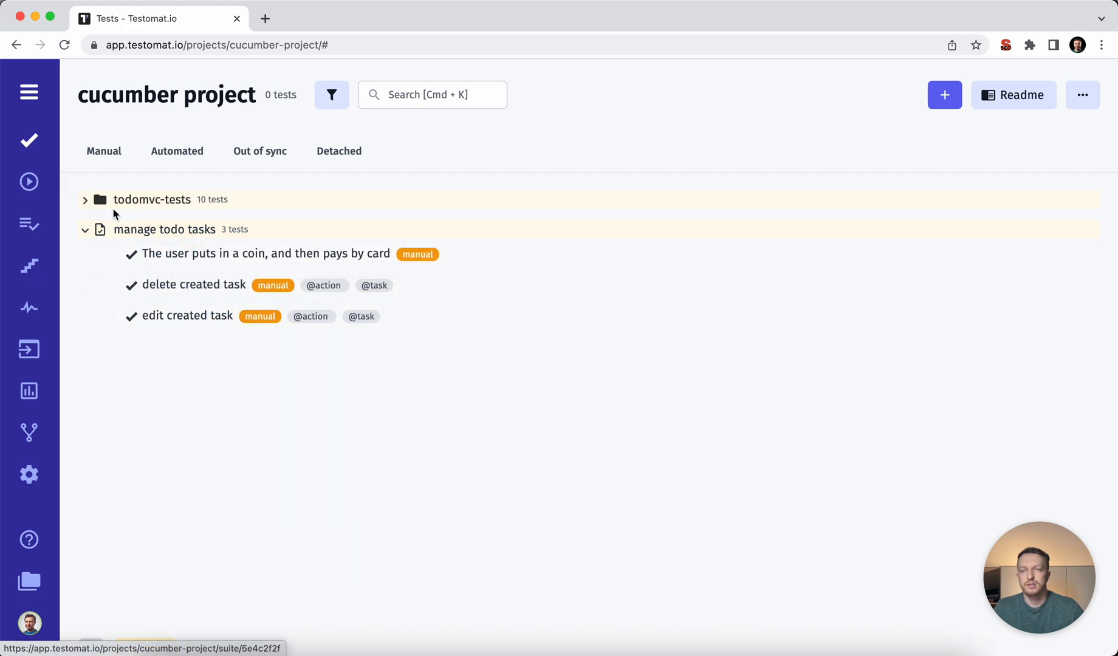
pyautogui.click(162, 229)
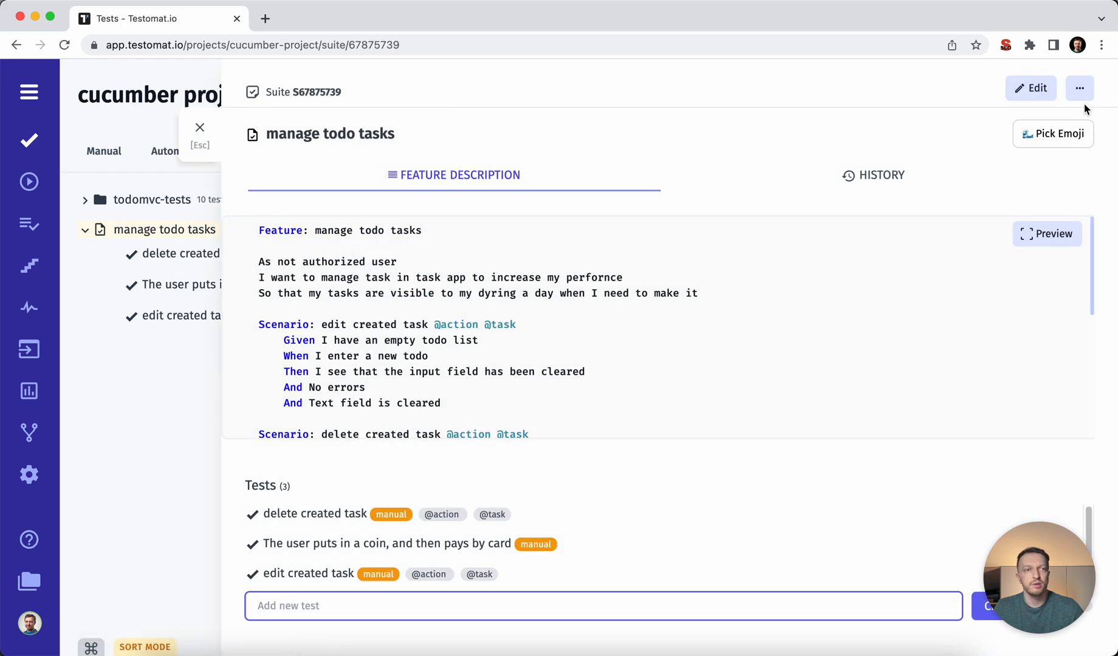
pyautogui.click(1079, 87)
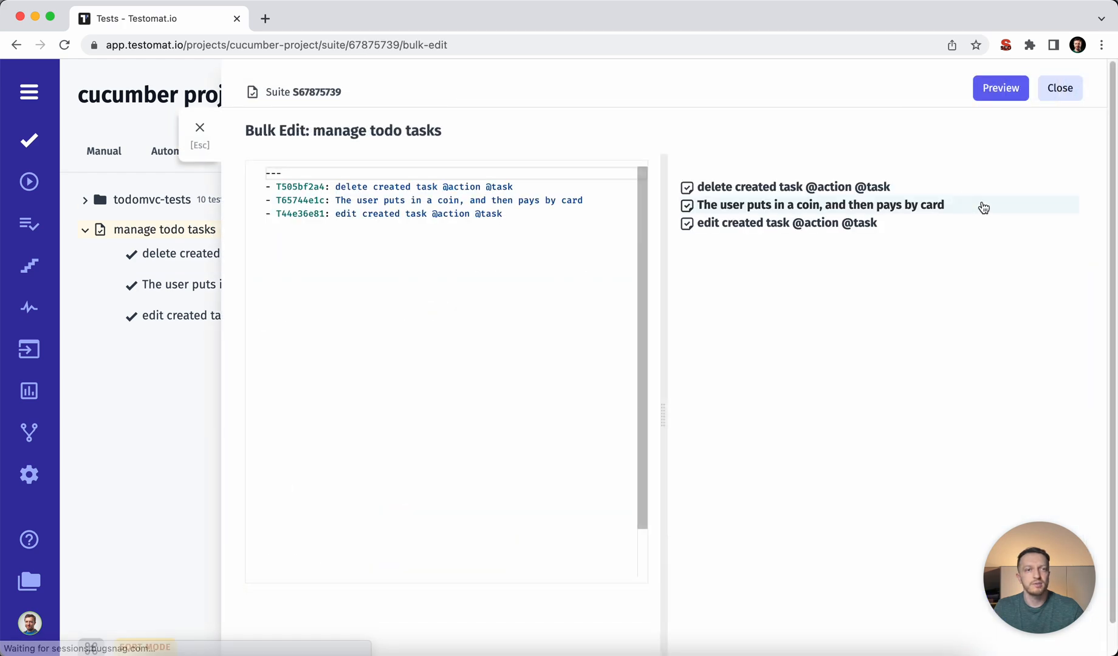
pyautogui.write('a')
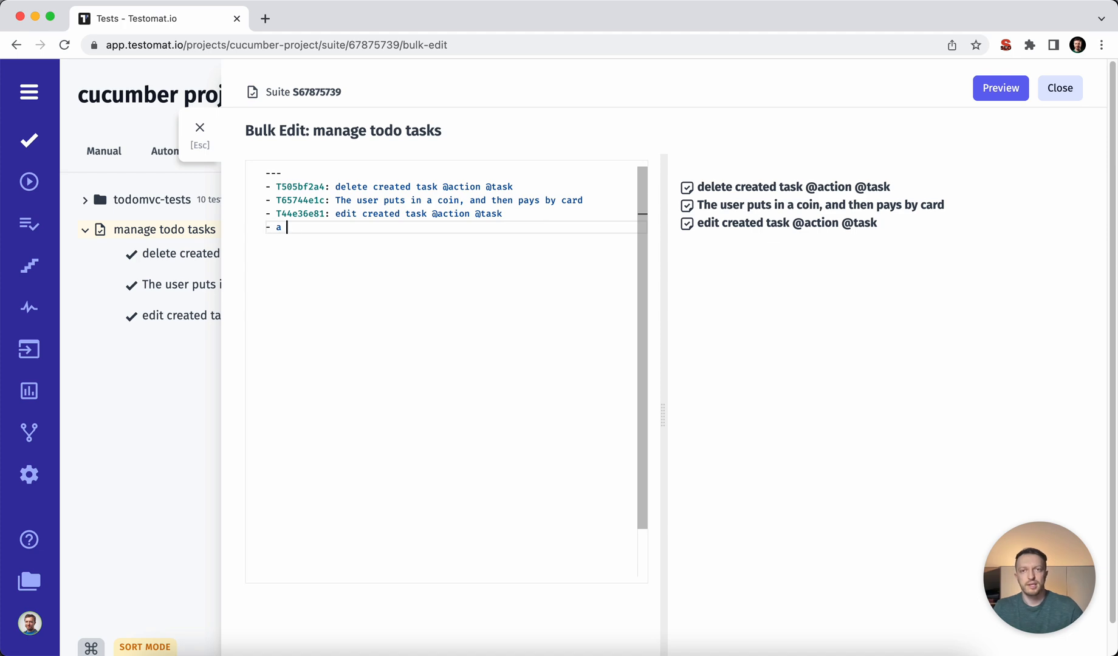
pyautogui.write('new test')
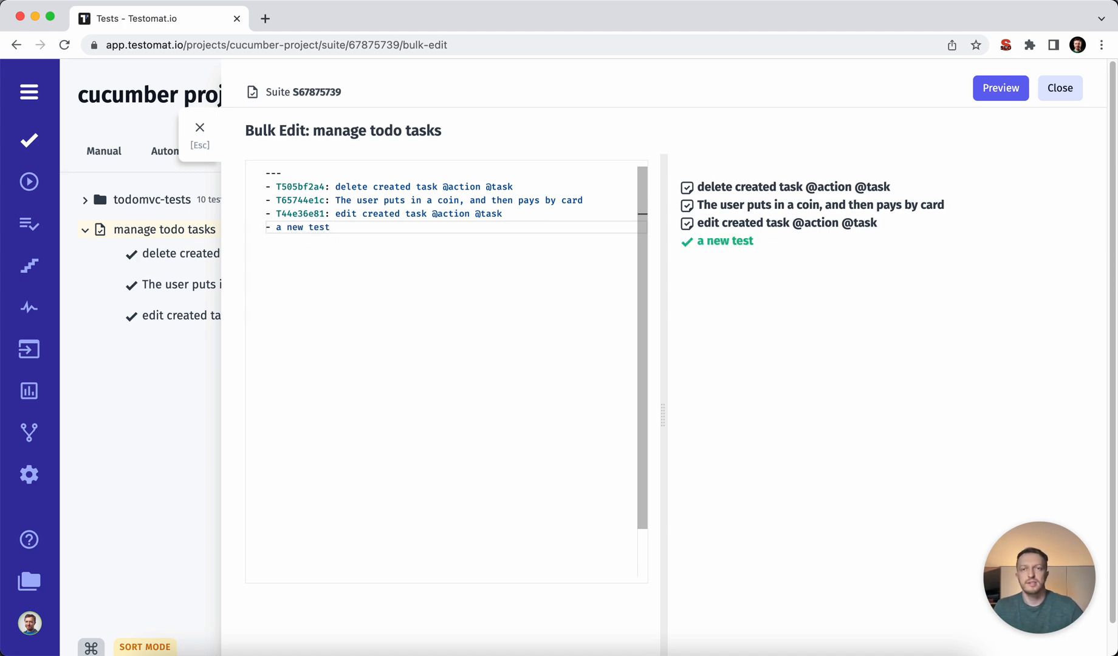
pyautogui.write('scenario')
pyautogui.click(454, 213)
pyautogui.write(' @s')
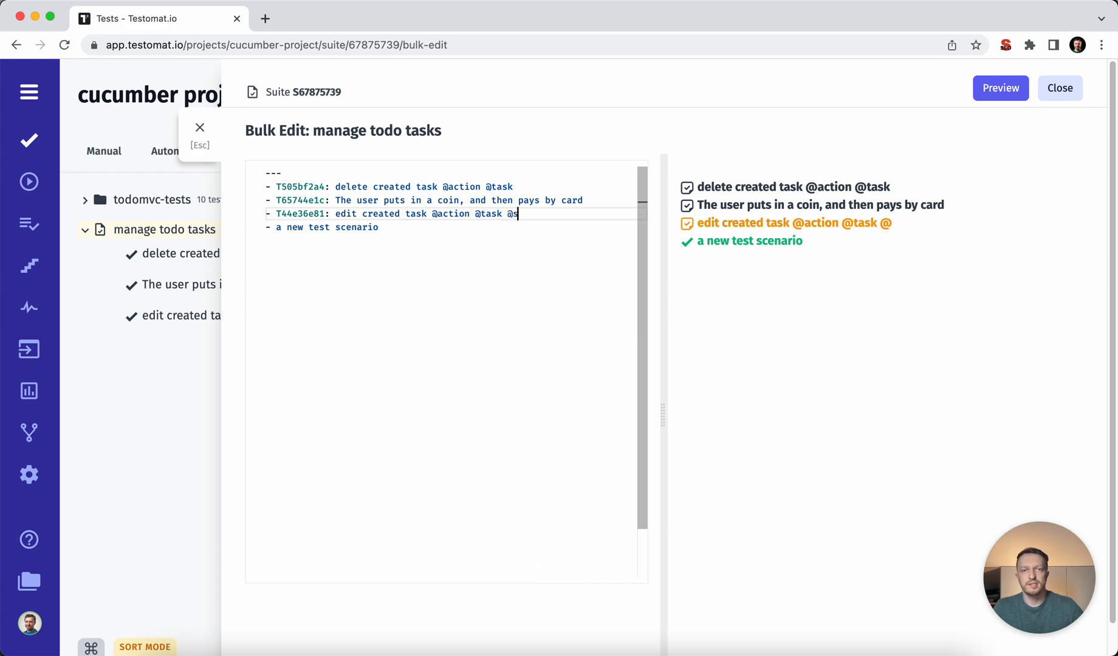
pyautogui.write('moke')
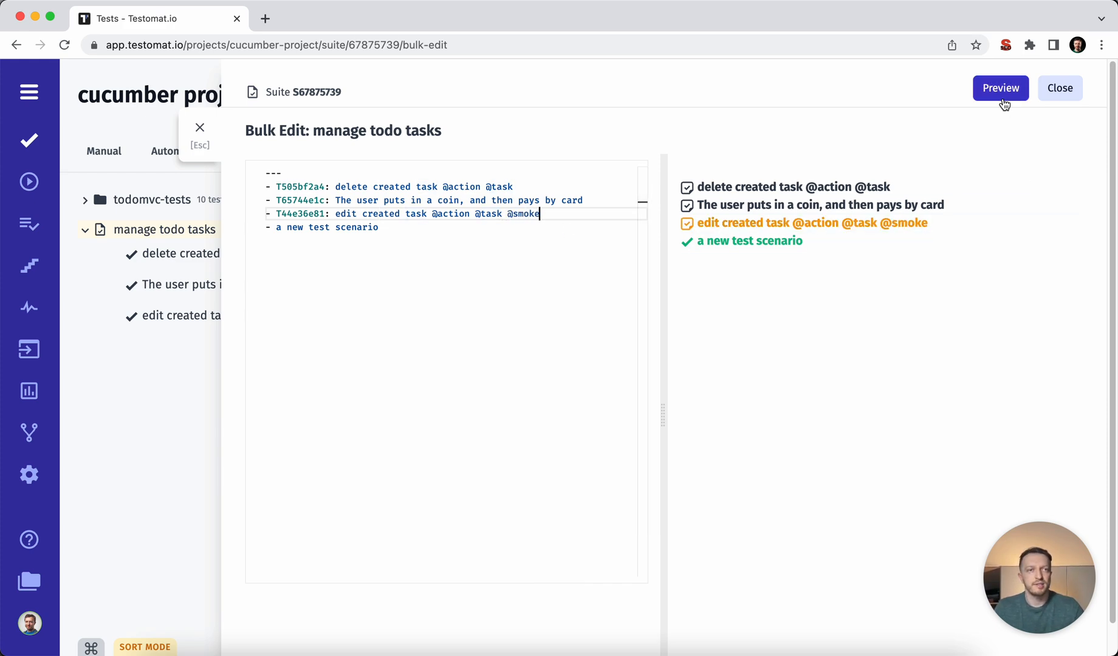
pyautogui.click(1059, 87)
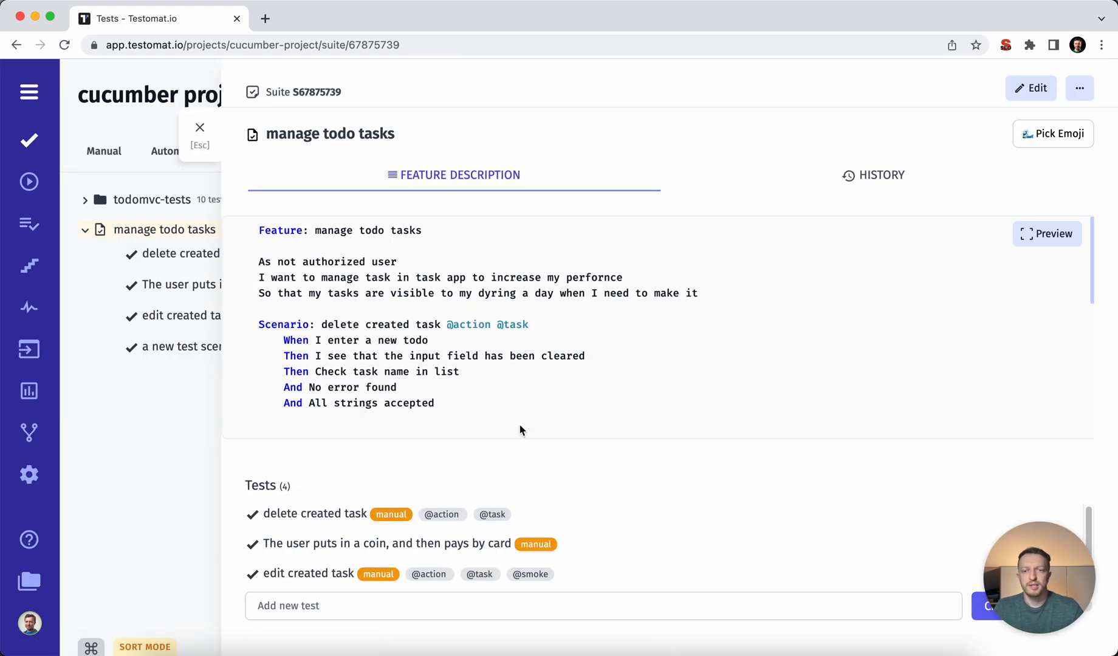
pyautogui.moveTo(209, 136)
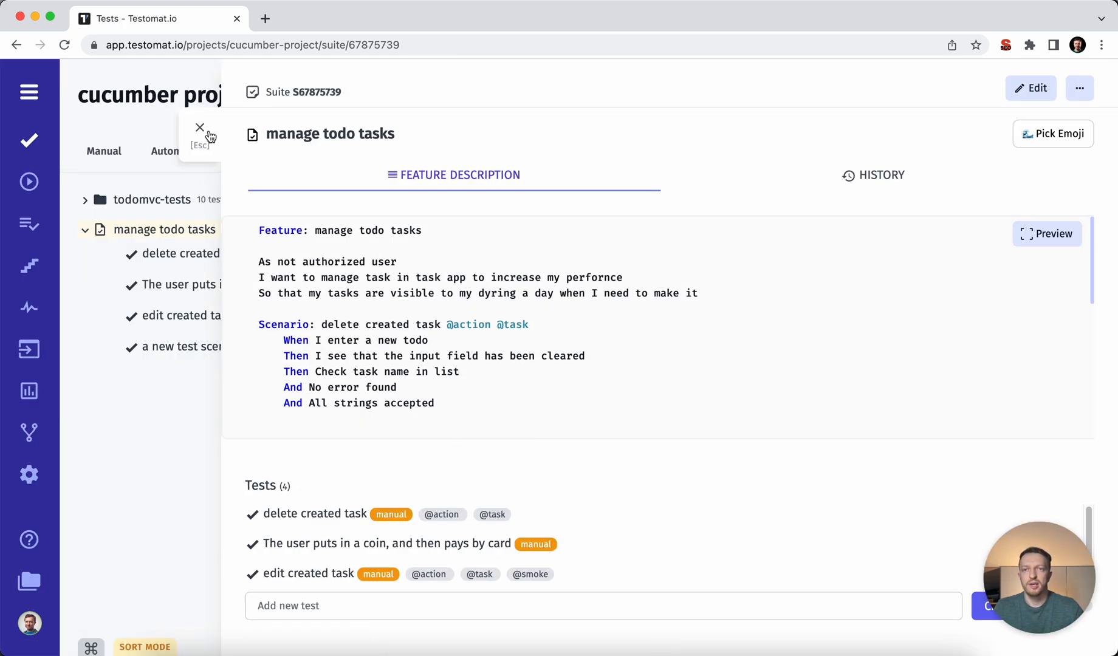
# Filter the test list to Manual, then to Automated tests only.
pyautogui.click(200, 127)
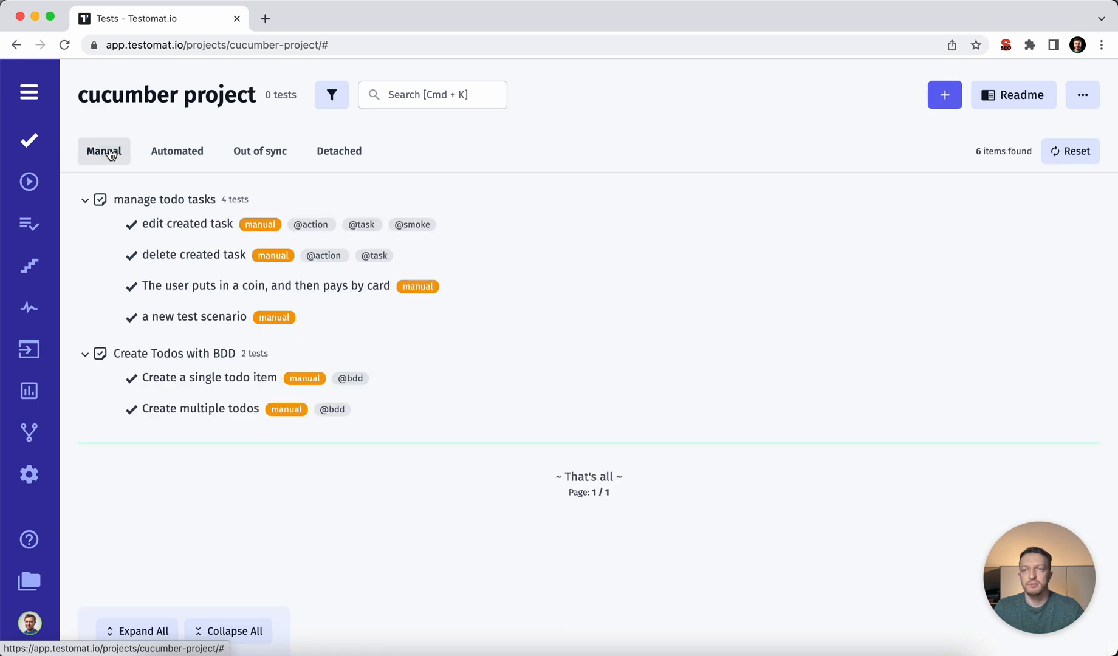
pyautogui.click(177, 151)
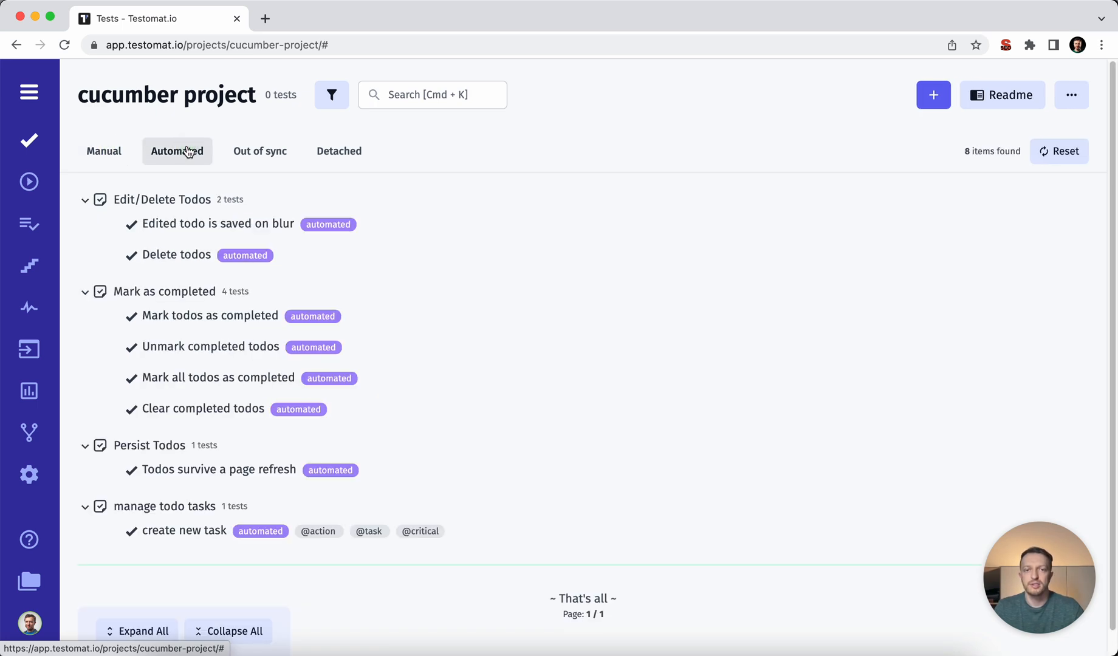
pyautogui.moveTo(29, 182)
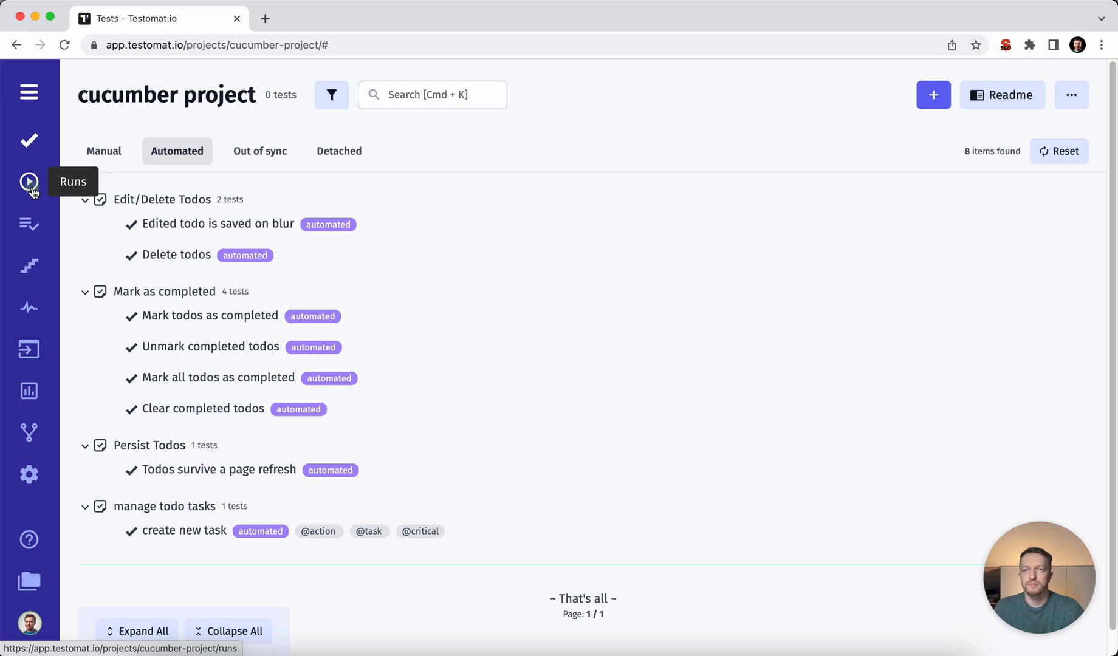
# Enable the test run report from Runs, copy the CodeceptJS run command, and finish setup.
pyautogui.click(29, 183)
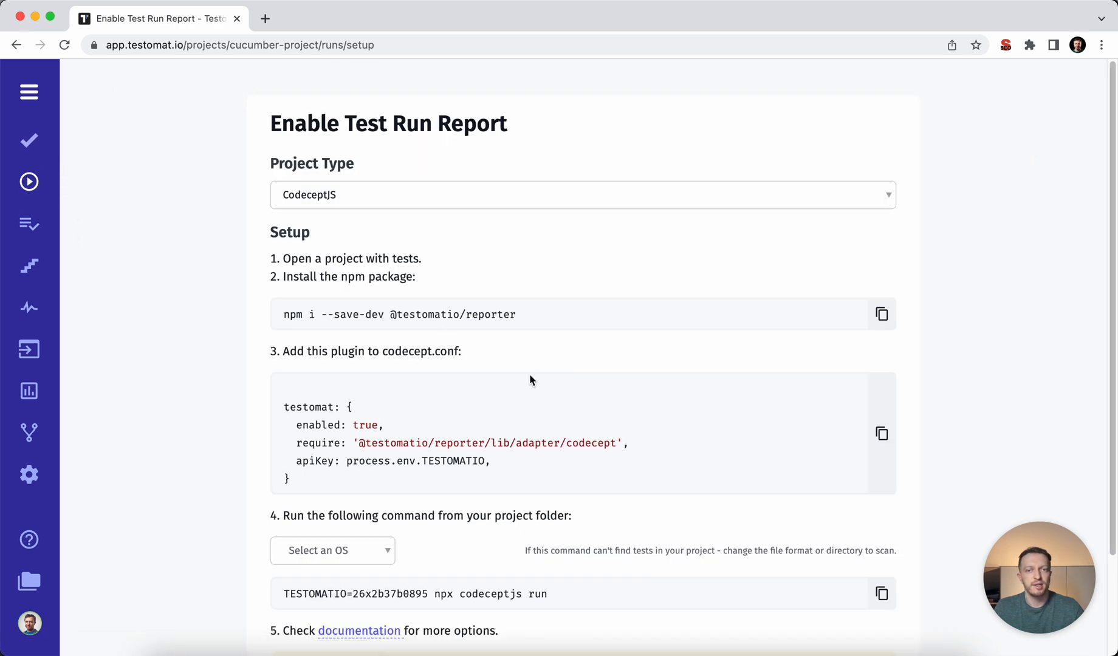
pyautogui.moveTo(445, 303)
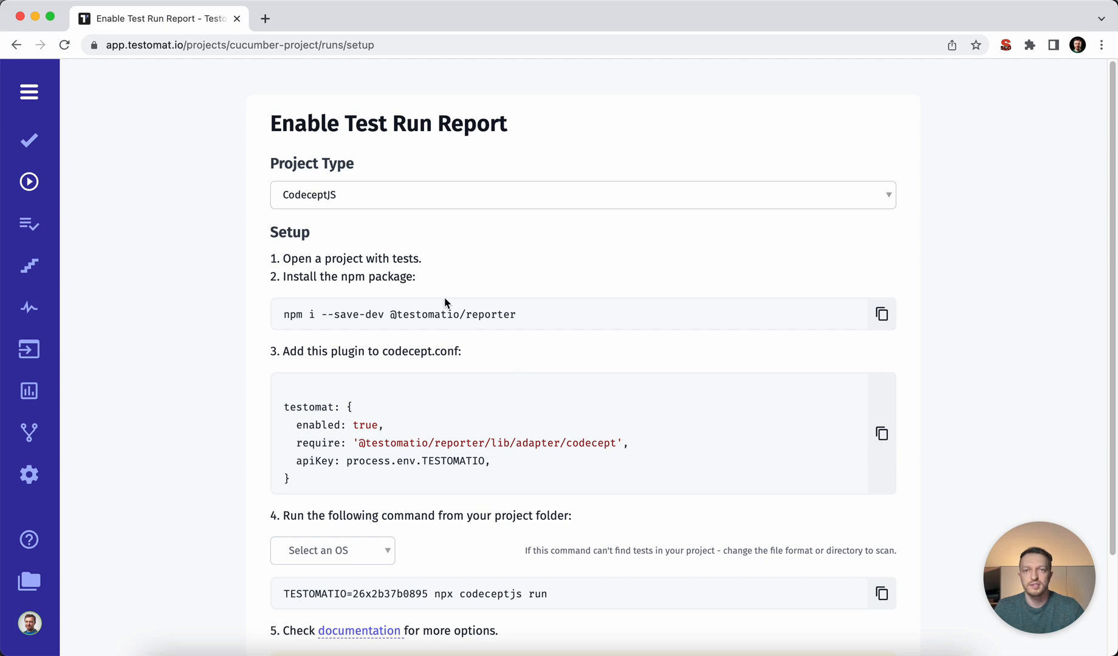
pyautogui.moveTo(343, 200)
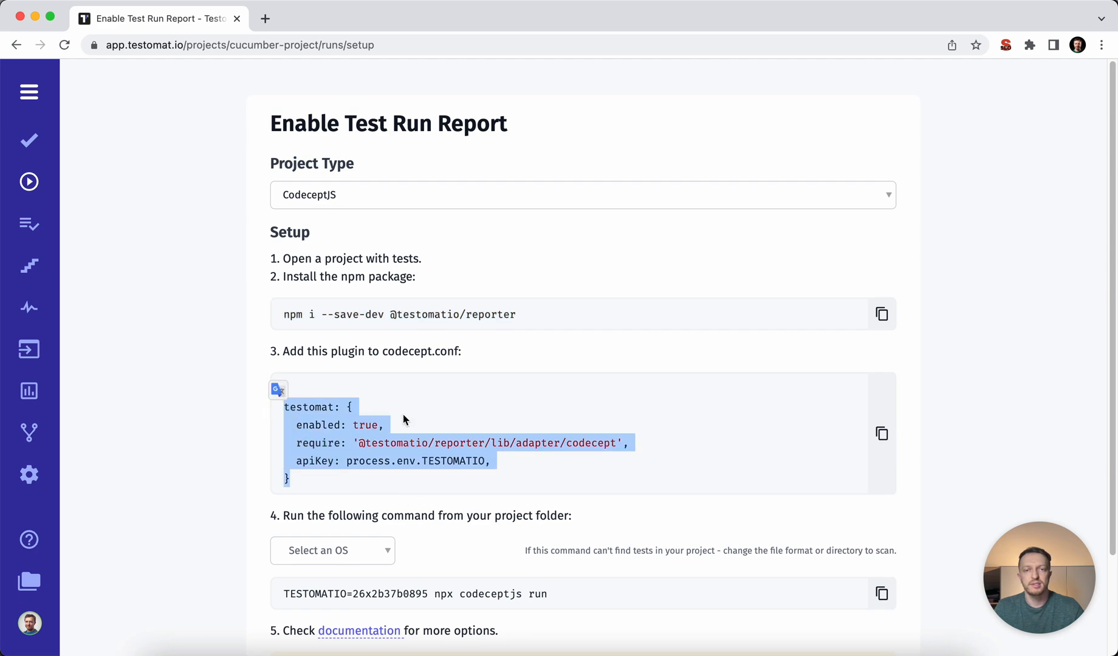
pyautogui.scroll(-3)
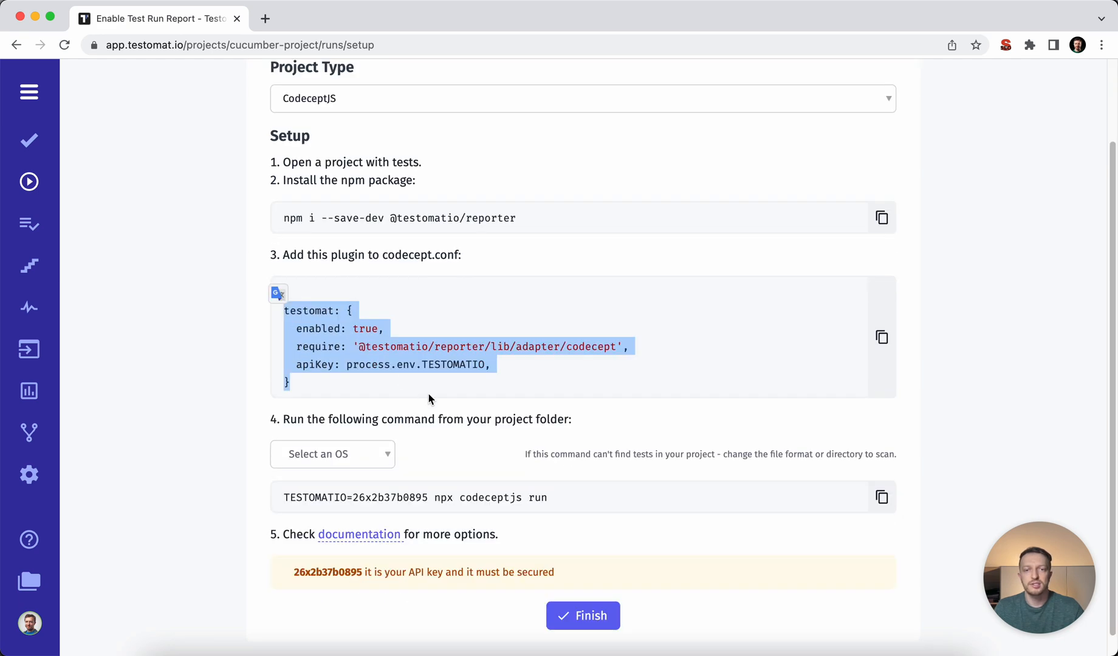
pyautogui.click(883, 497)
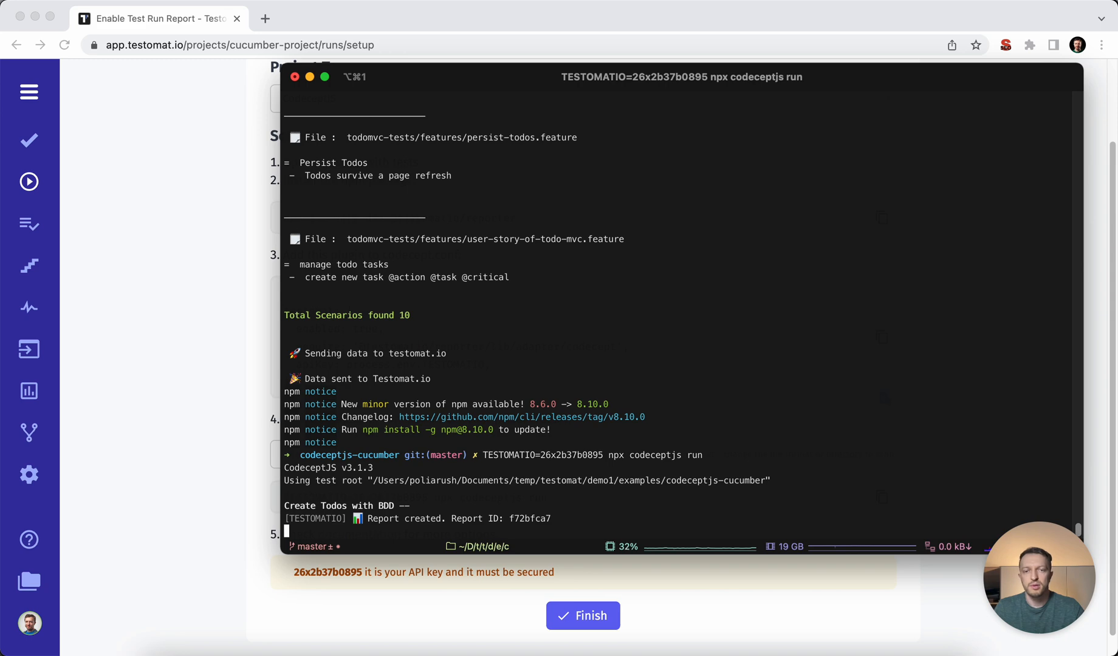
pyautogui.moveTo(677, 582)
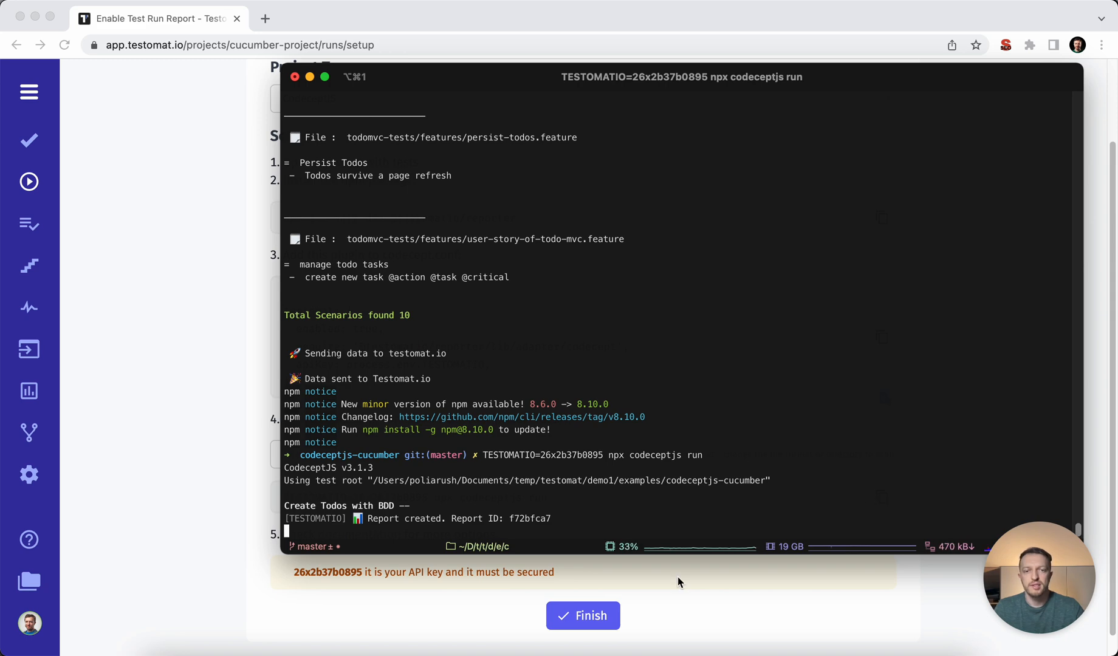
pyautogui.click(582, 617)
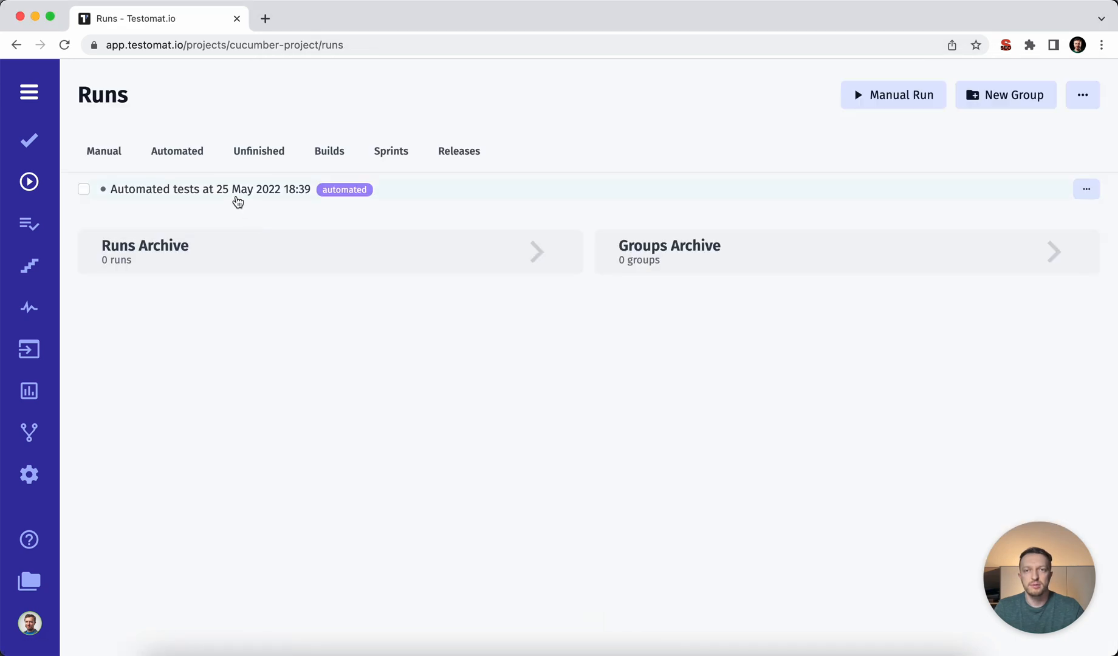
# Open the 'Automated tests at 25 May 2022 18:39' run report while its results arrive.
pyautogui.click(209, 190)
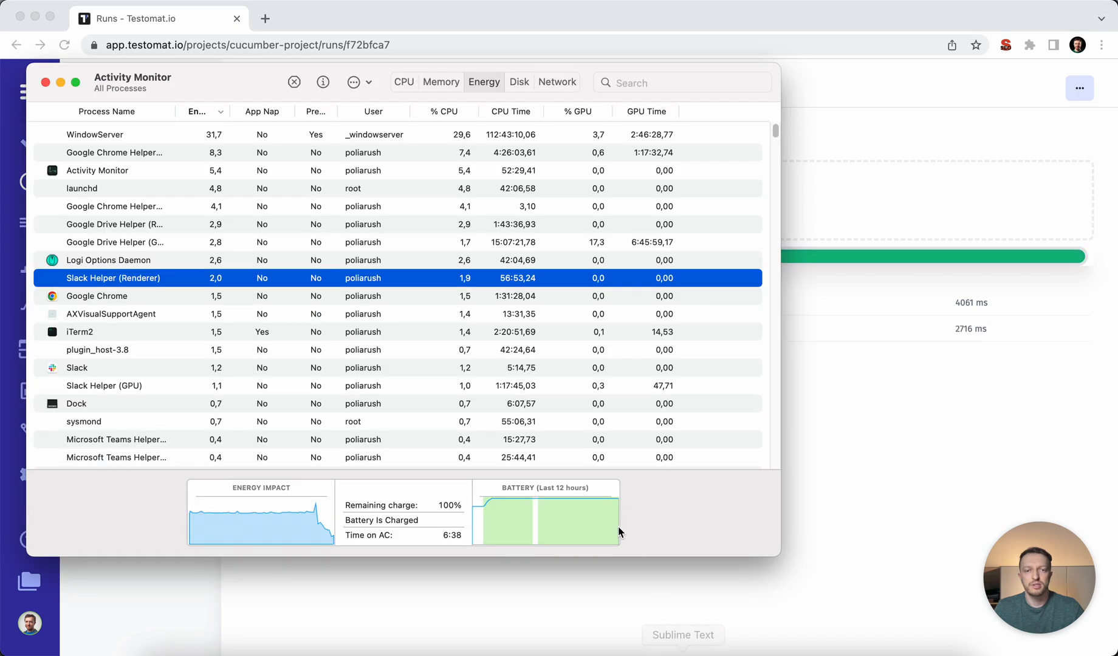
pyautogui.click(45, 82)
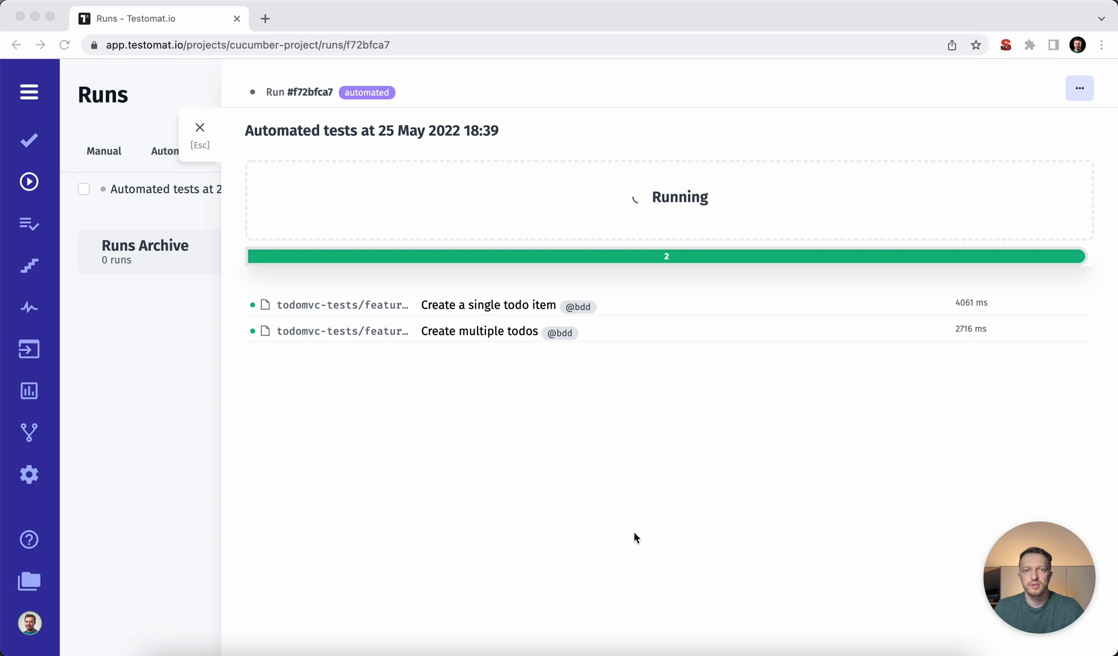
pyautogui.click(711, 634)
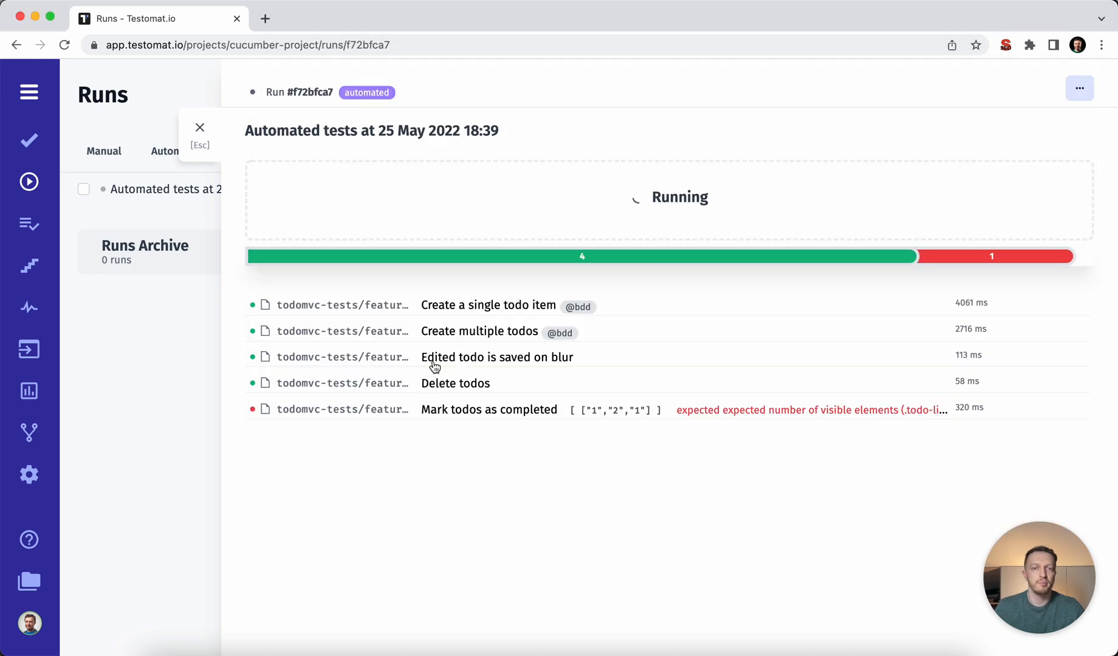
pyautogui.moveTo(490, 415)
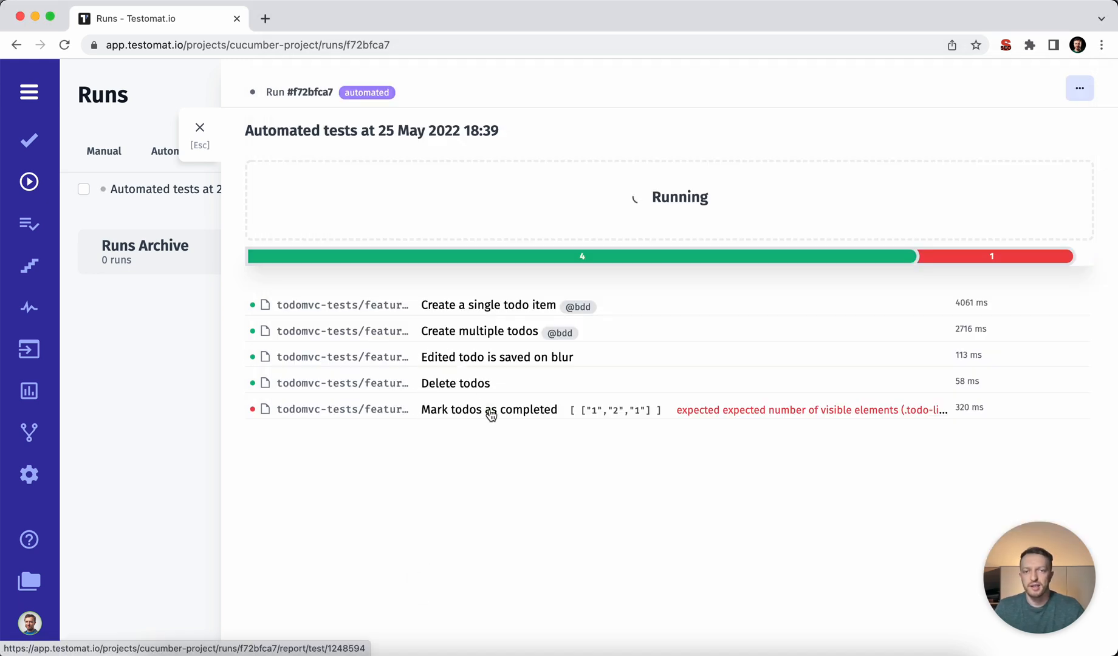
# Inspect the failed 'Mark todos as completed' log, code and attachments, then close the report.
pyautogui.click(489, 410)
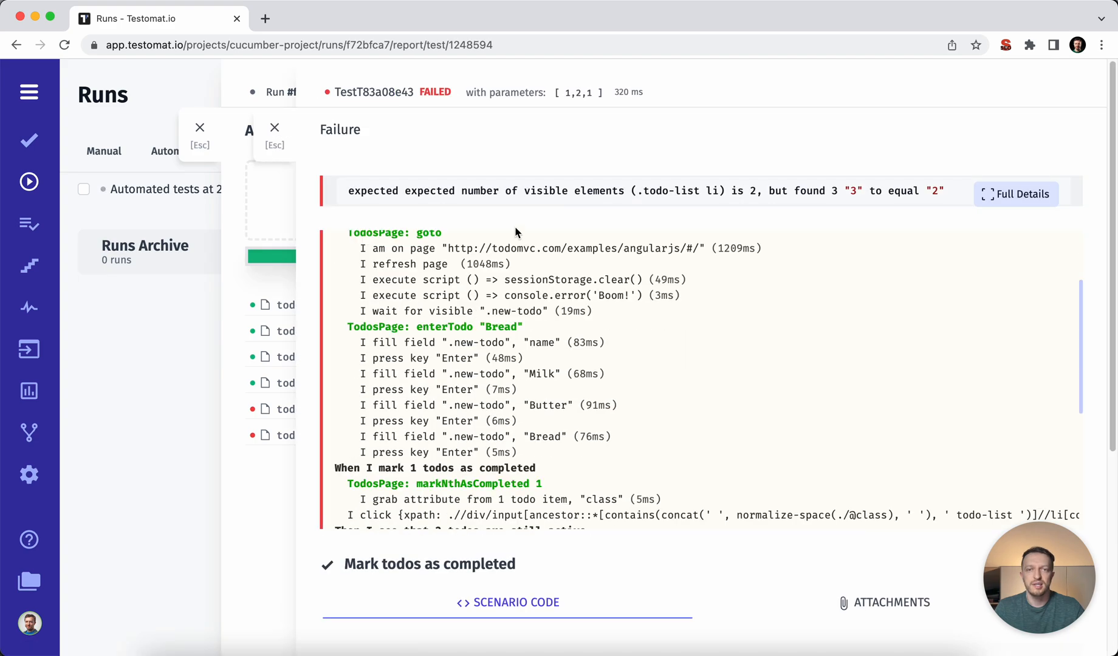
pyautogui.scroll(-3)
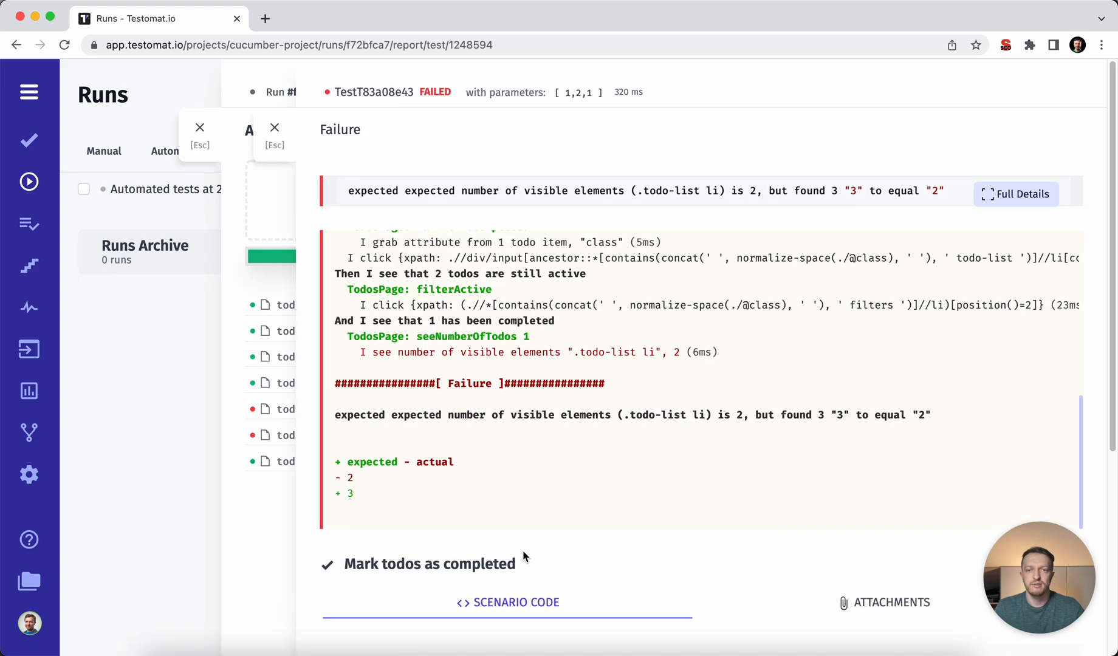
pyautogui.scroll(-3)
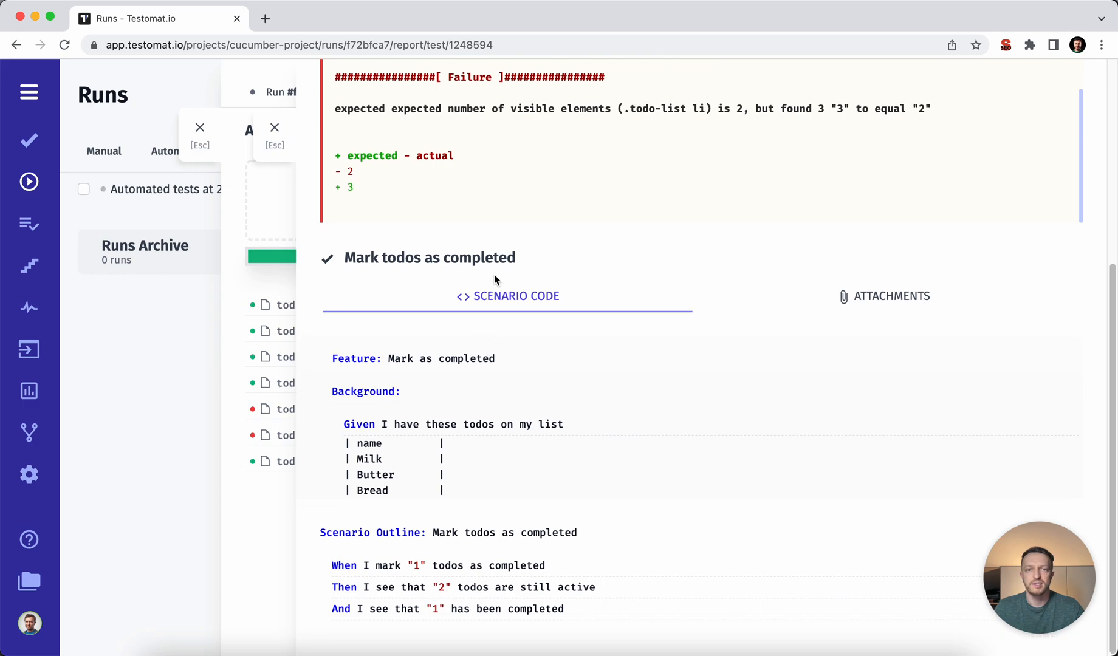
pyautogui.click(892, 297)
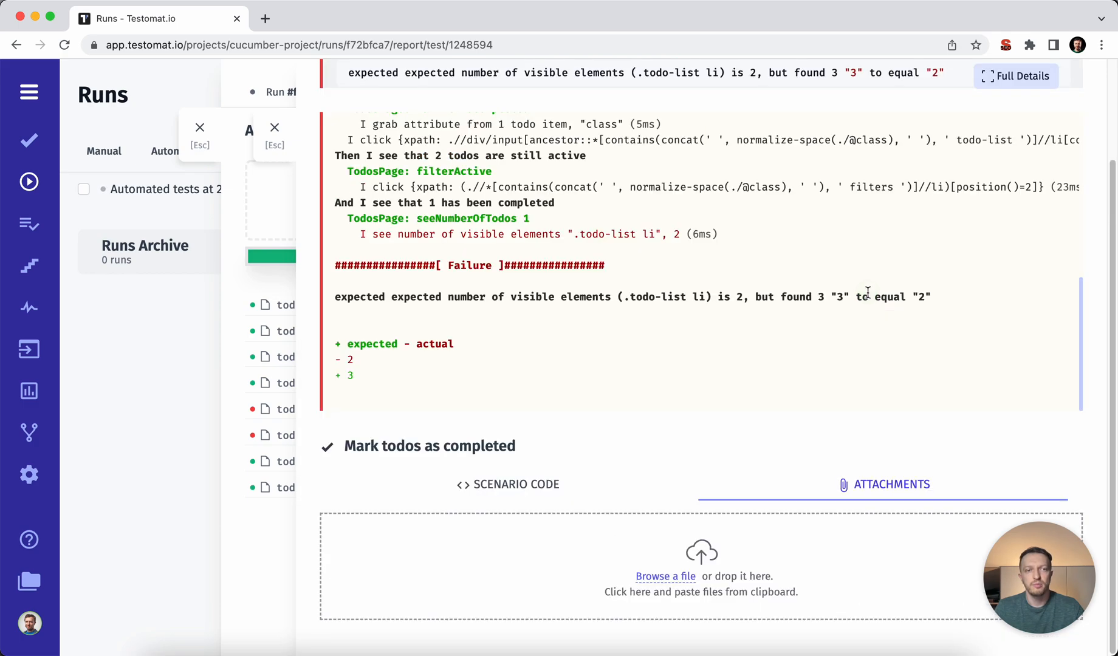
pyautogui.moveTo(443, 482)
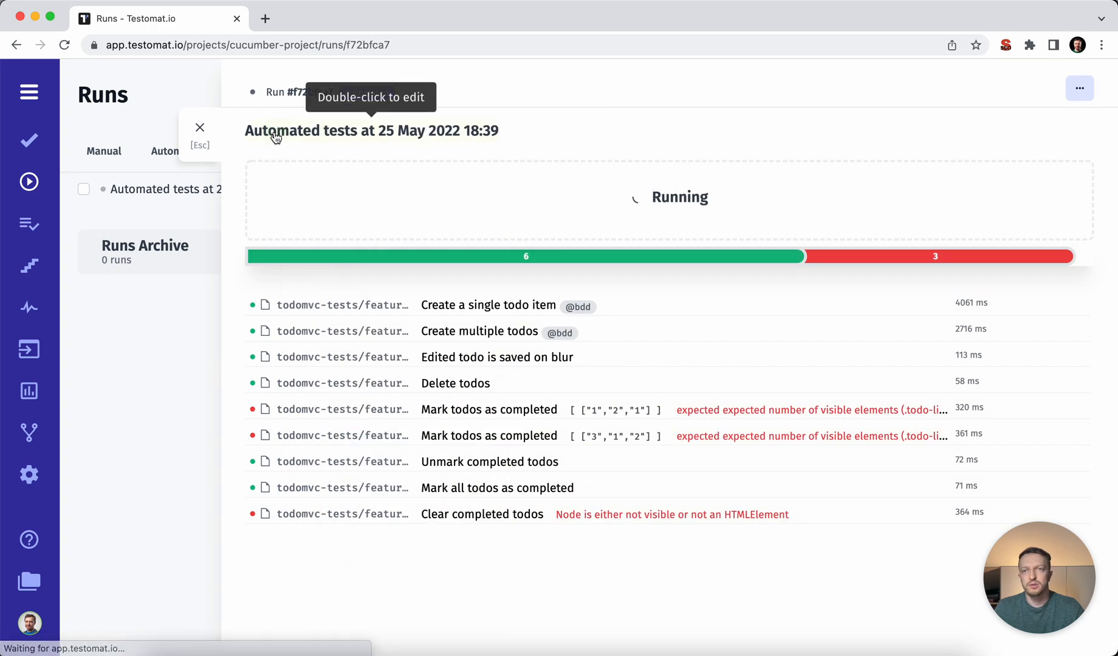
pyautogui.click(199, 126)
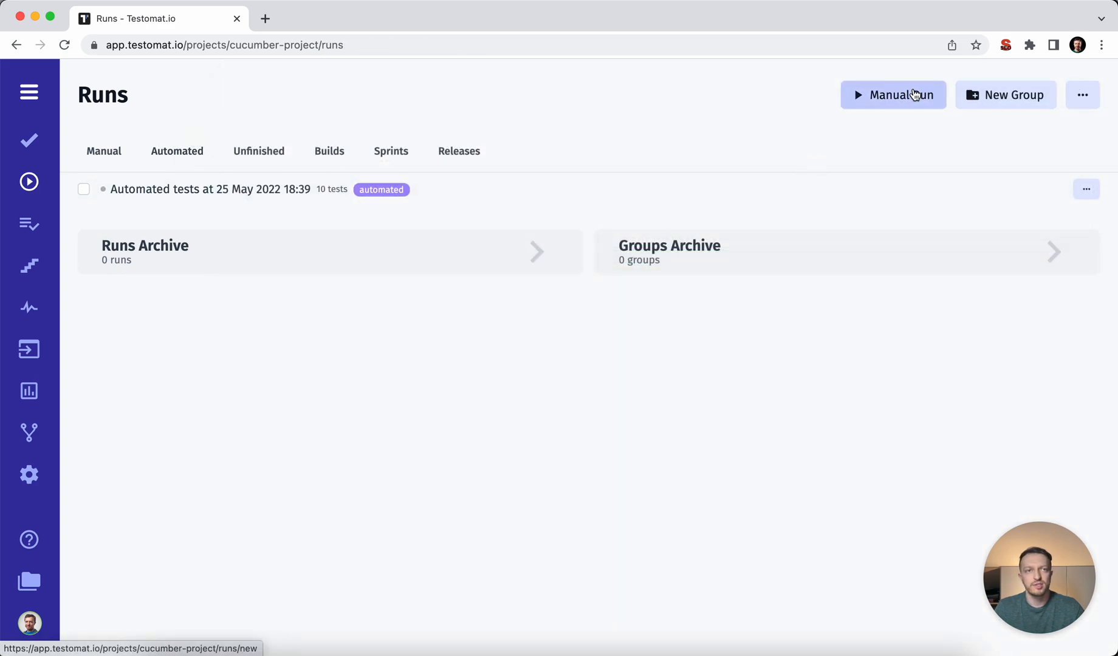
# Launch a manual run with all 8 manual tests and start recording results.
pyautogui.click(893, 95)
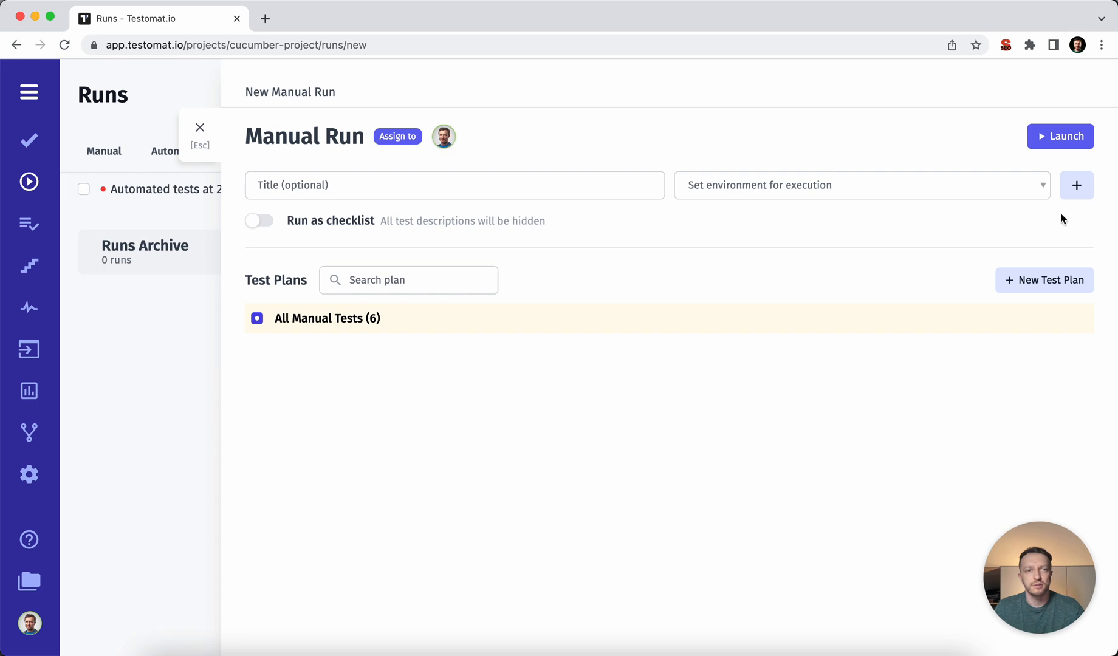
pyautogui.click(1060, 136)
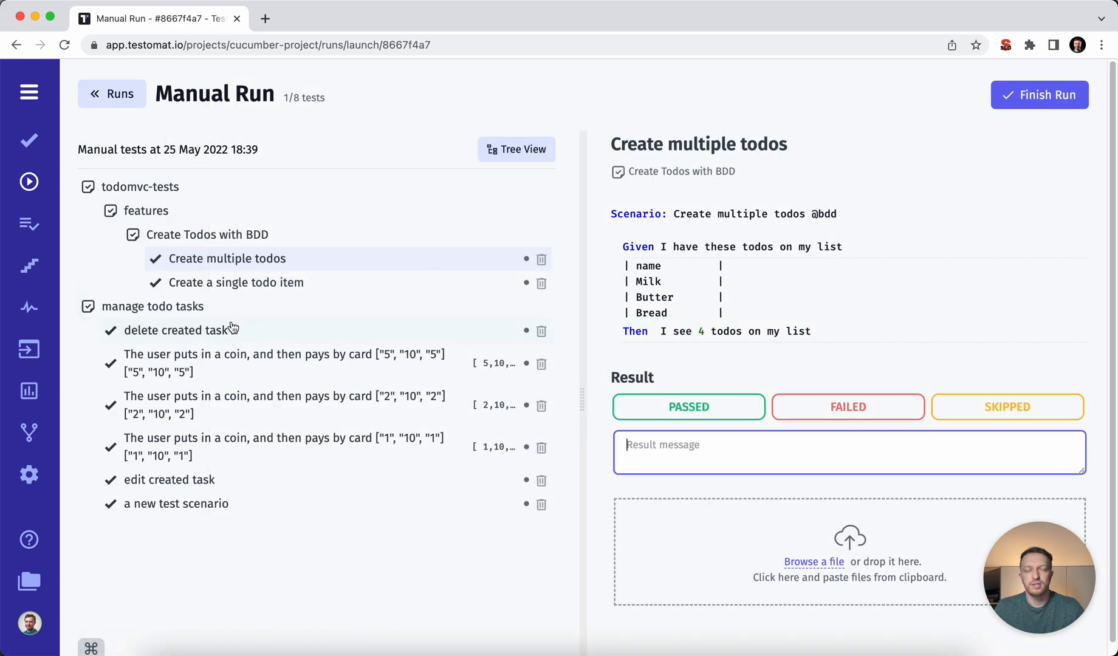
pyautogui.moveTo(241, 327)
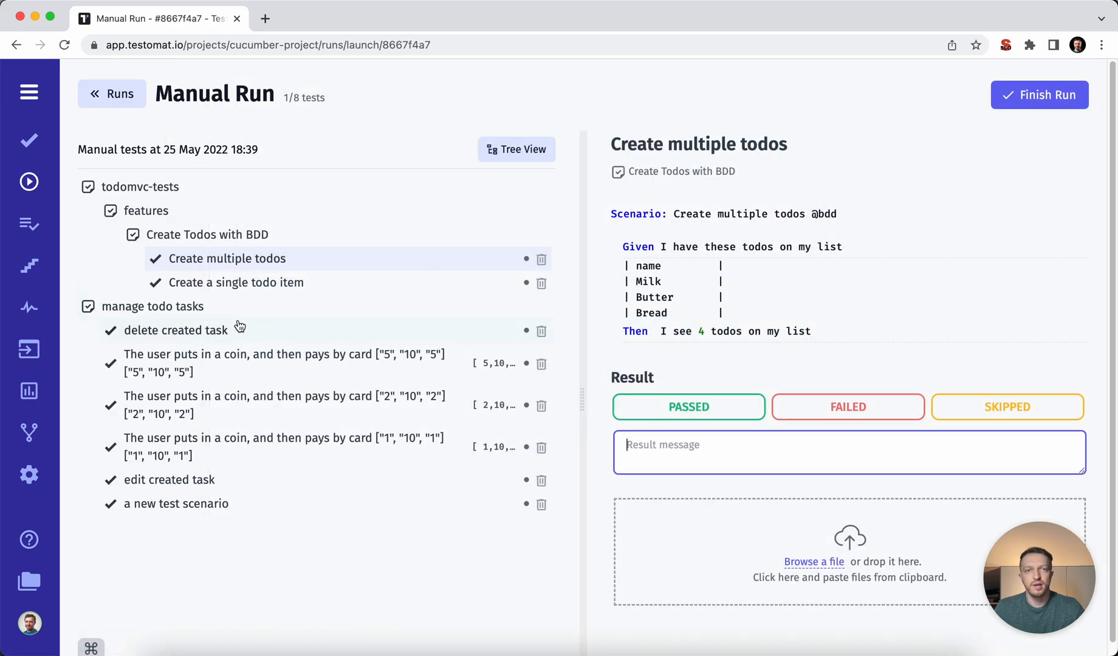
pyautogui.moveTo(690, 280)
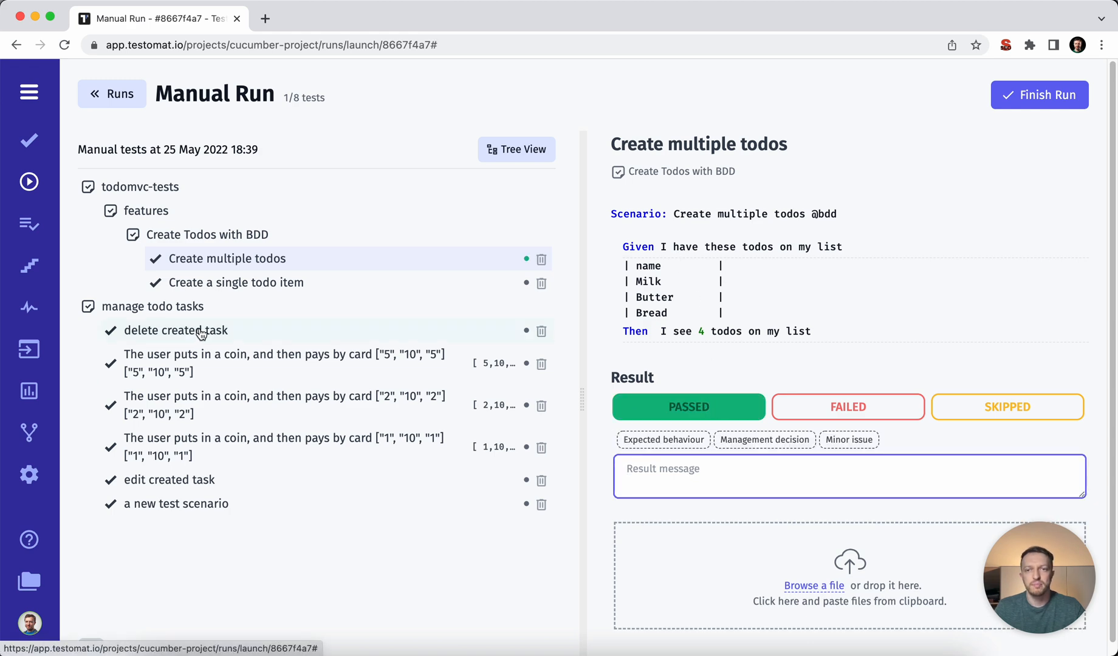
pyautogui.click(175, 331)
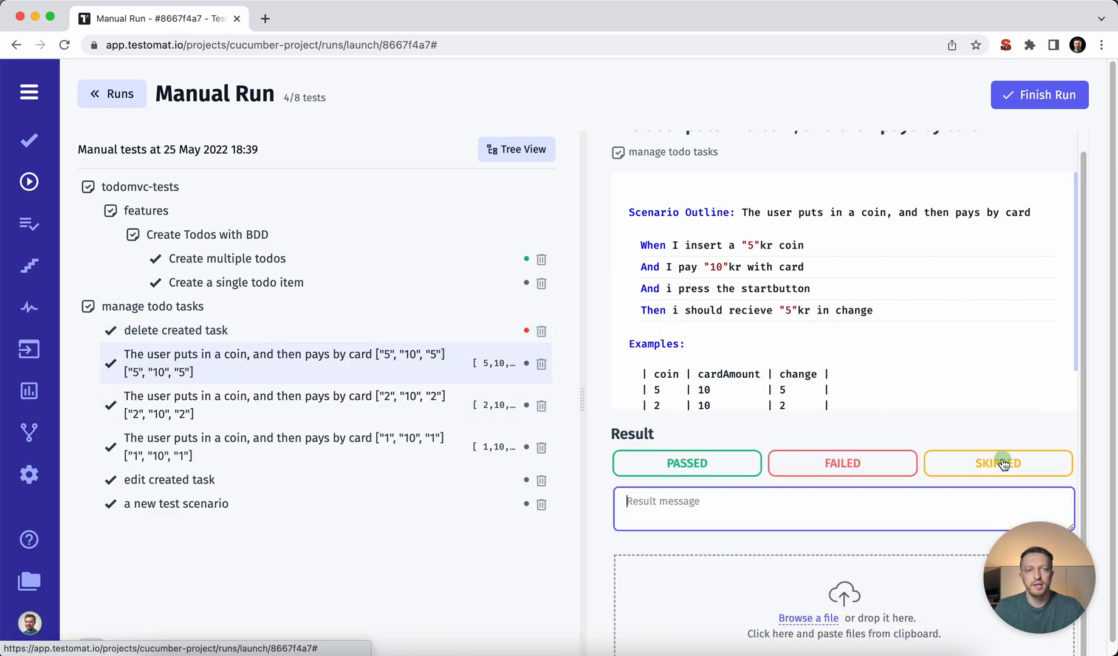
# Mark the coin payment examples skipped and failed, record the remaining results, and finish the run.
pyautogui.click(998, 463)
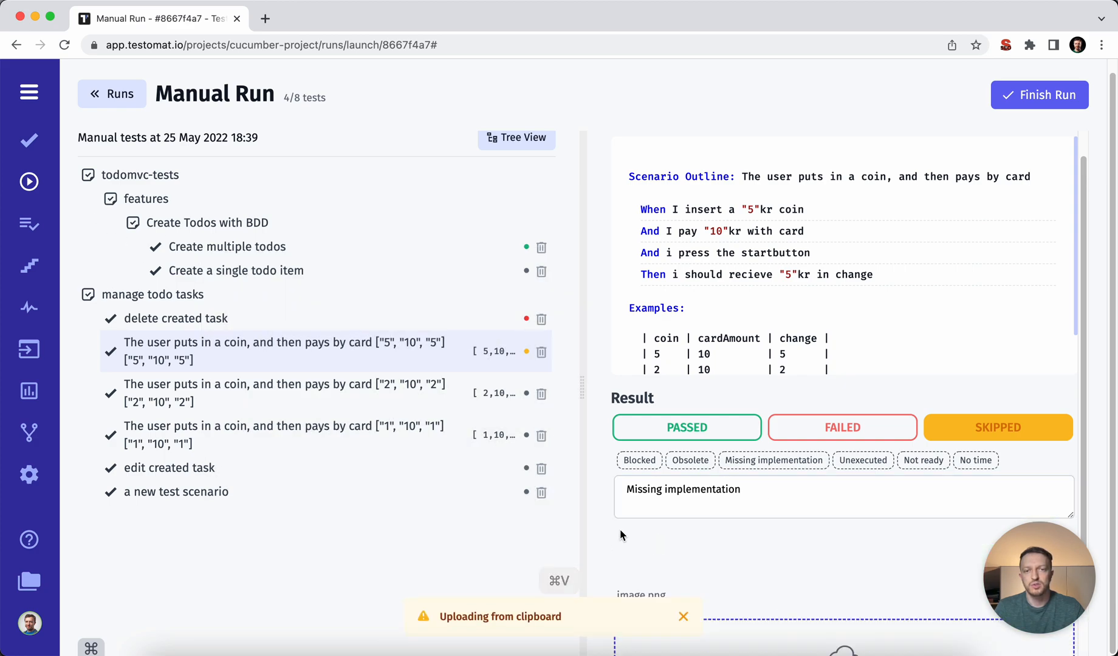
pyautogui.click(286, 435)
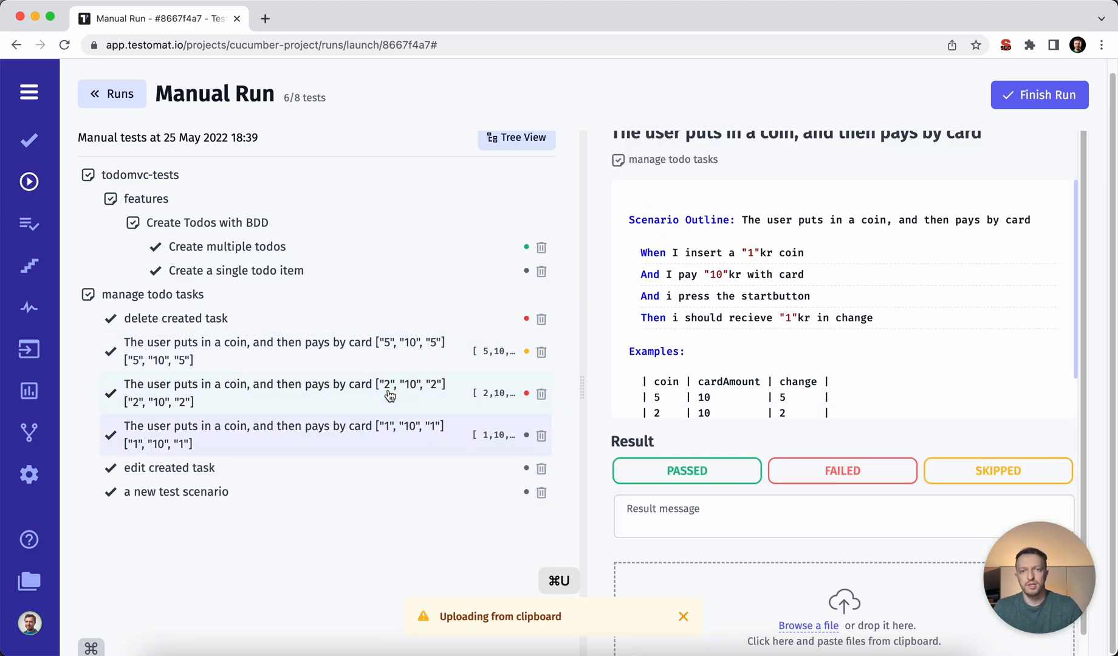
pyautogui.click(177, 491)
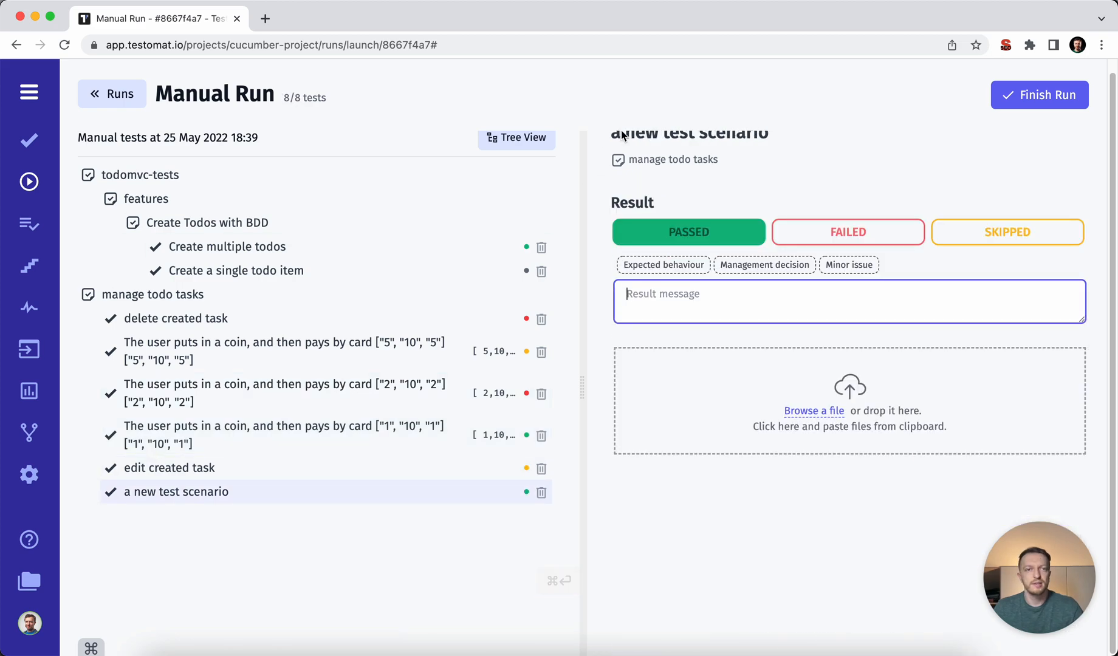
pyautogui.click(112, 94)
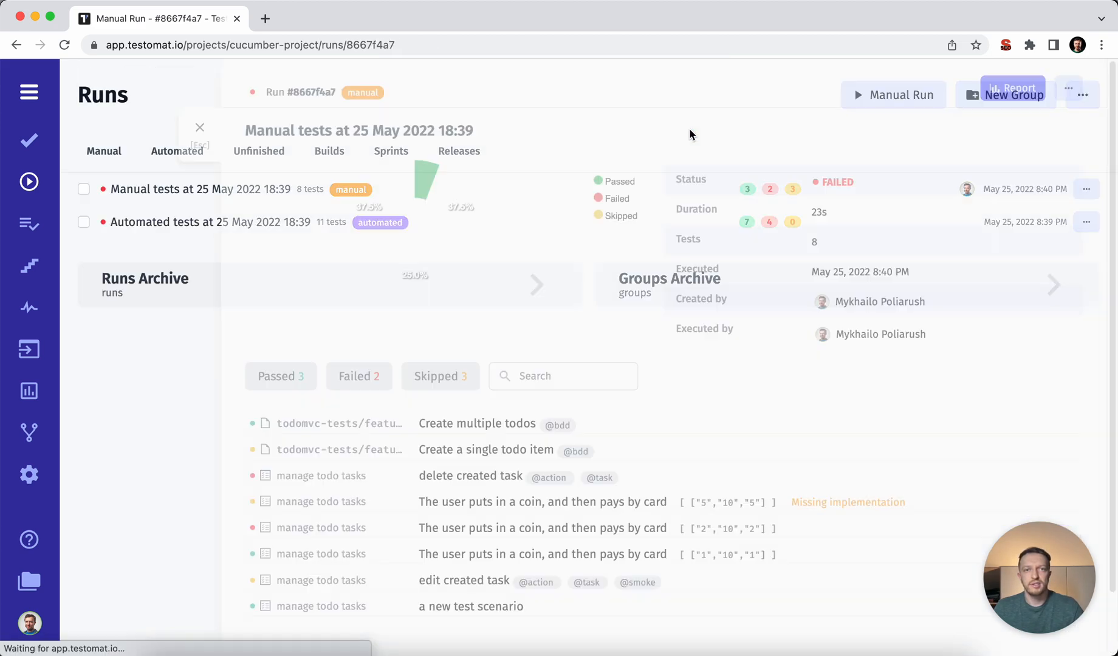
# Open the 18:39 automated run's full report and view the 'Mark todos as completed' failure.
pyautogui.click(200, 126)
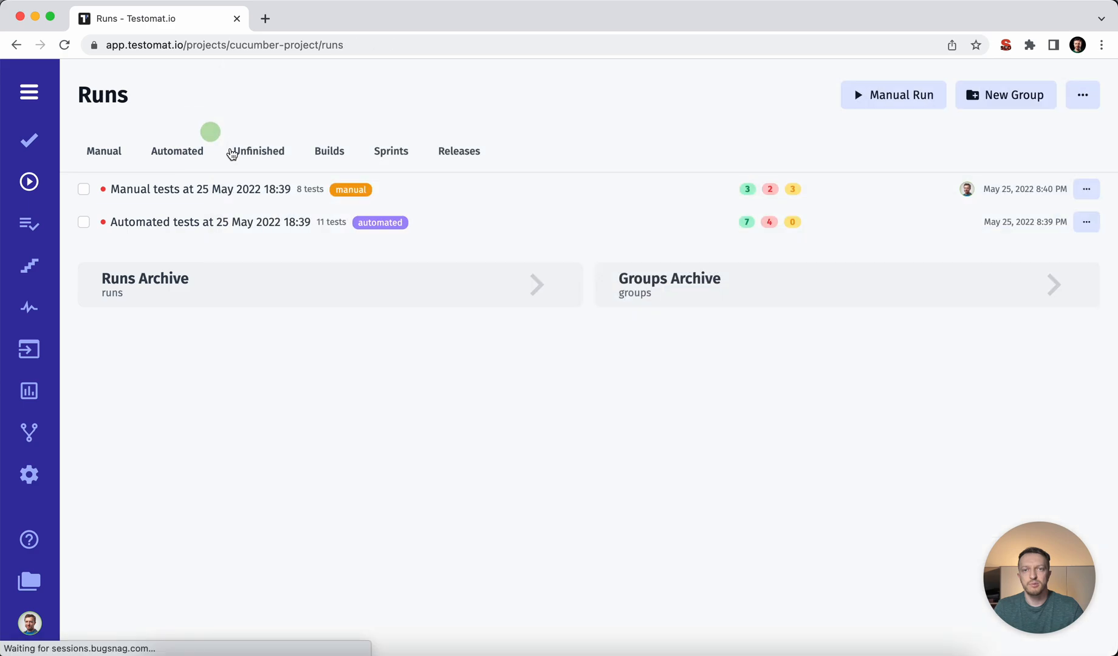
pyautogui.click(210, 222)
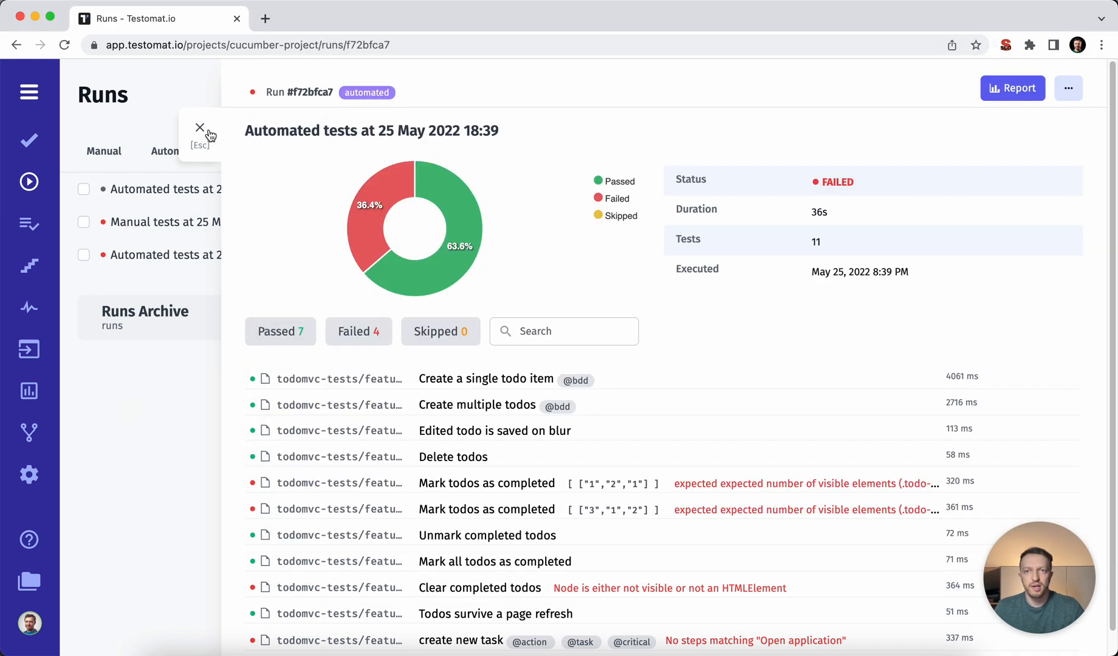
pyautogui.click(200, 127)
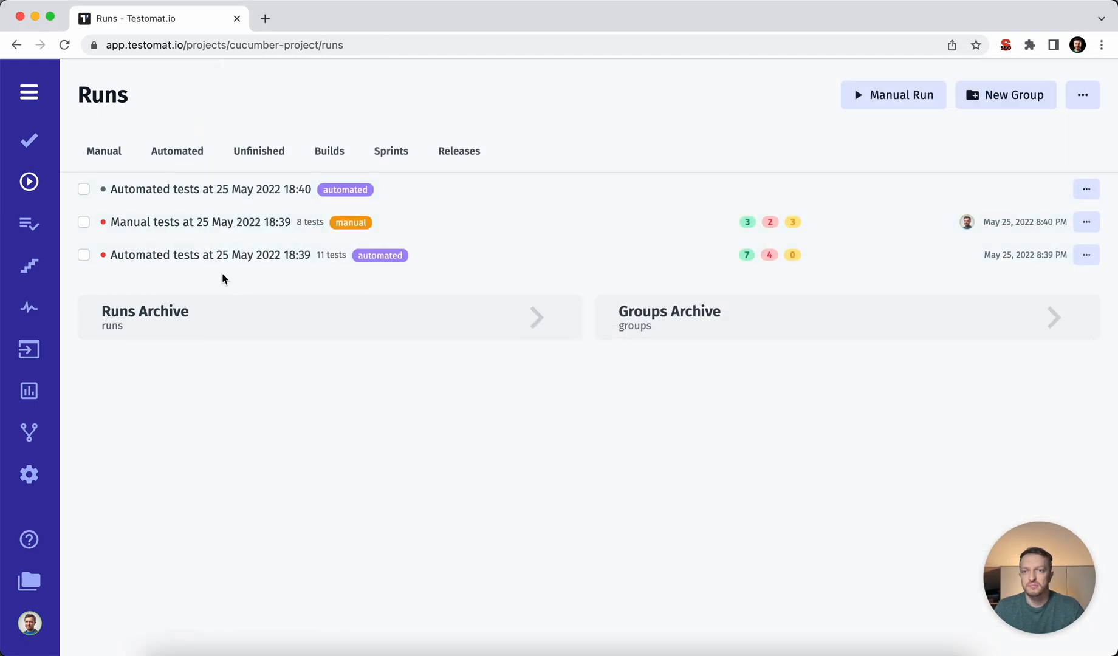
pyautogui.click(209, 255)
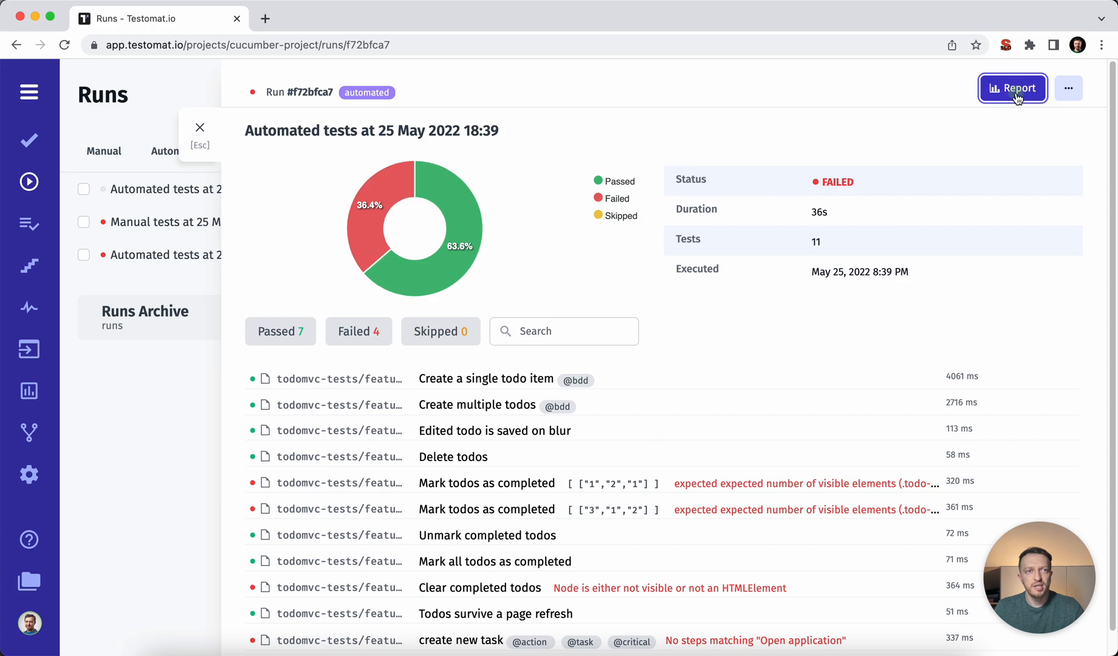
pyautogui.click(1013, 88)
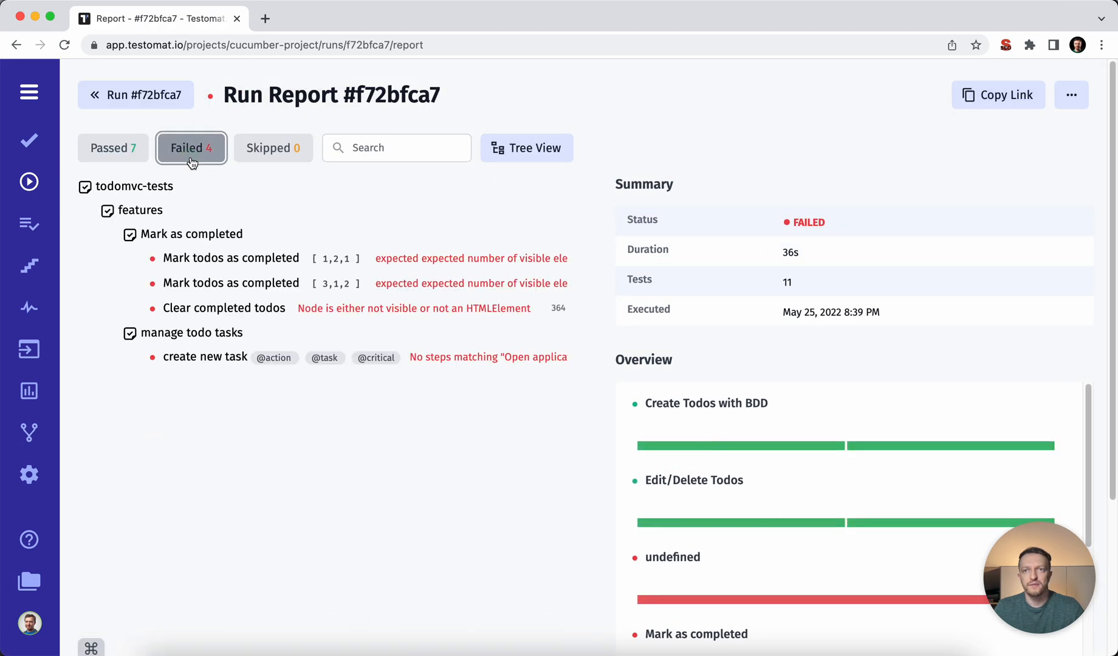
pyautogui.click(231, 258)
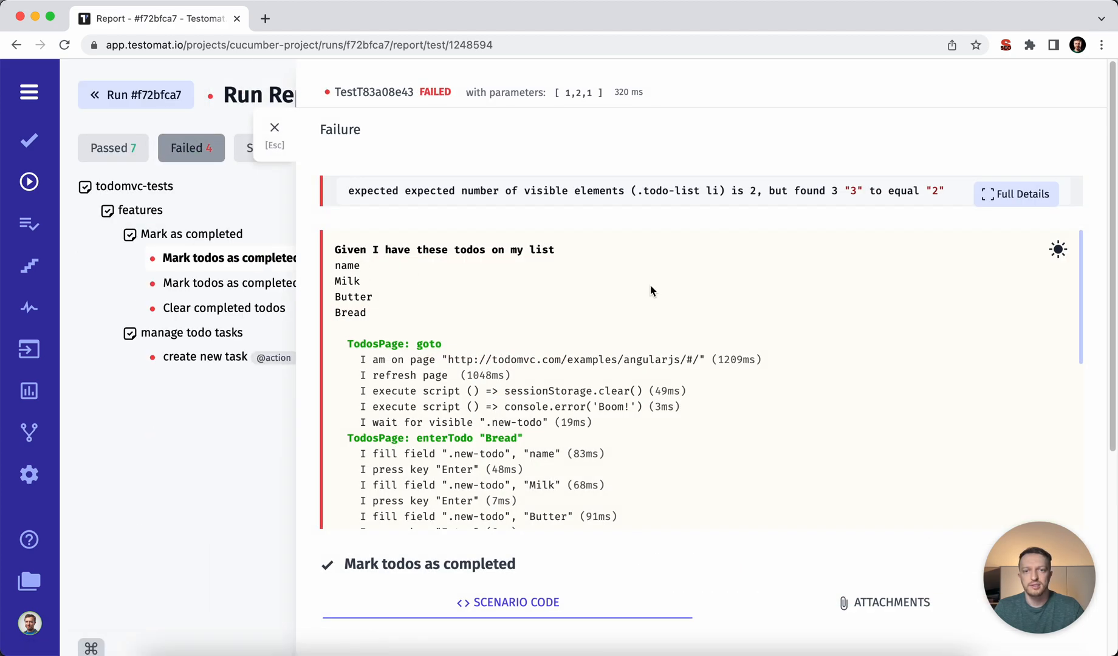
pyautogui.moveTo(330, 163)
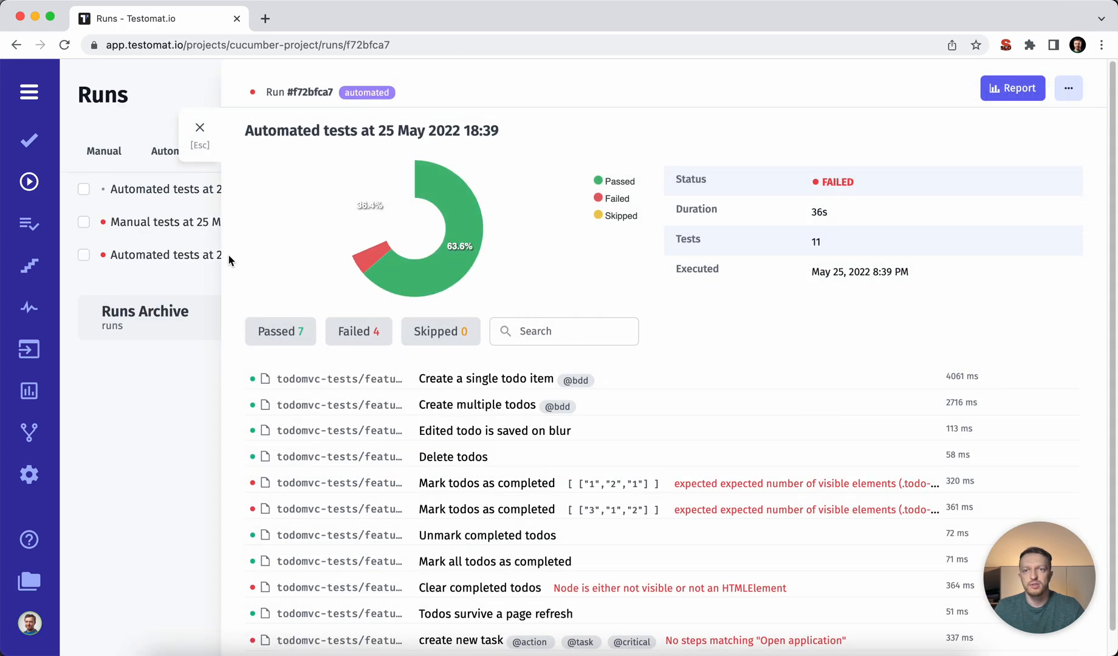
# View the 18:39 manual run's results, then close back to the runs list.
pyautogui.click(199, 126)
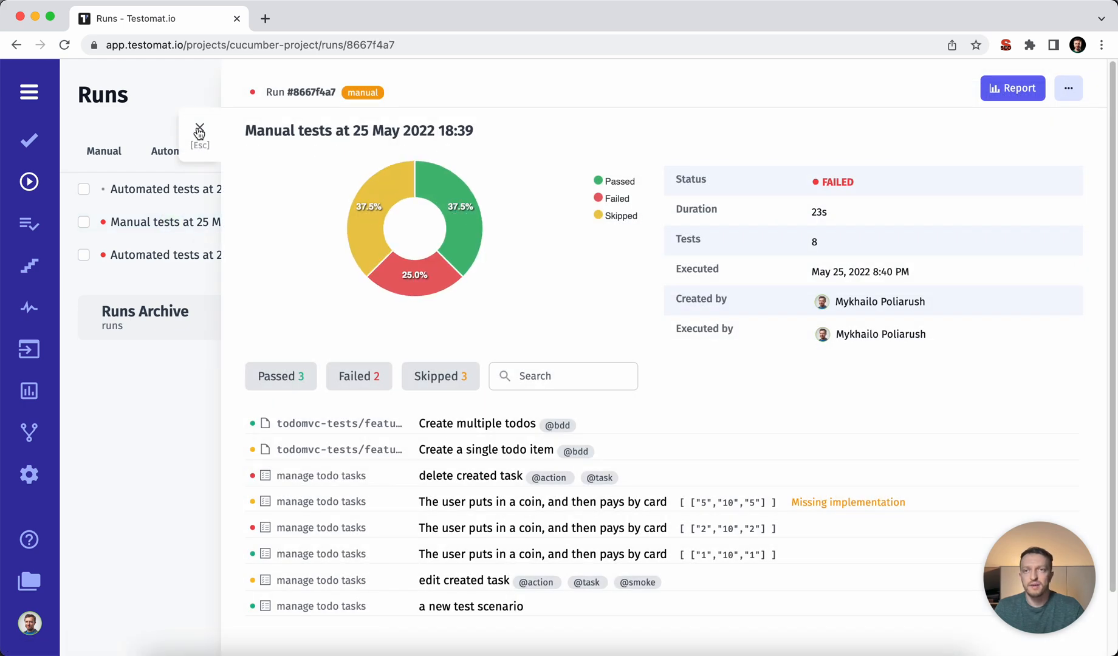
pyautogui.click(200, 130)
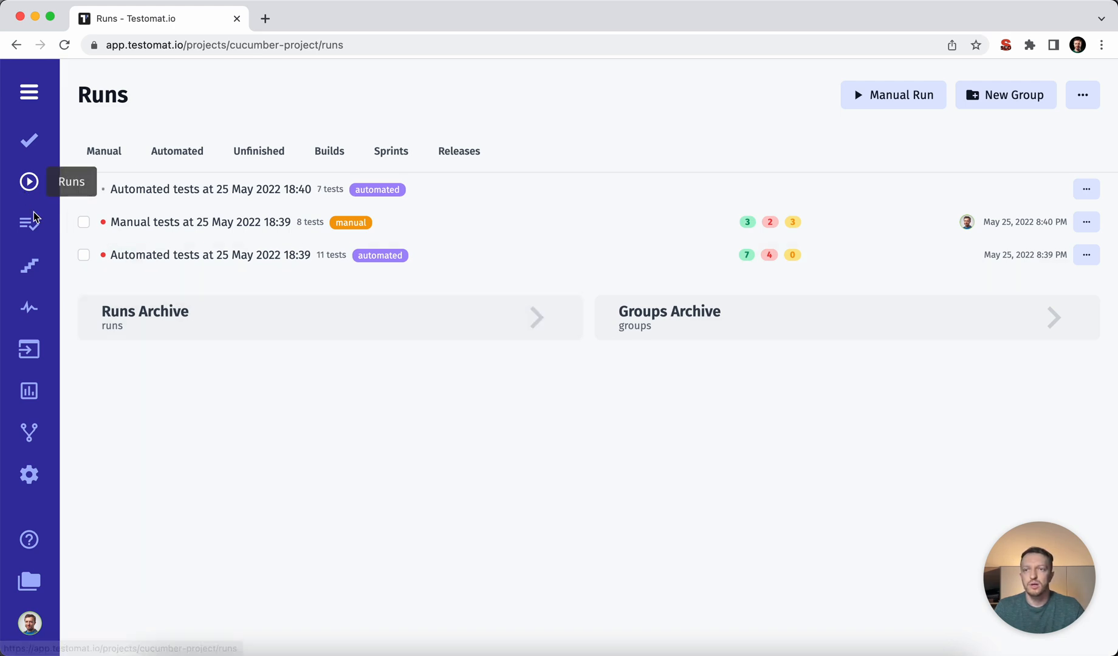
pyautogui.moveTo(29, 300)
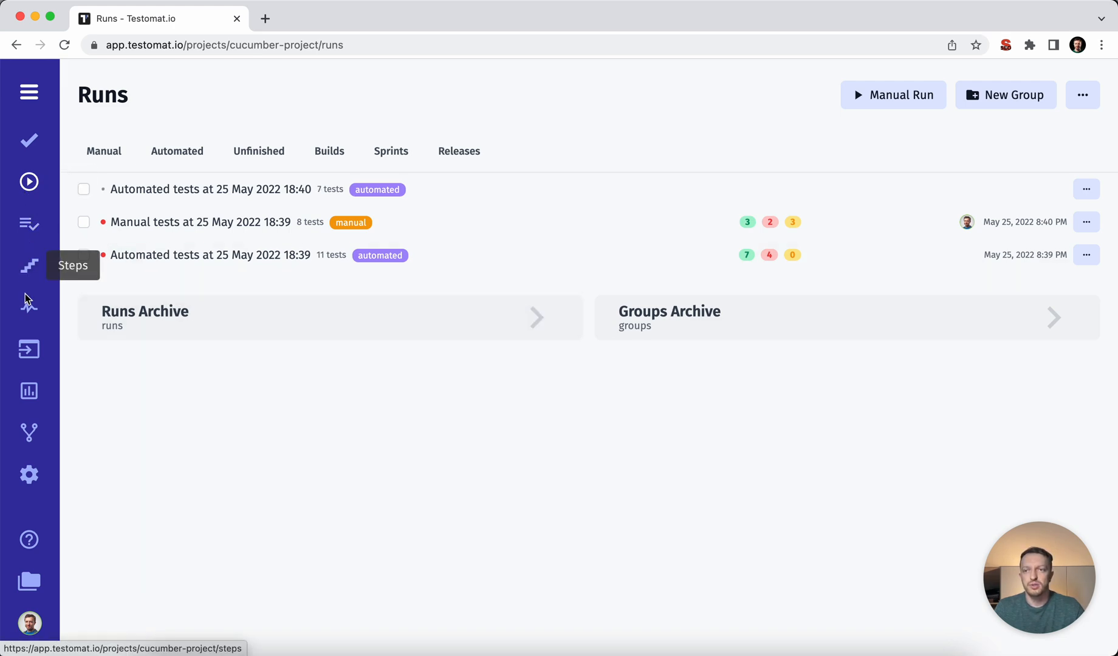
# Open the Pulse activity log and inspect the bulk edit's before-and-after diff.
pyautogui.click(28, 307)
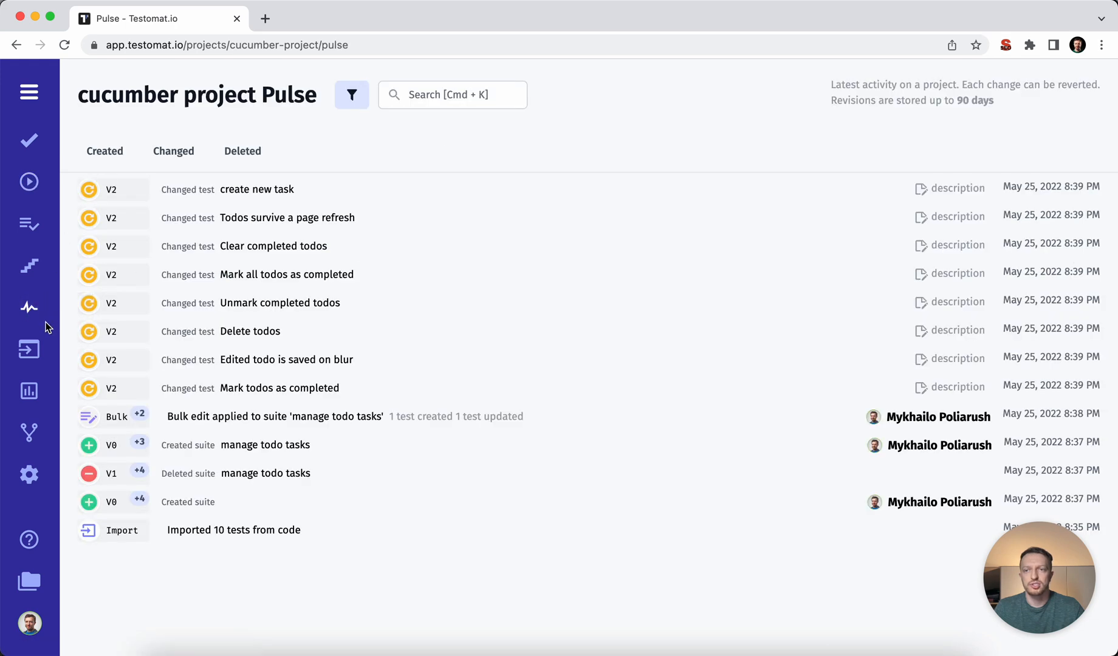
pyautogui.moveTo(277, 472)
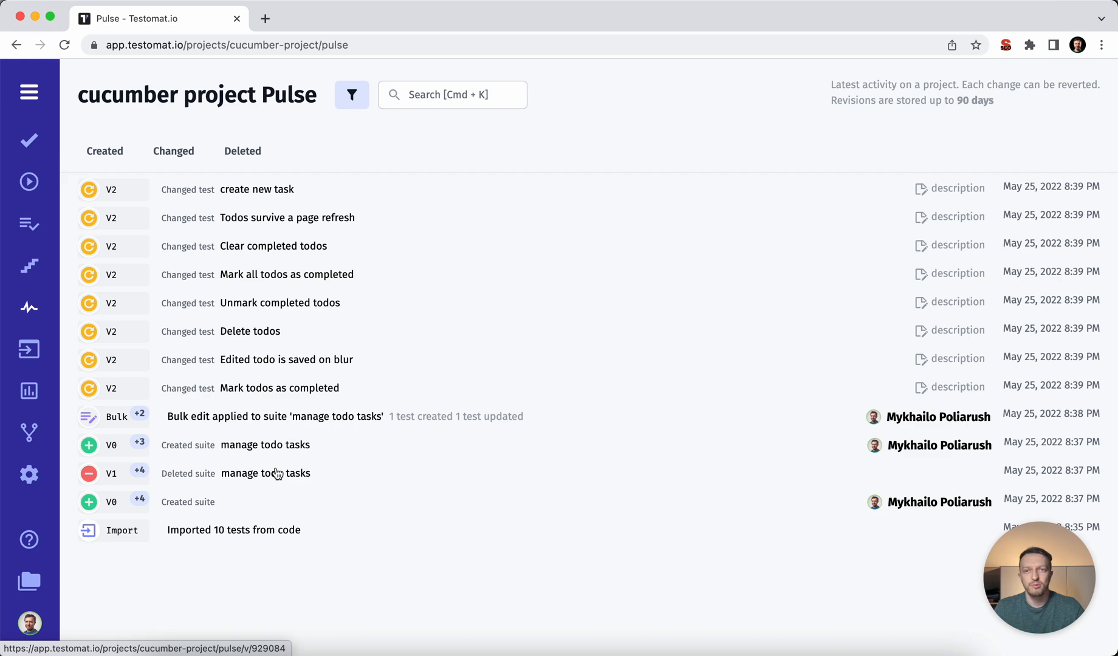
pyautogui.moveTo(713, 224)
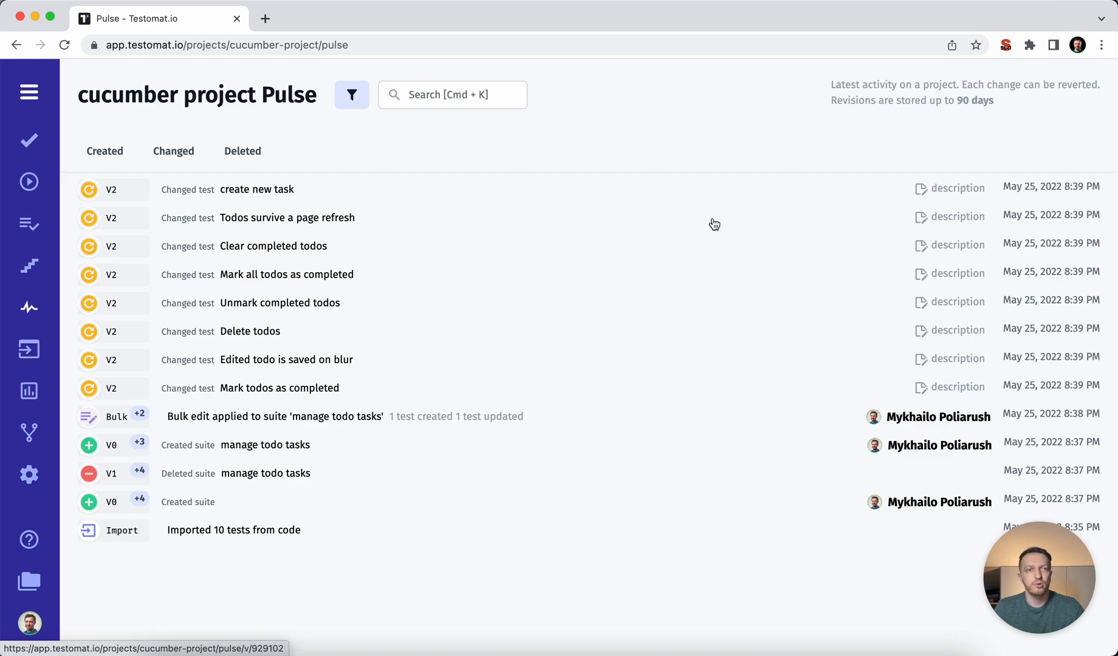
pyautogui.moveTo(4, 202)
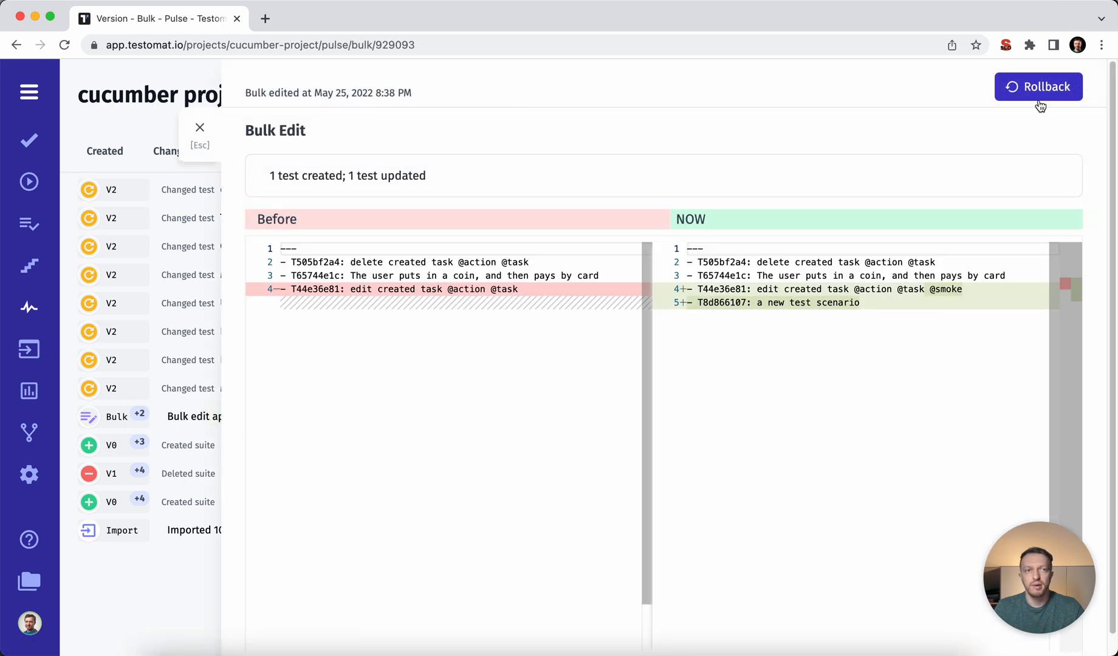
pyautogui.click(200, 127)
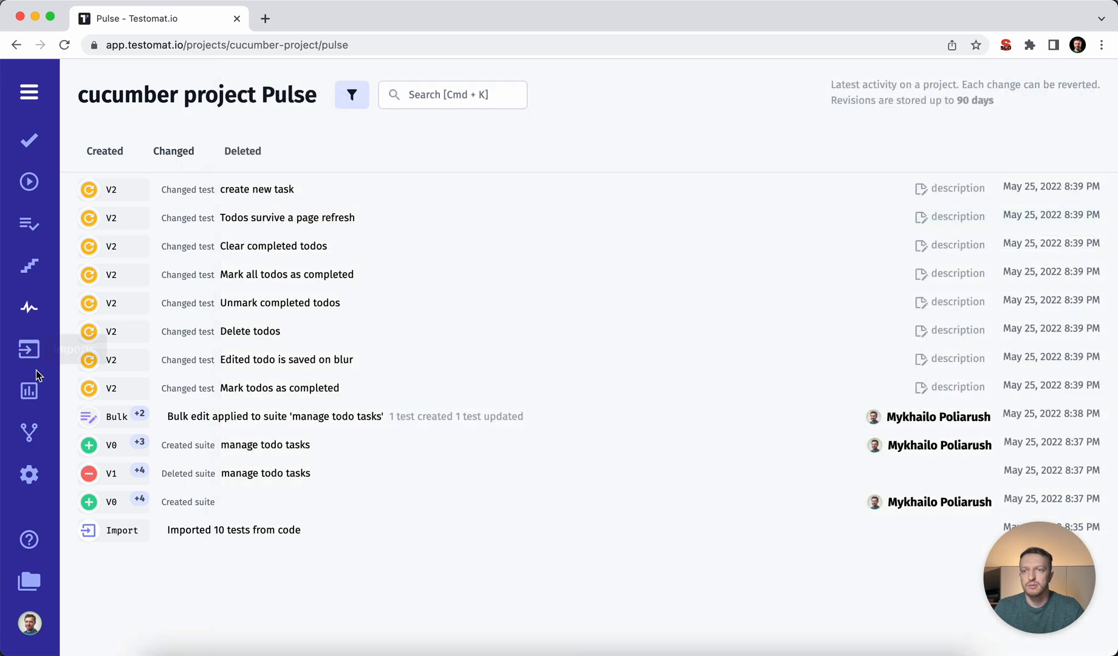
# Open Analytics and view the automation coverage breakdown by suite.
pyautogui.click(29, 392)
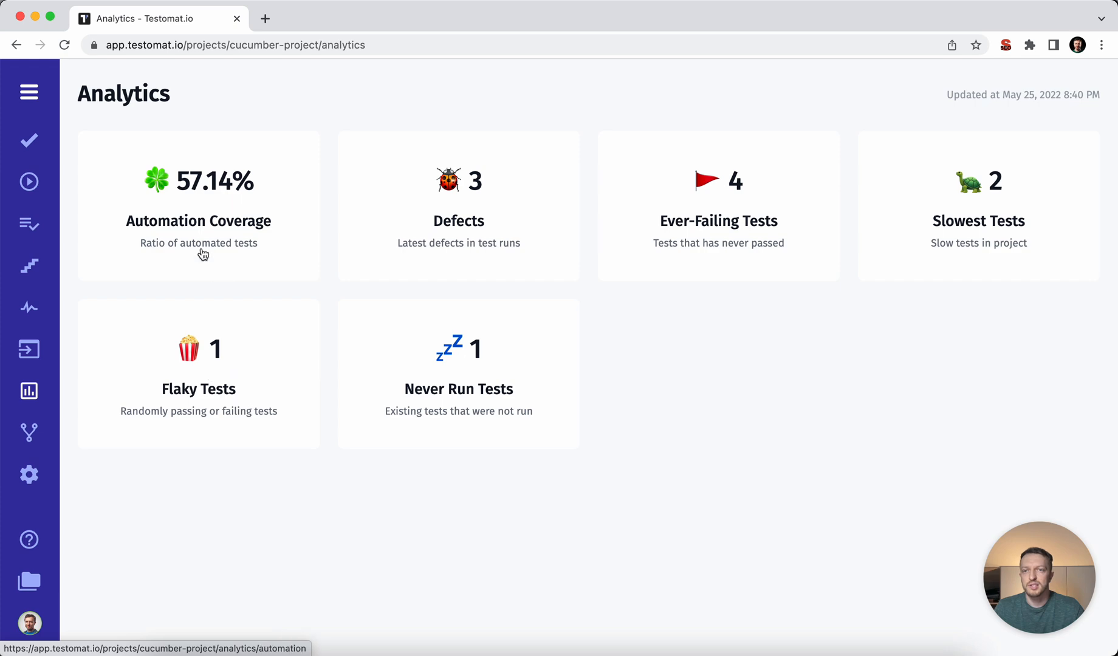
pyautogui.moveTo(202, 214)
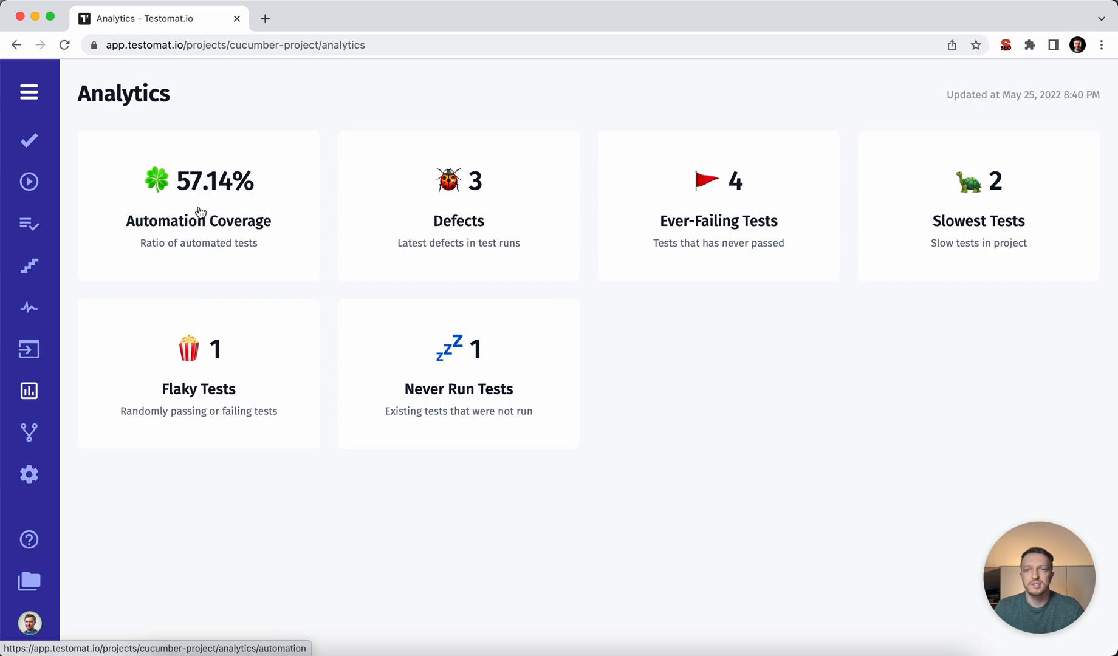
pyautogui.click(198, 220)
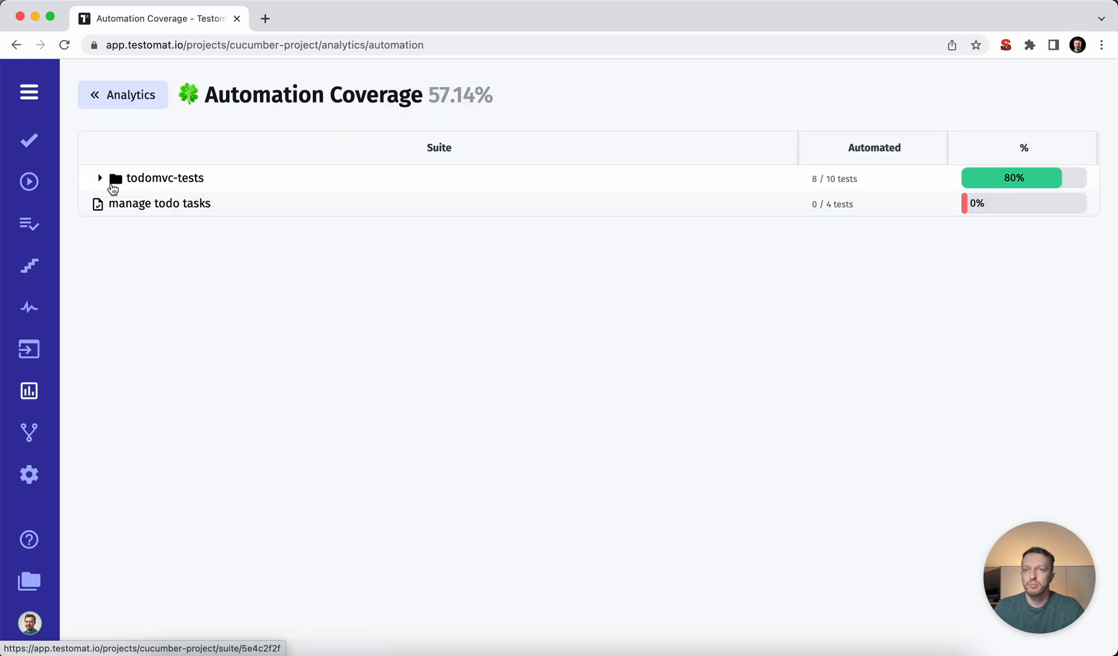
pyautogui.click(121, 95)
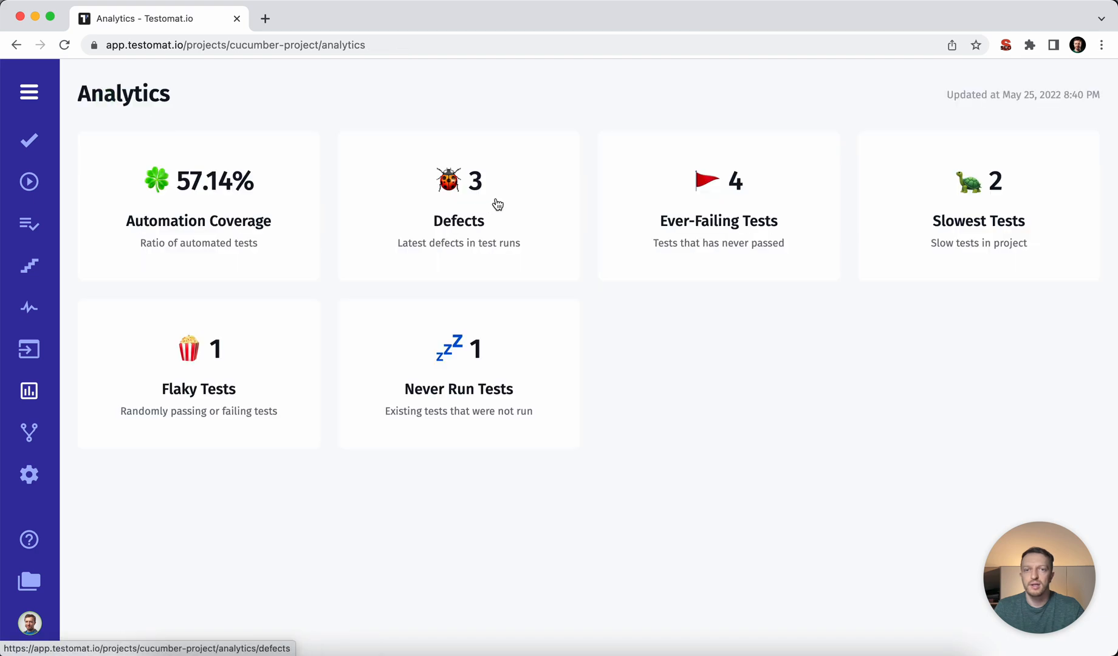
# Open the Defects list, expand the first defect's test, and return to Analytics.
pyautogui.click(458, 207)
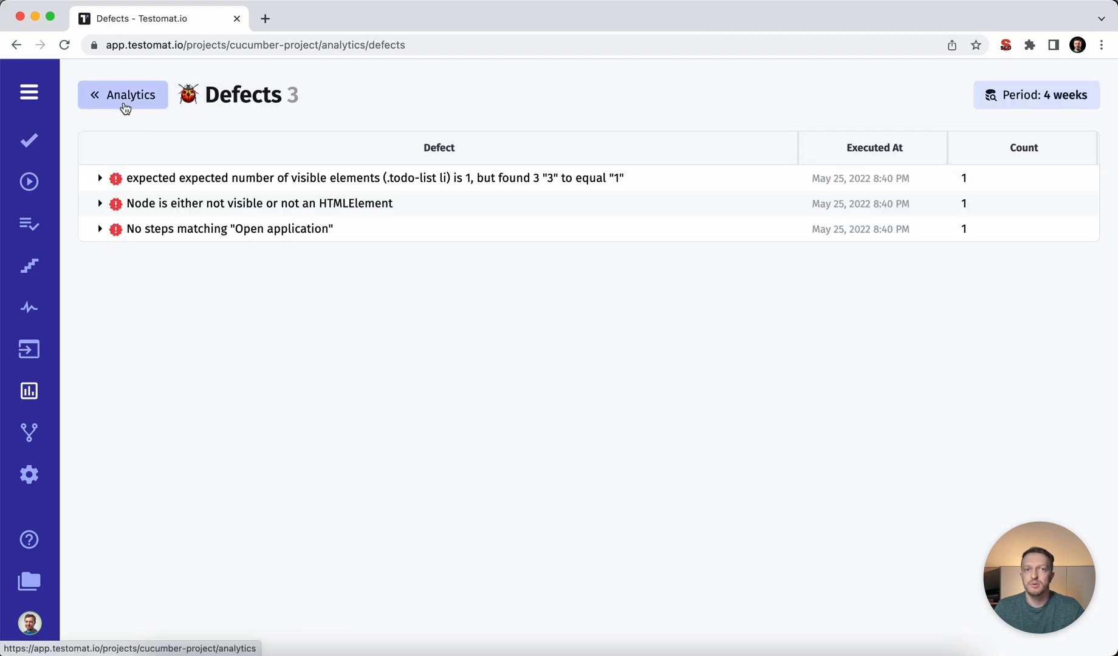
pyautogui.click(99, 178)
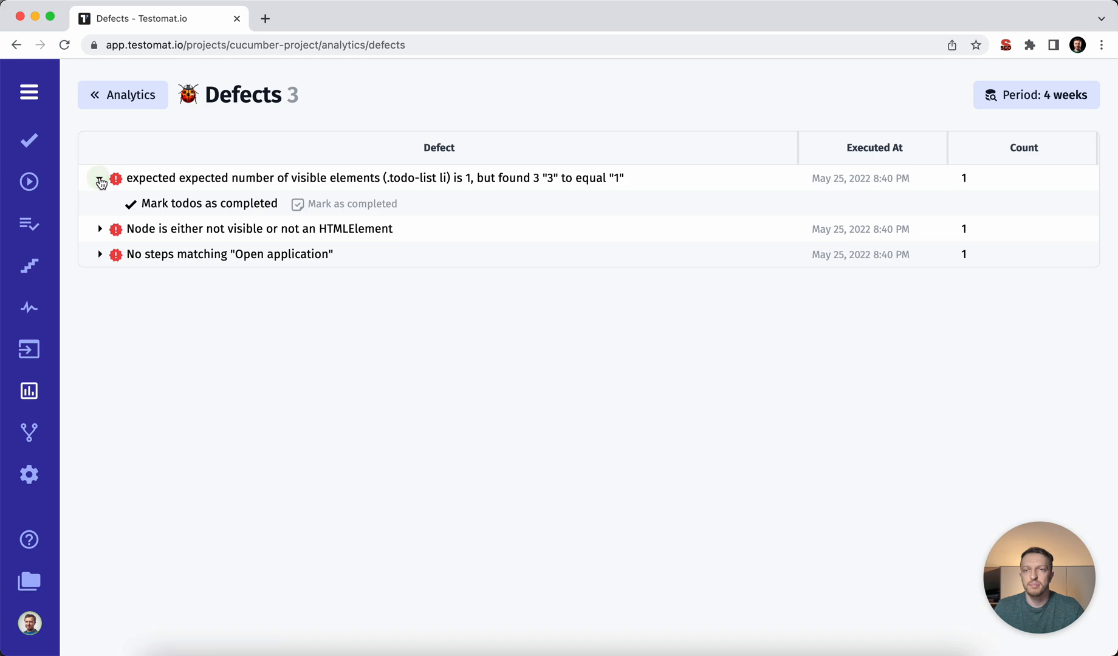
pyautogui.click(124, 94)
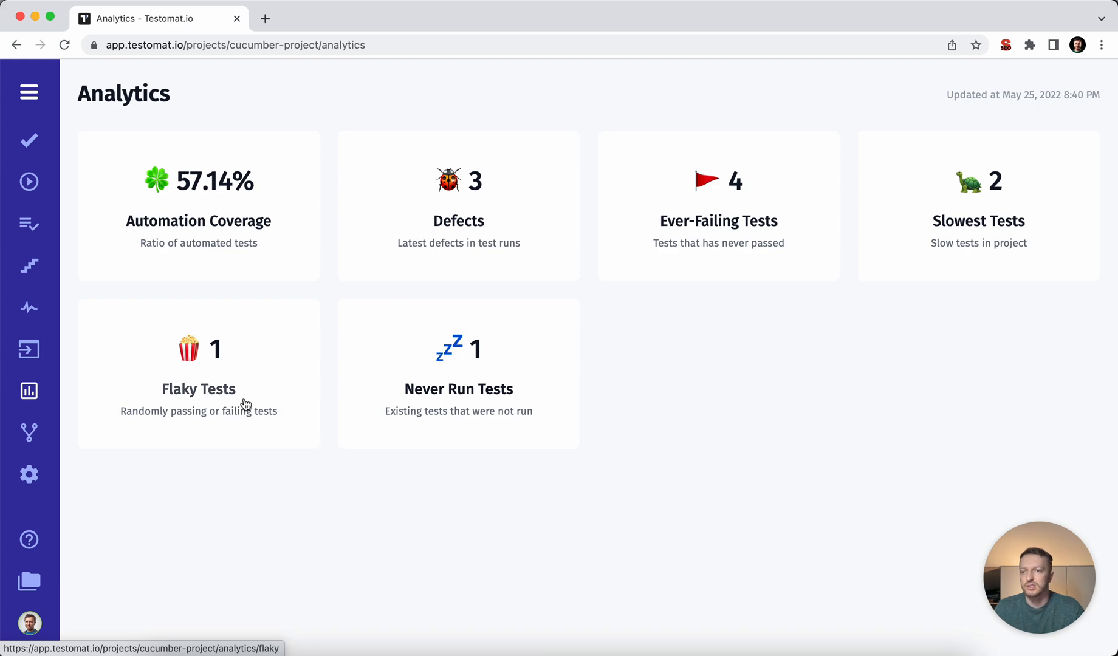
pyautogui.moveTo(29, 475)
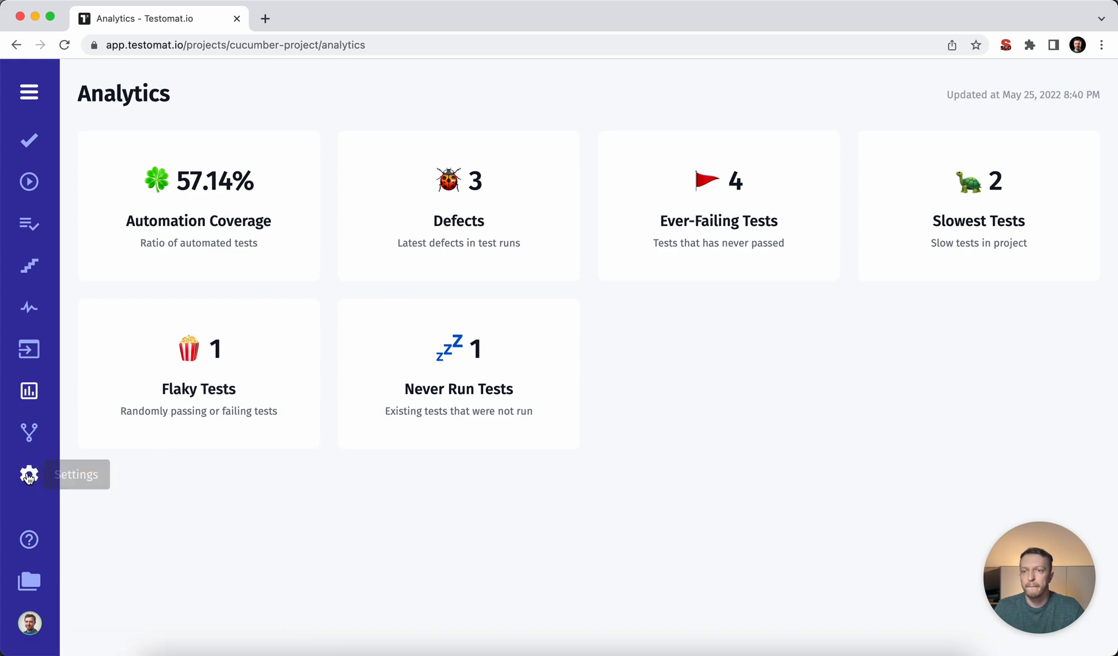
# Tour Settings: Connect to CI, JIRA Integration and Report Notifications, then return to Runs.
pyautogui.click(29, 475)
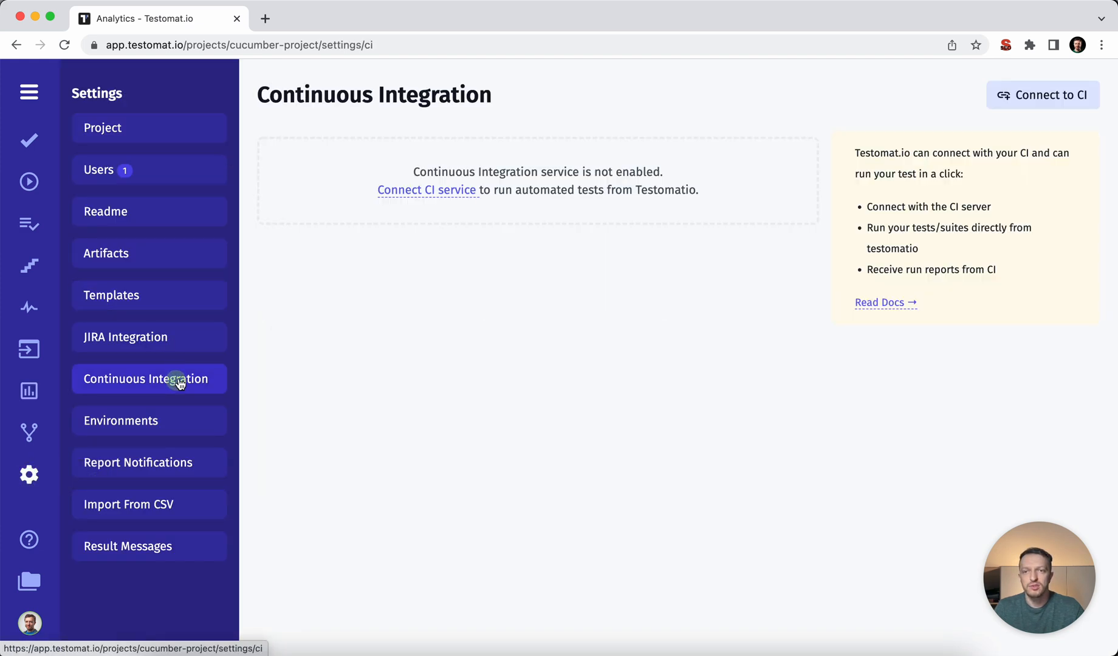
pyautogui.click(1042, 95)
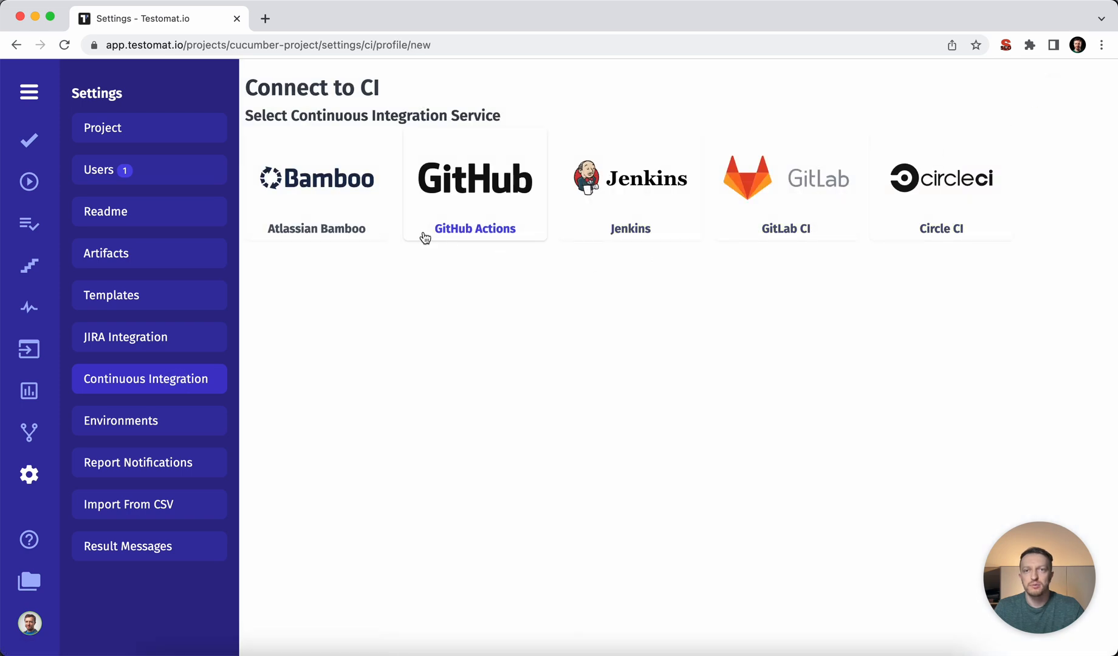
pyautogui.moveTo(404, 363)
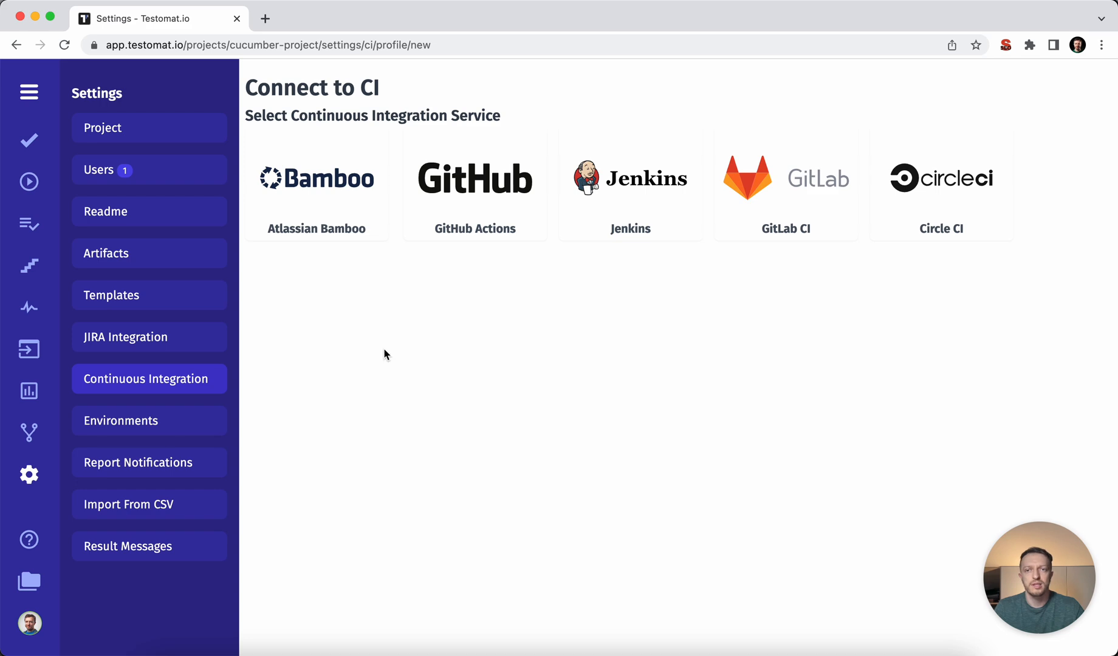
pyautogui.click(149, 336)
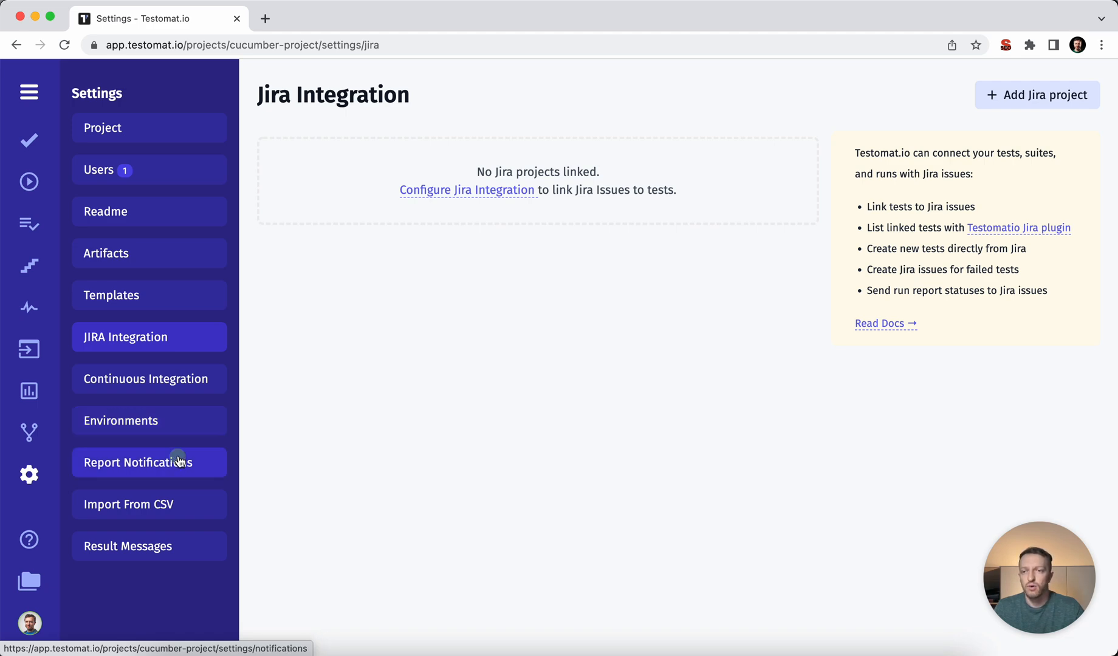
pyautogui.click(150, 462)
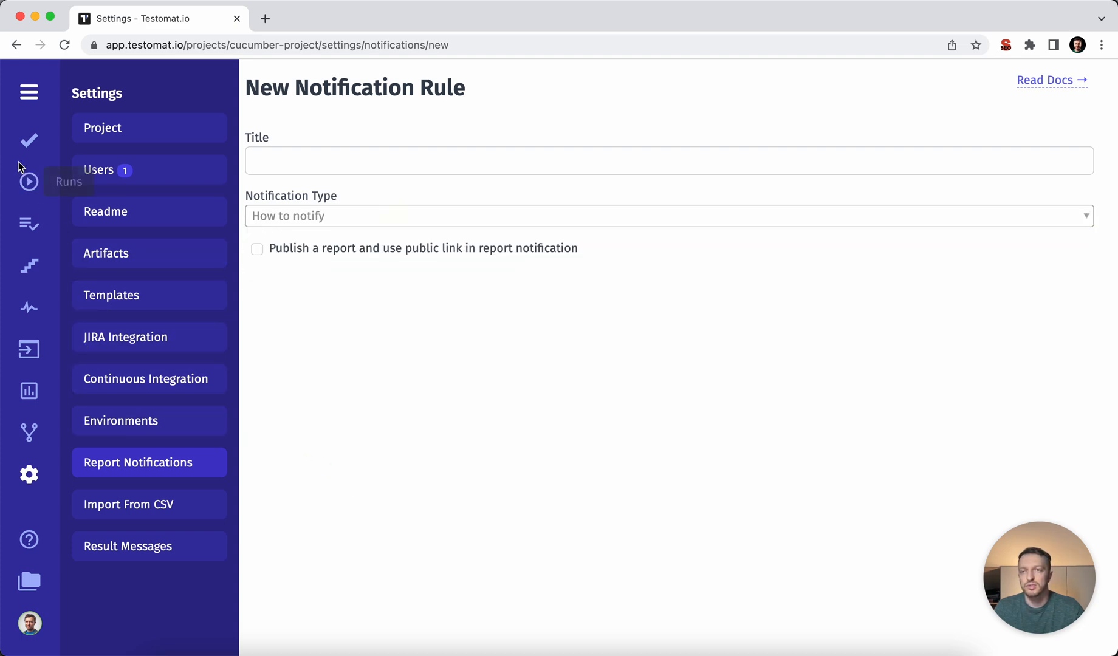
pyautogui.click(27, 183)
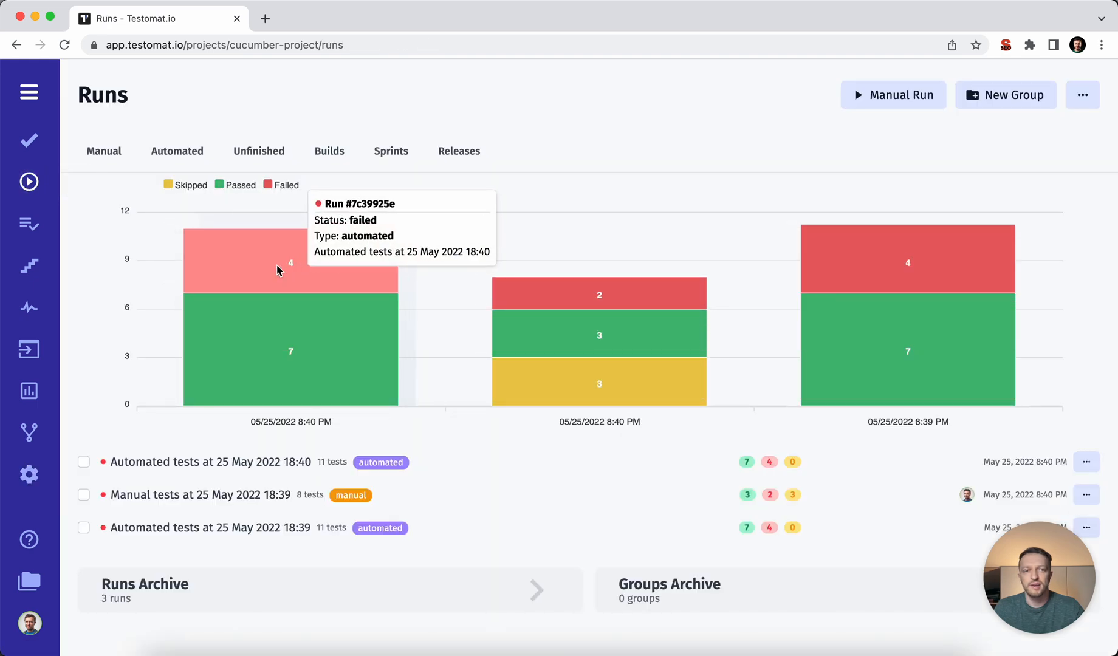